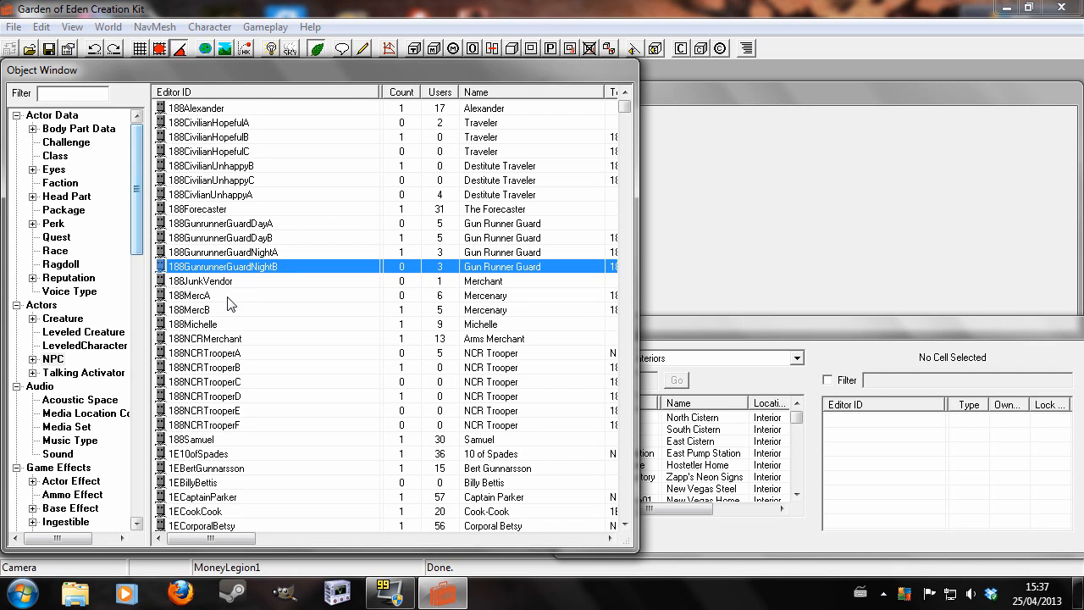
Create a new NPC record with ID 'mynpc' and name 'NPC'
double_click(223, 266)
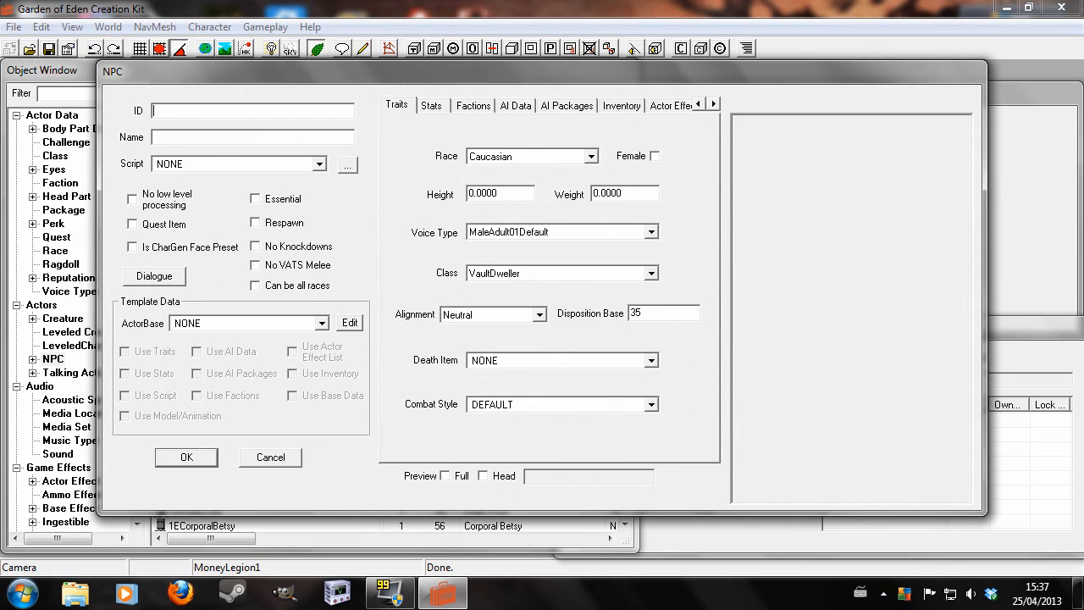
text(mynpc)
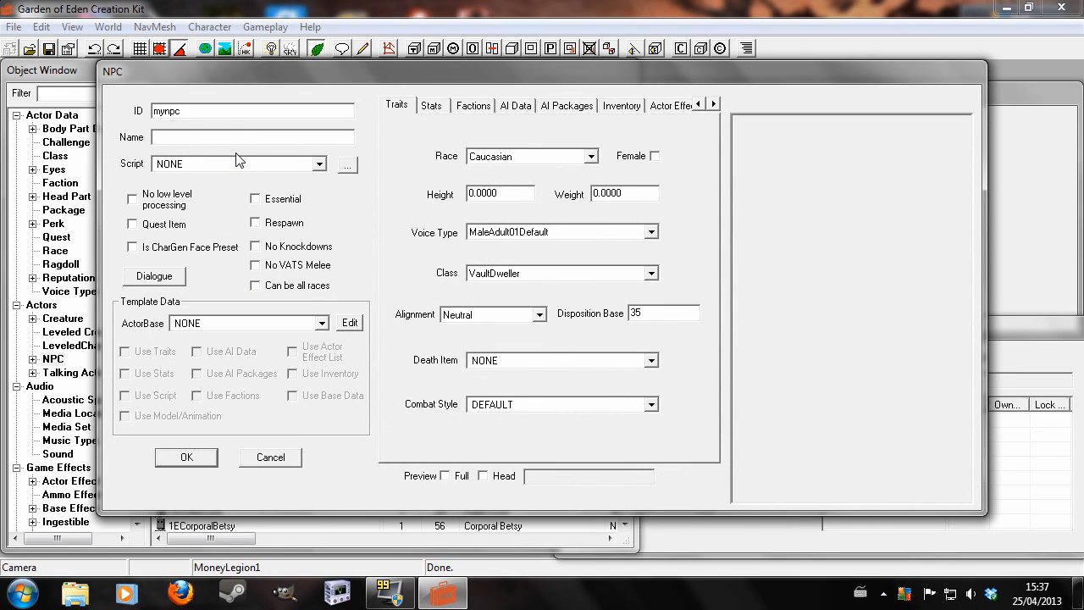
text(NP)
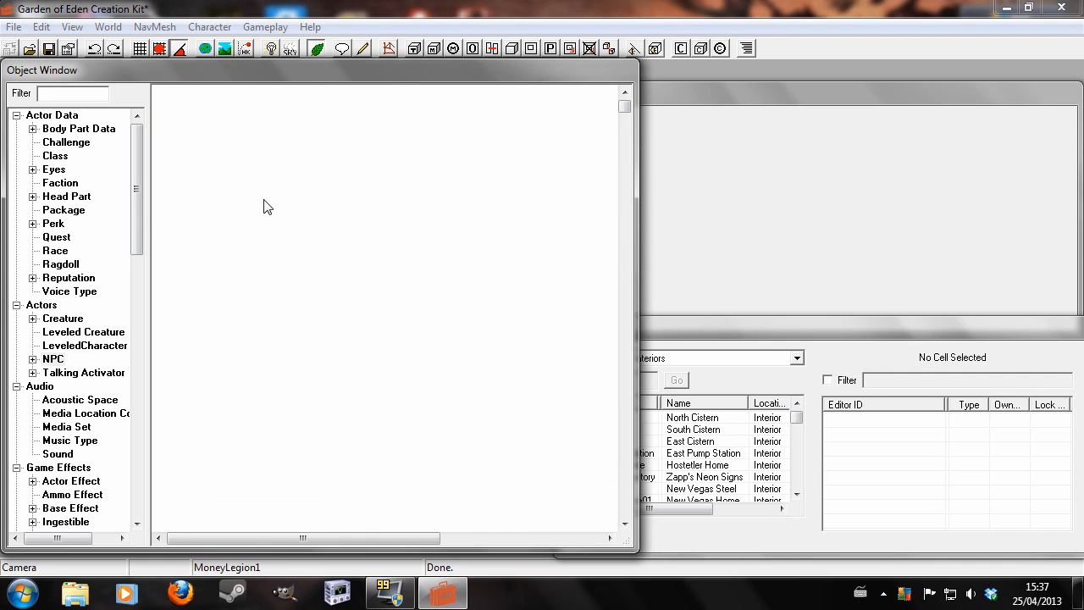
Create a SandBox AI package 'mysandbox' with radius 1000
right_click(237, 194)
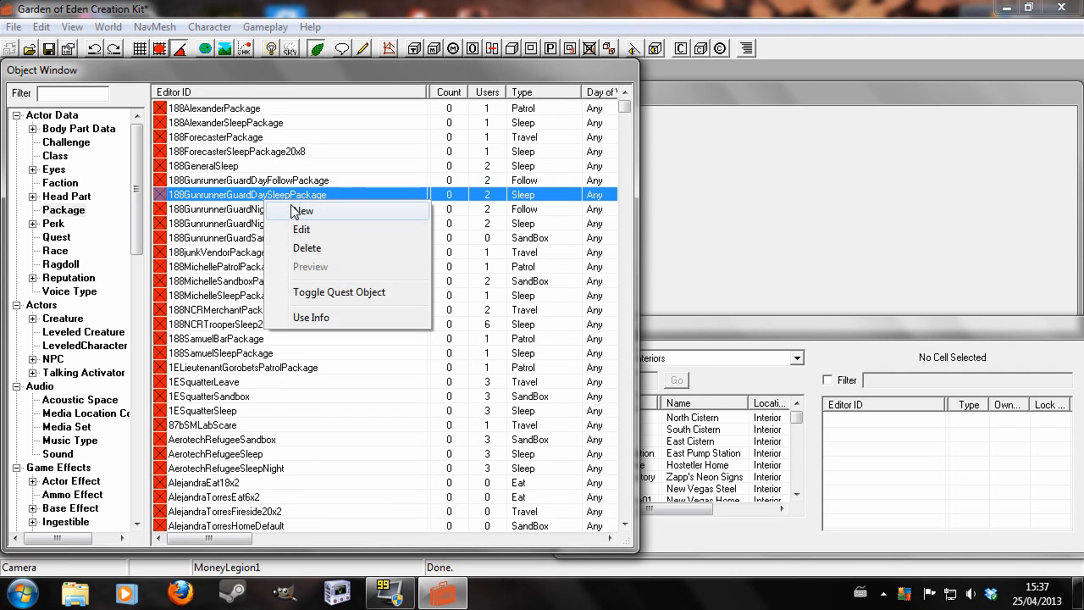
click(303, 211)
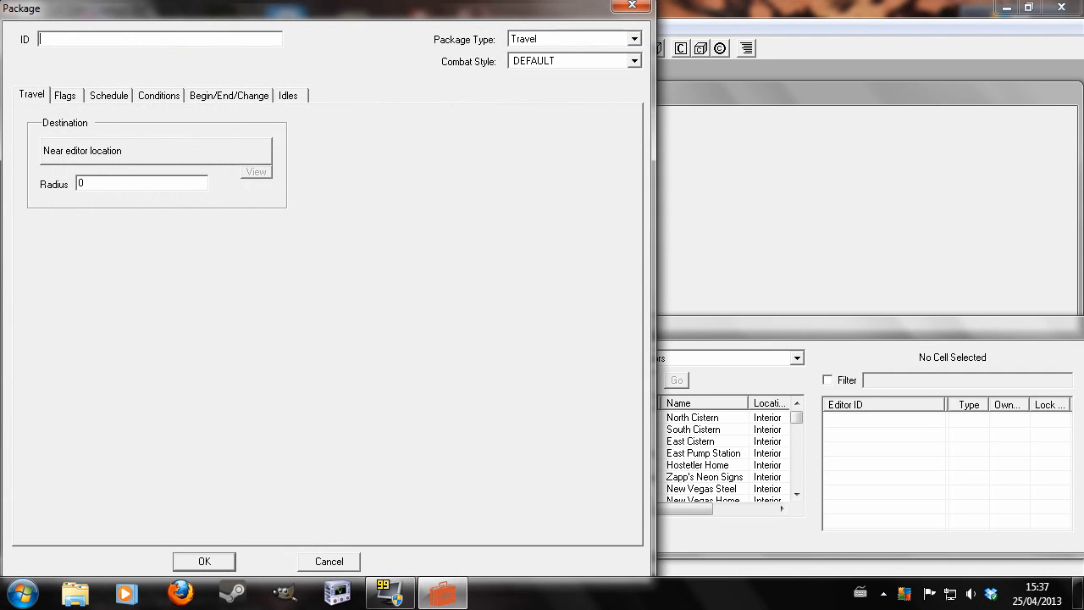
text(mysandbox)
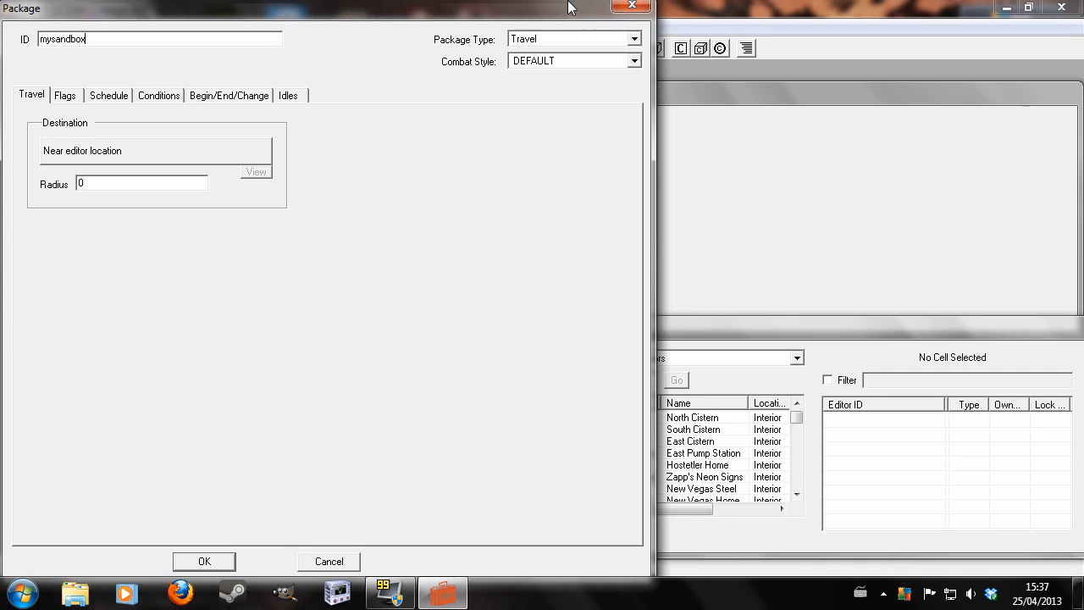
click(633, 39)
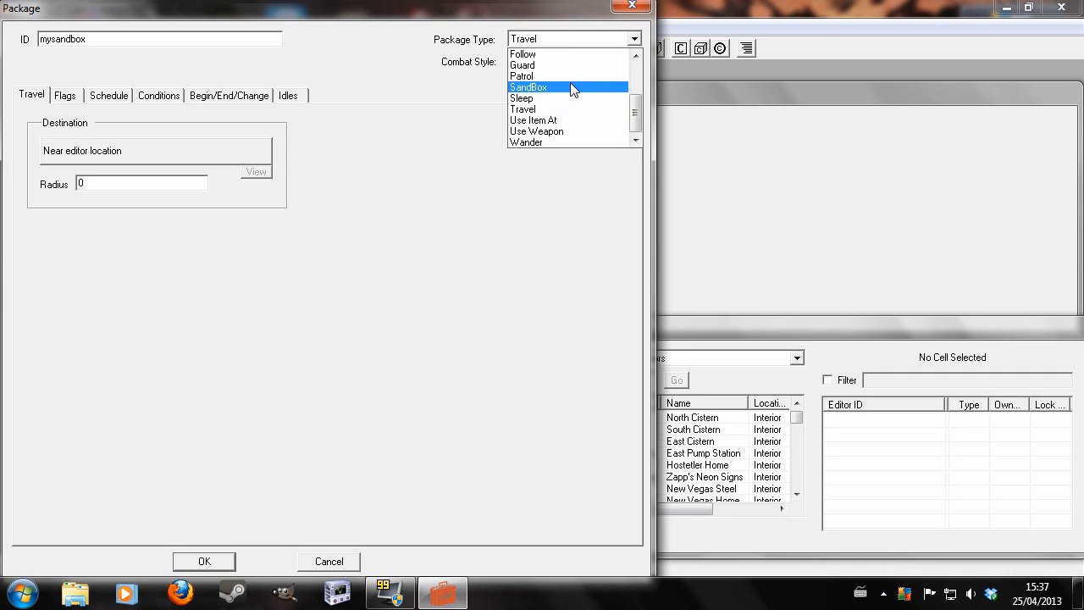
click(528, 87)
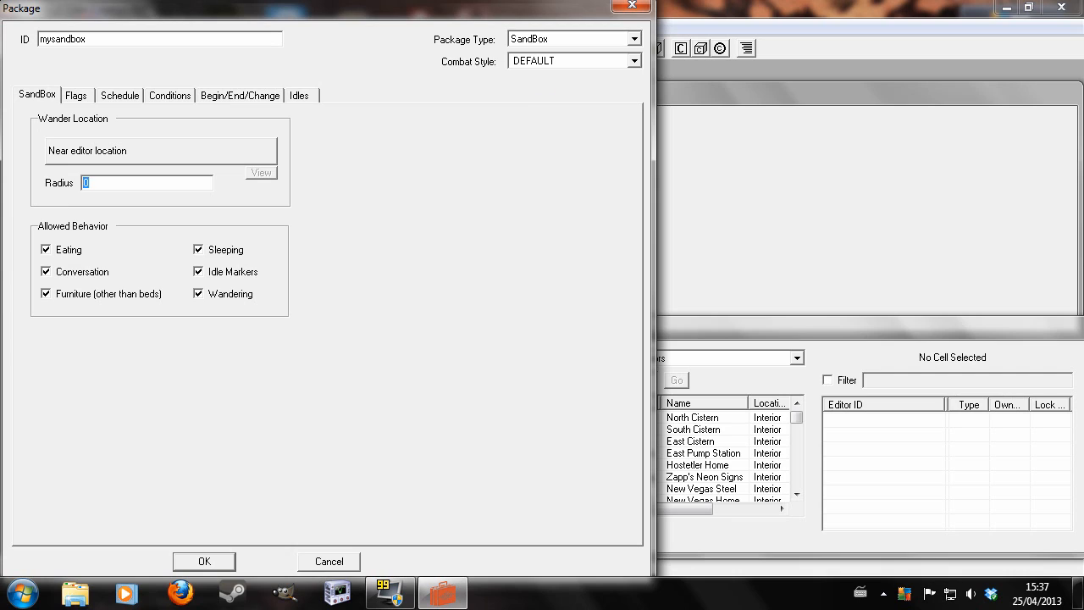
text(1000)
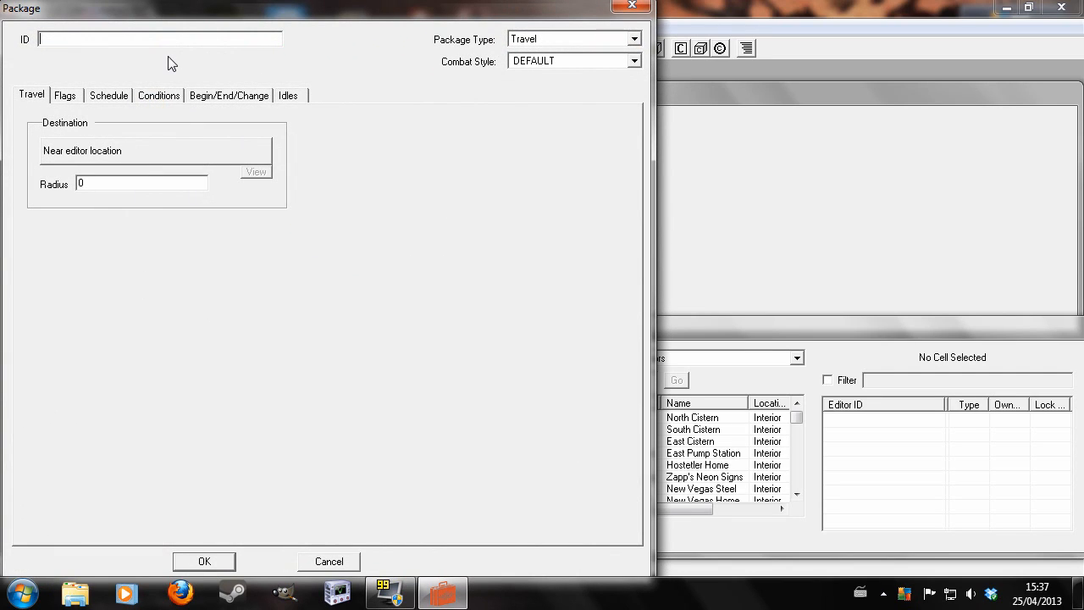
Name the new package 'mydialogue' and set its type to Dialogue
text(mydialo)
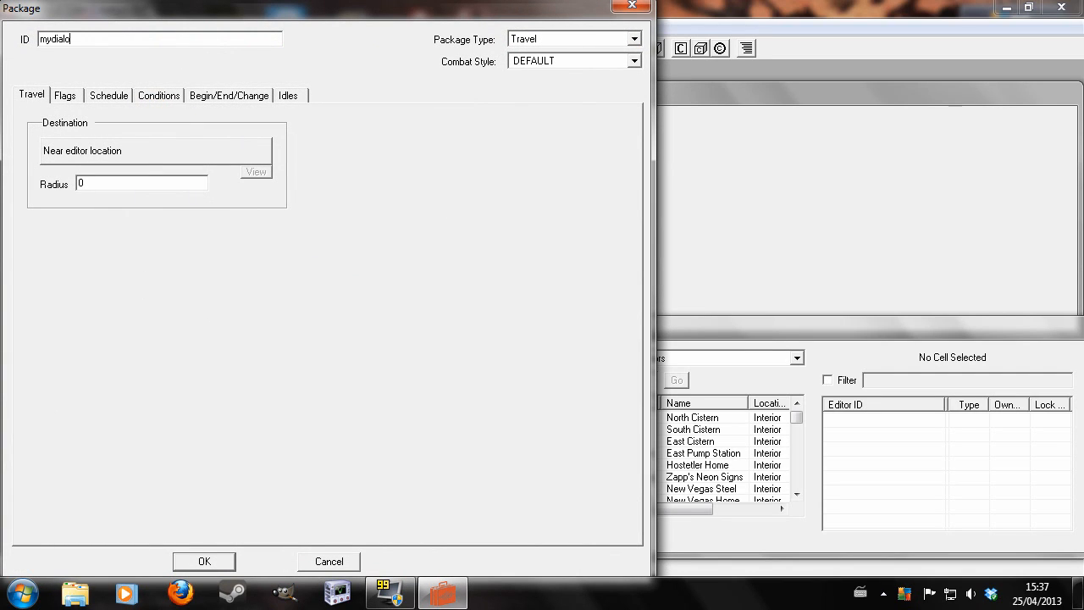
text(gue)
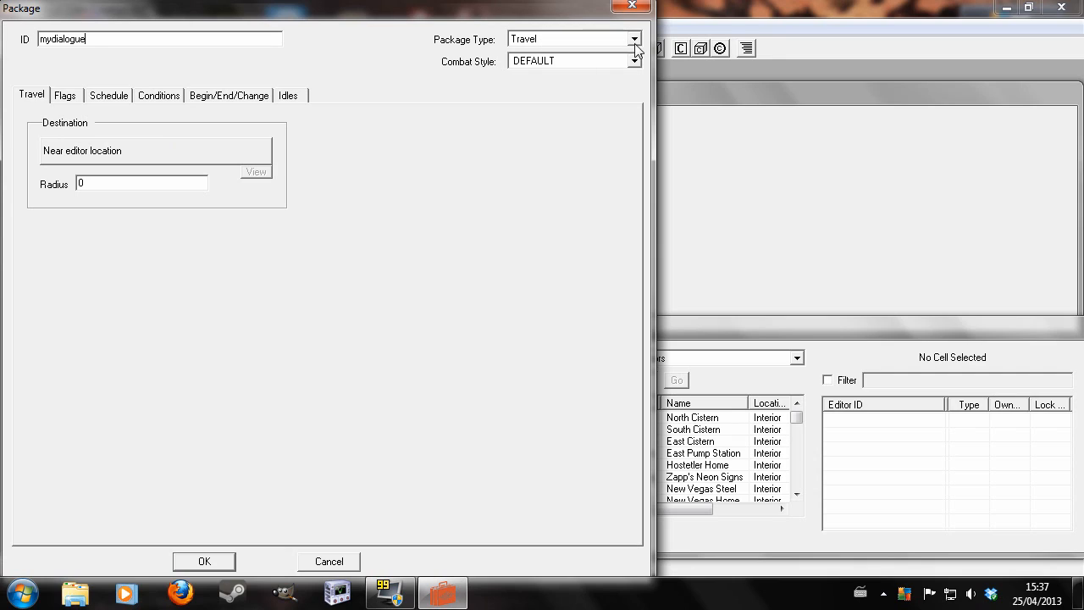
click(635, 39)
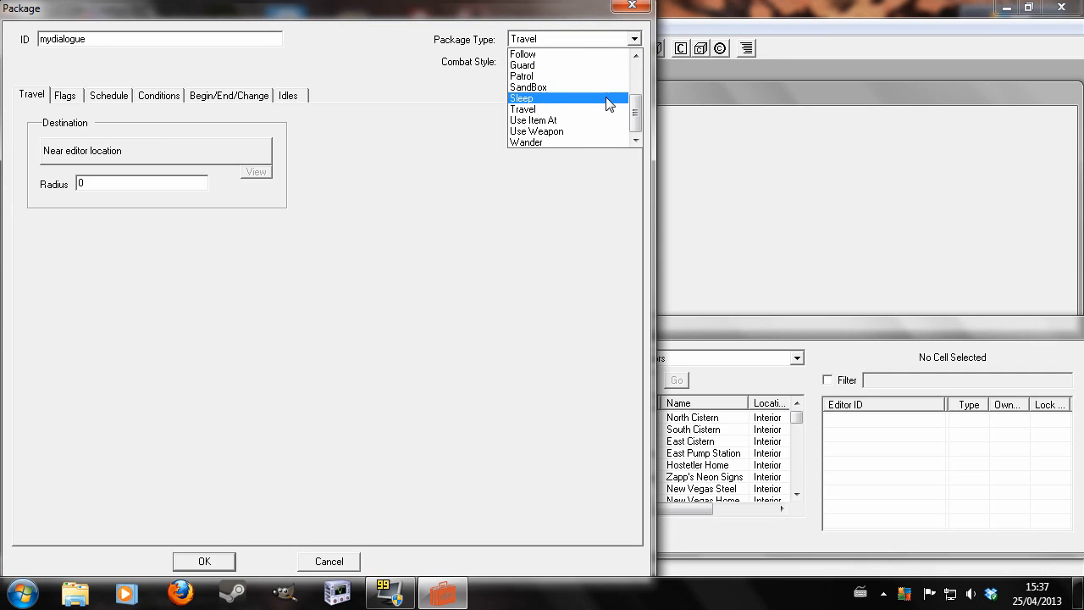
click(524, 38)
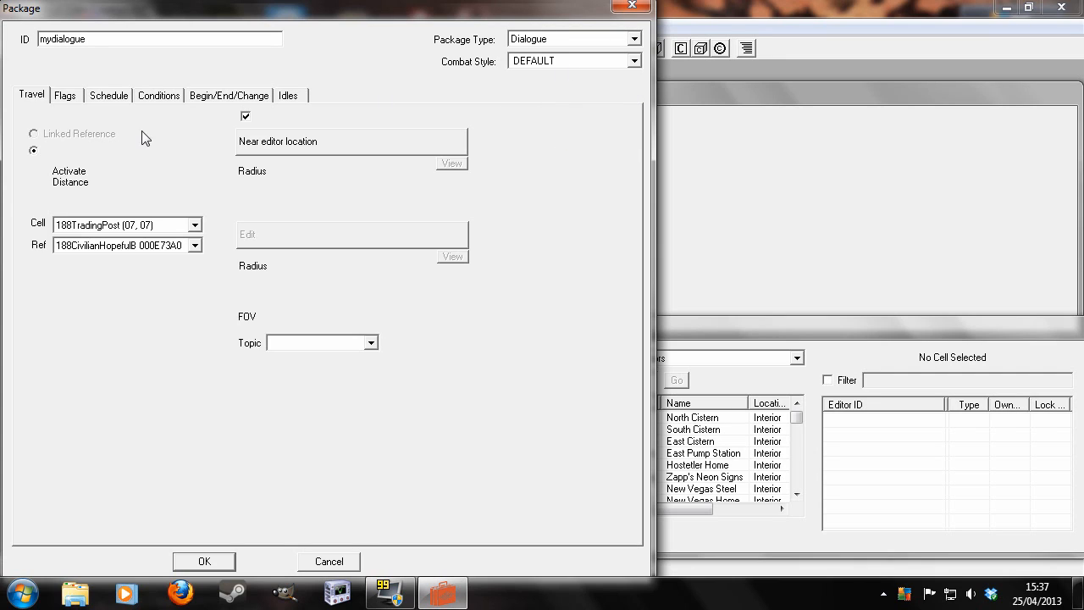
Set activate distance 1000, target PlayerRef, and save the package
click(36, 94)
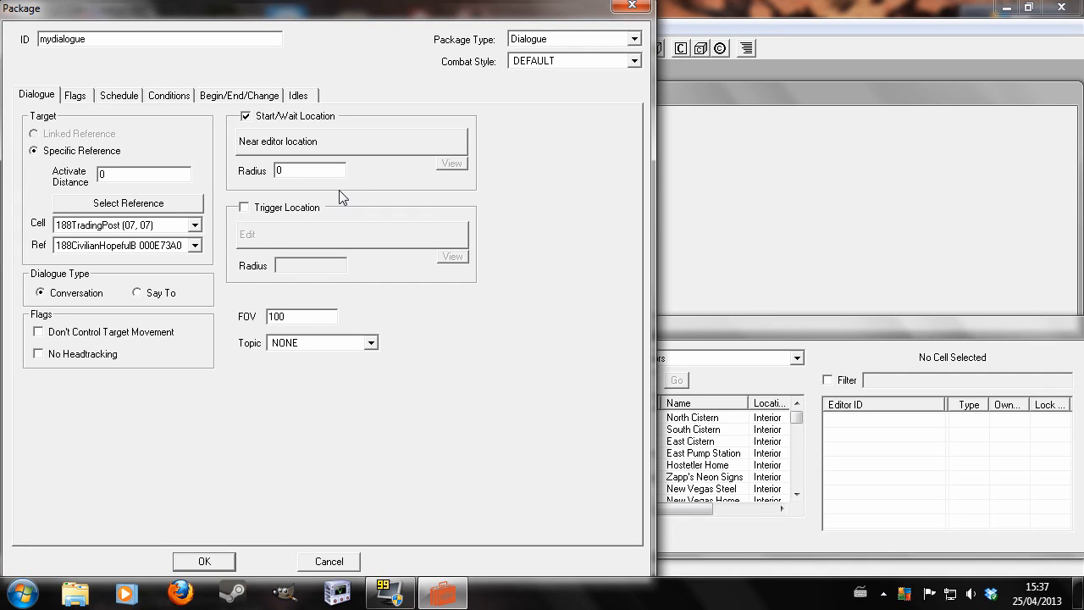
mouse_move(315, 129)
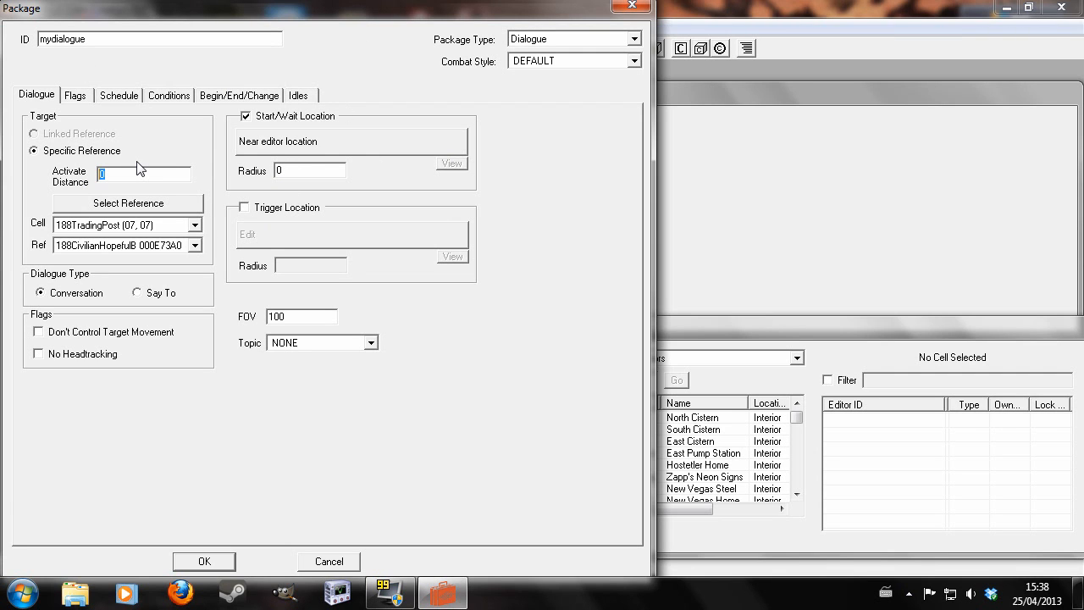
text(1000)
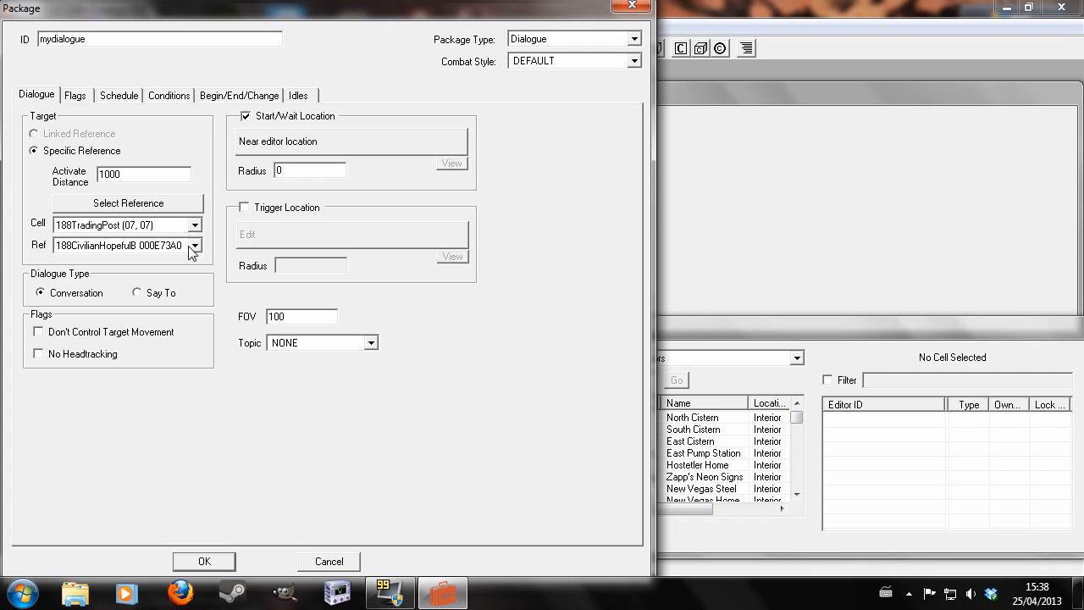
mouse_move(187, 254)
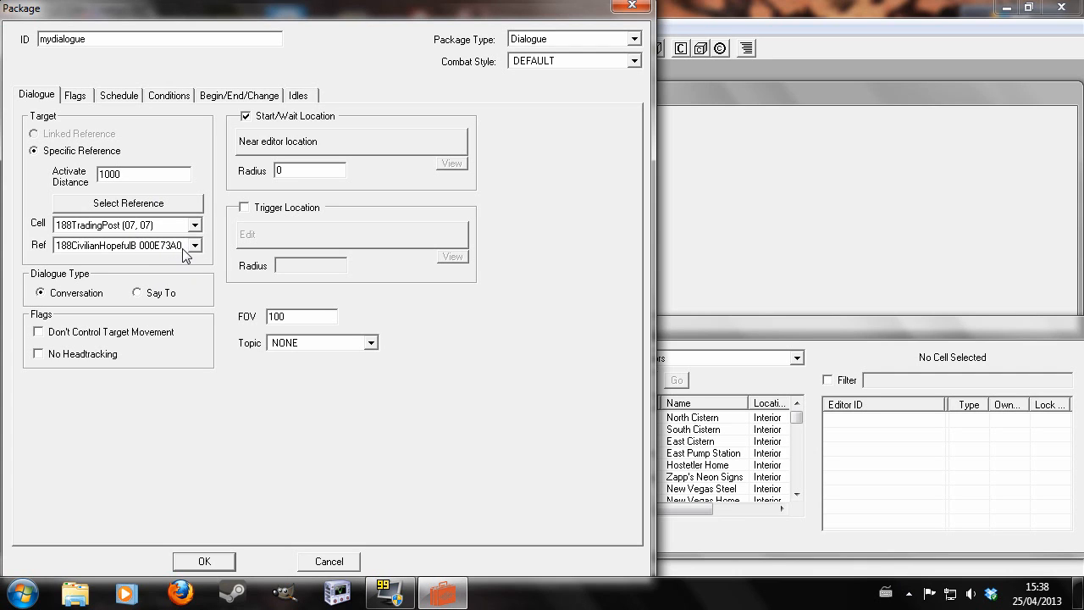
click(196, 245)
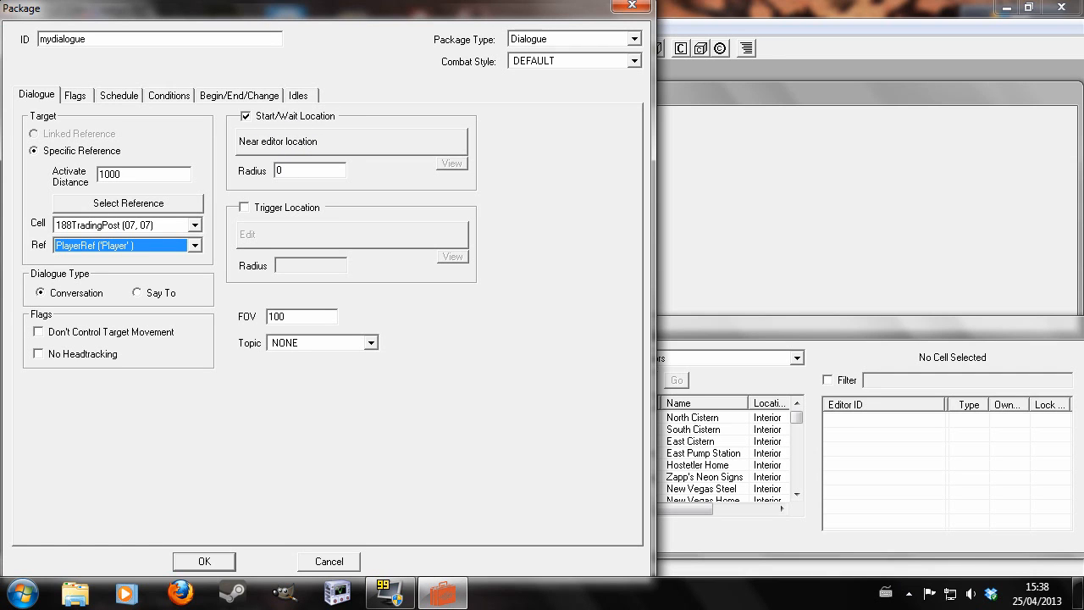
mouse_move(504, 185)
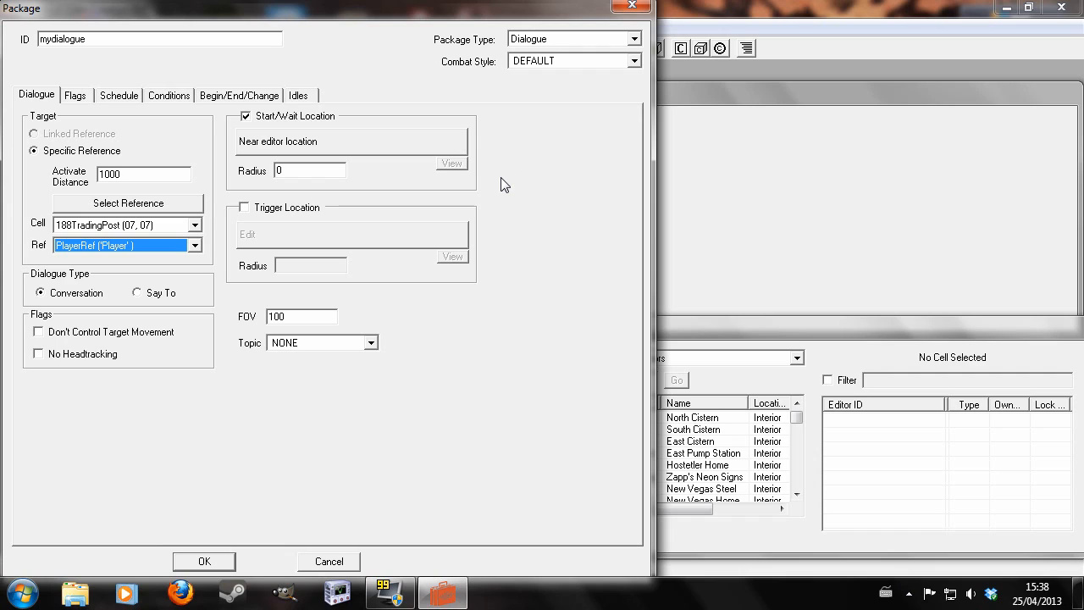
mouse_move(207, 330)
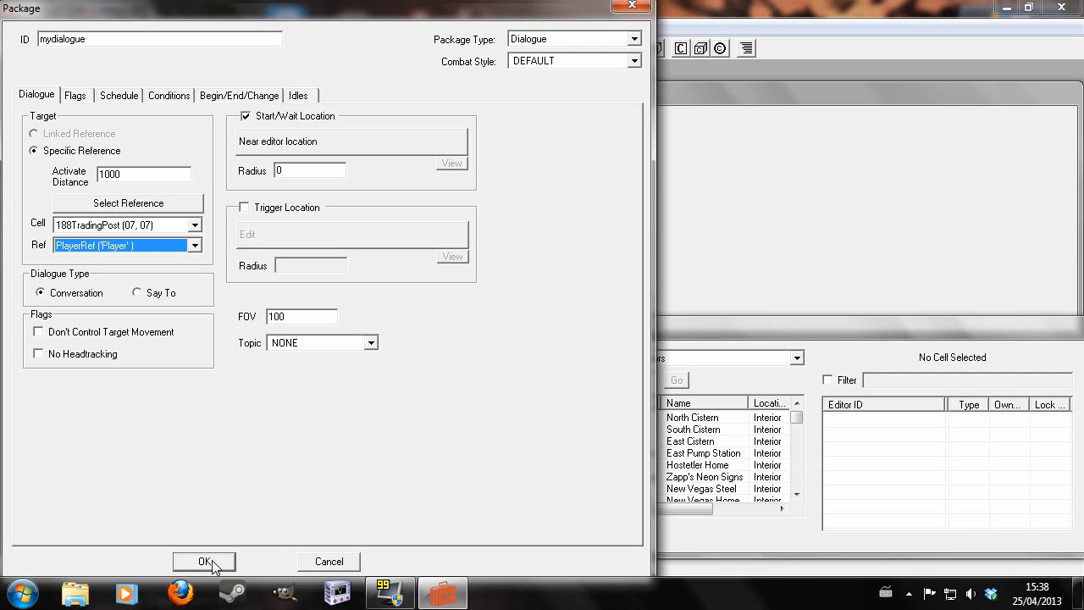
click(204, 561)
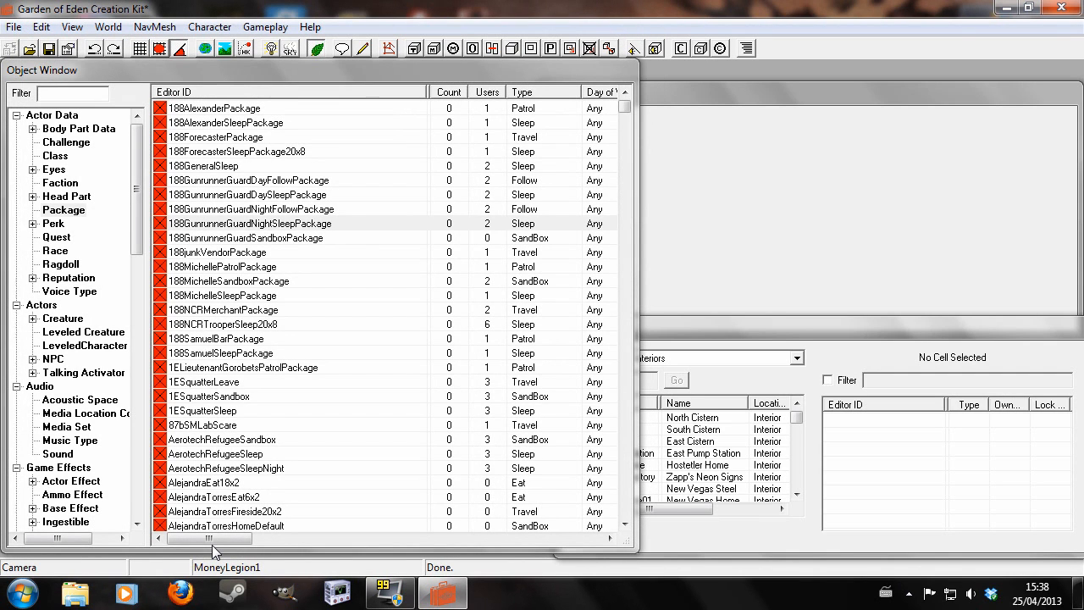
mouse_move(103, 207)
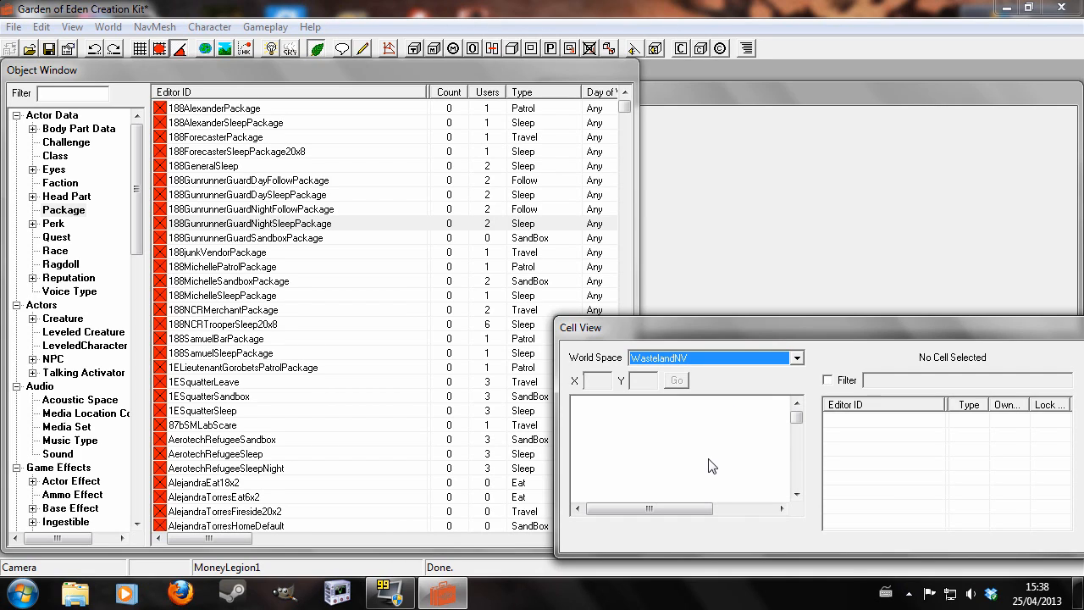
Load the Goodsprings WastelandNV cell and scroll to mynpc in the NPC list
click(606, 417)
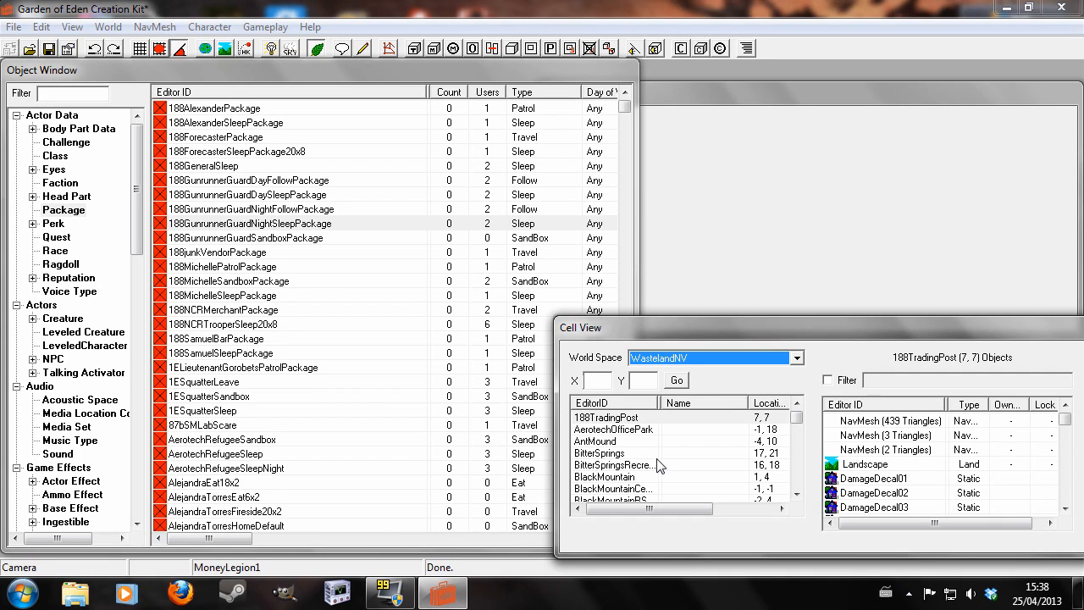
click(601, 452)
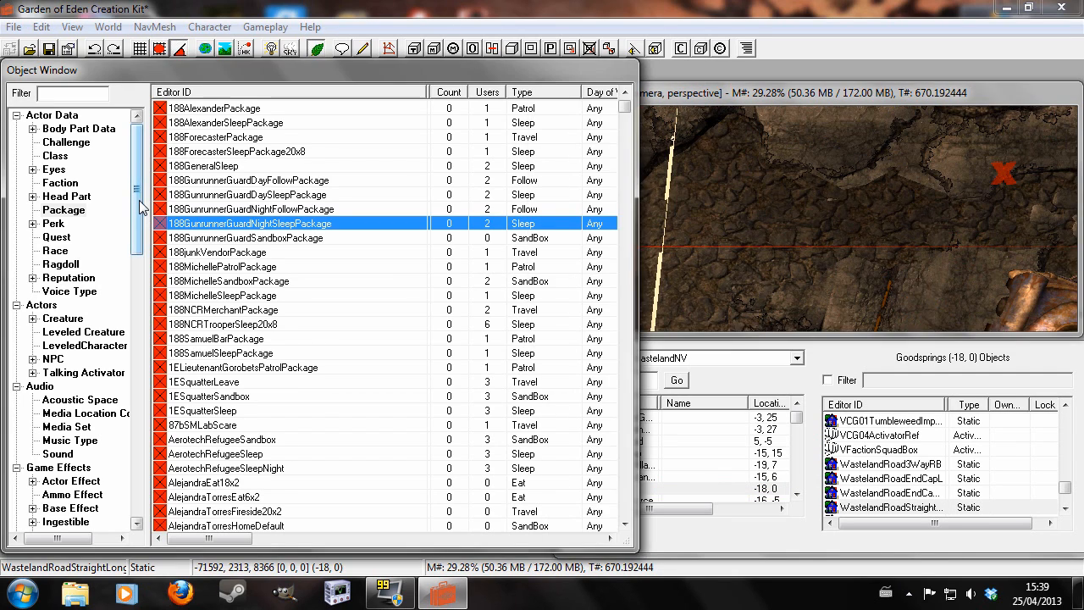
scroll(down, 3)
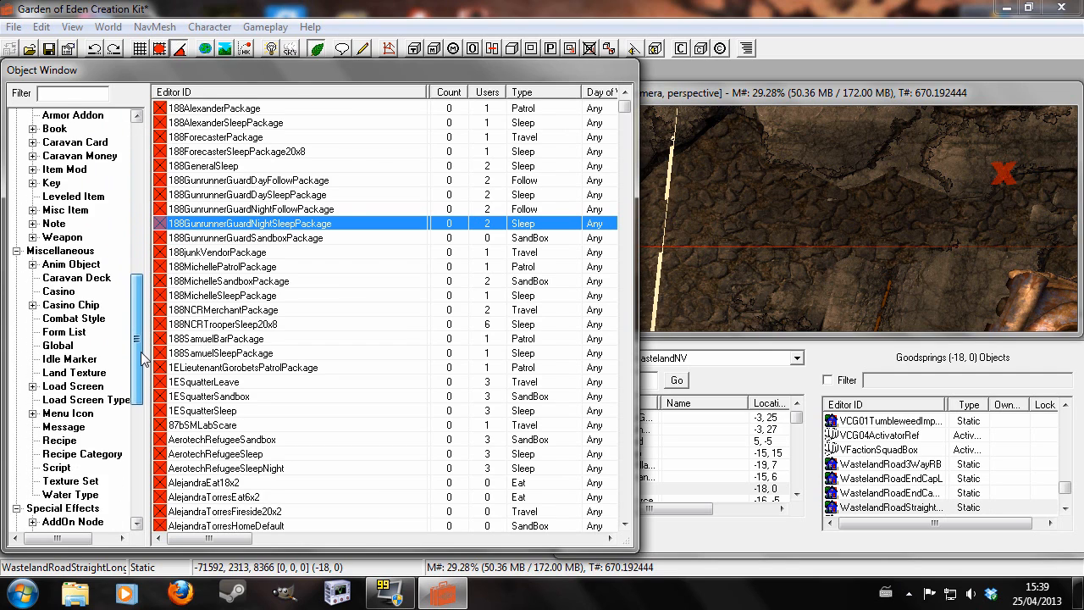
scroll(down, 3)
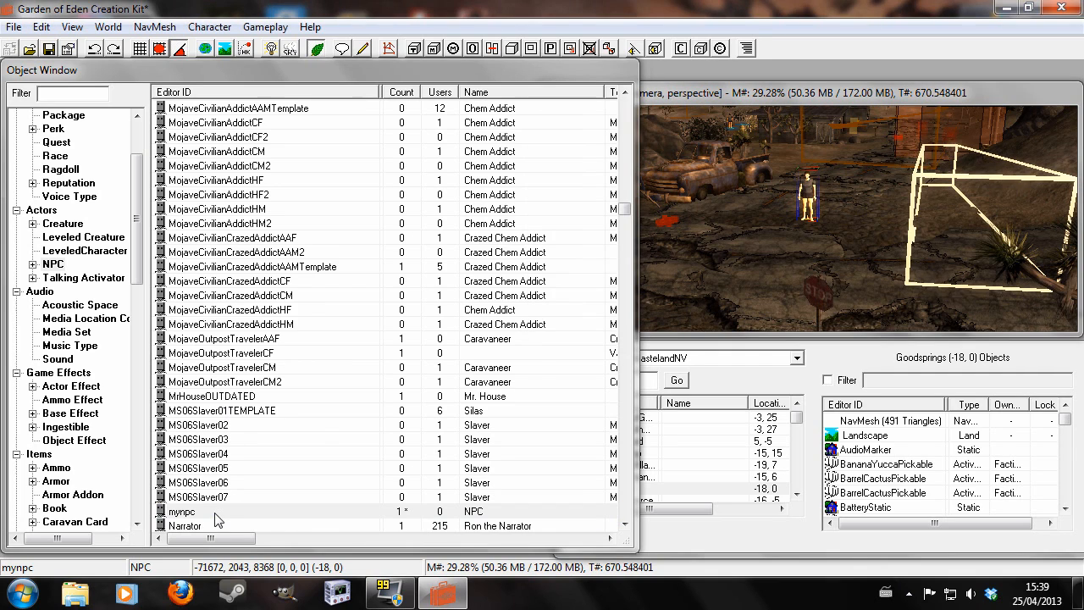
Add the mysandbox package to mynpc's AI package list and save the NPC
double_click(182, 511)
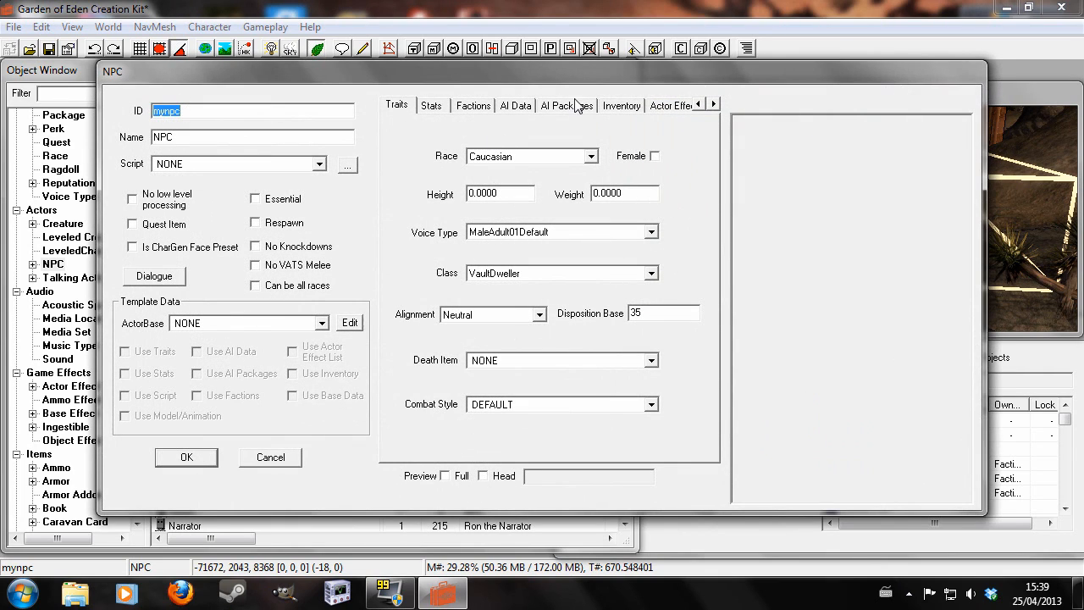
click(565, 104)
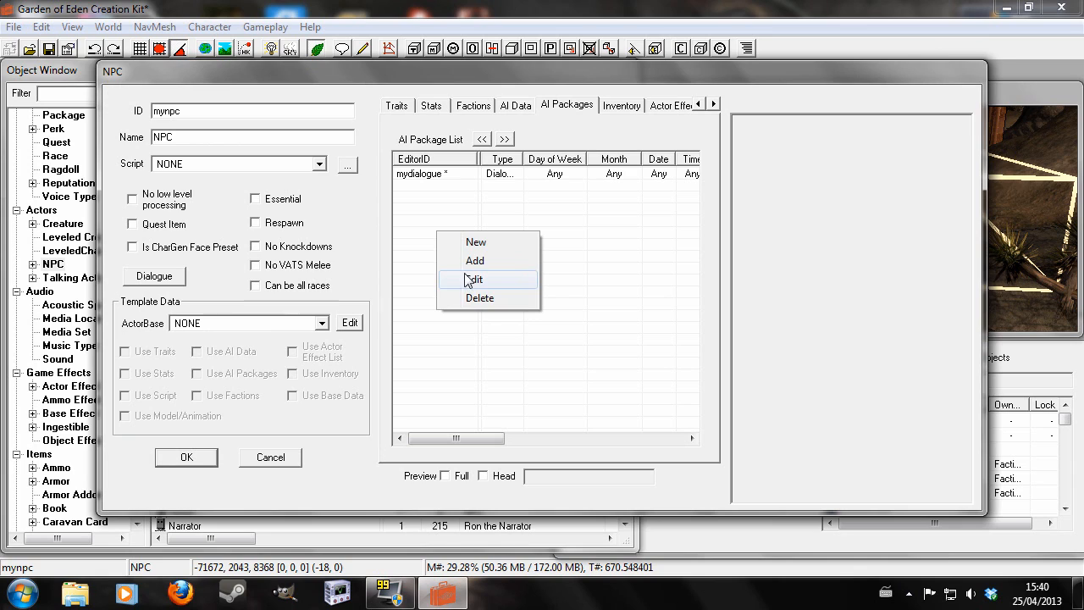
click(476, 279)
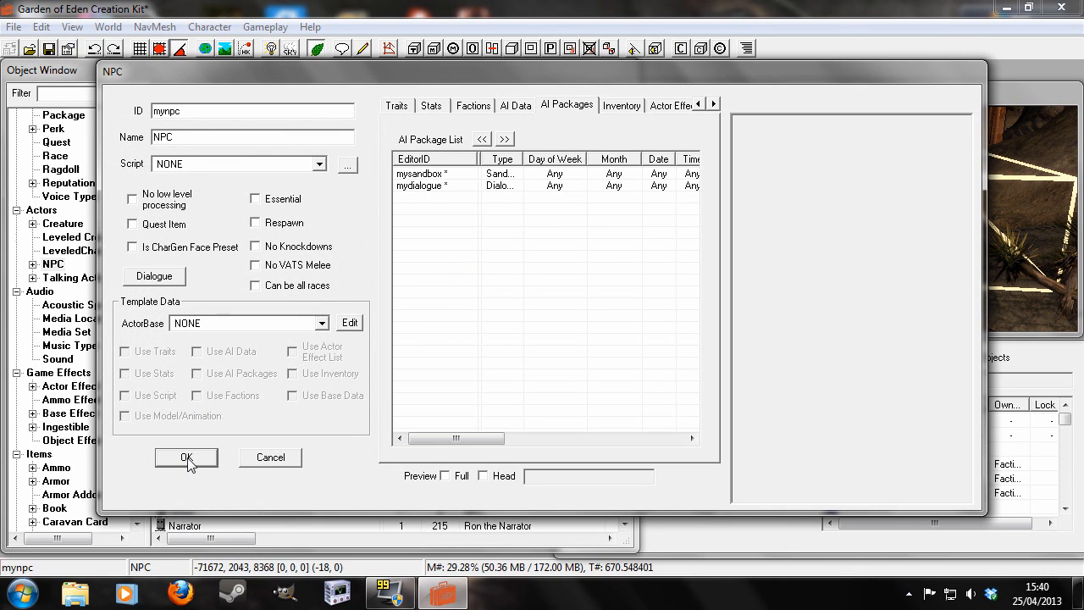
click(187, 457)
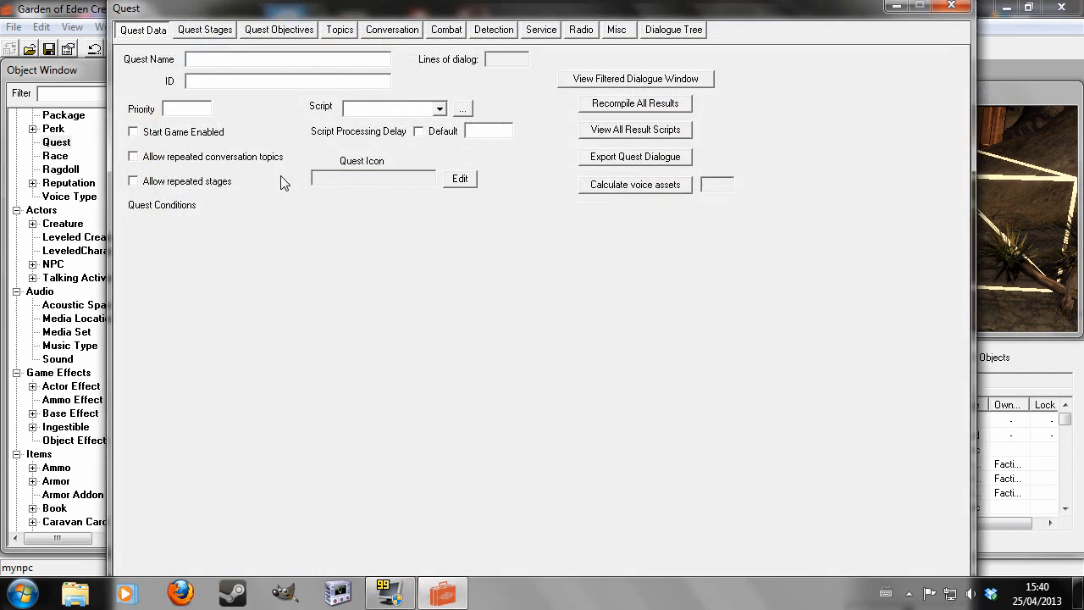
Set the quest ID to 'mydialgouequest' and show its Topics page
text(m)
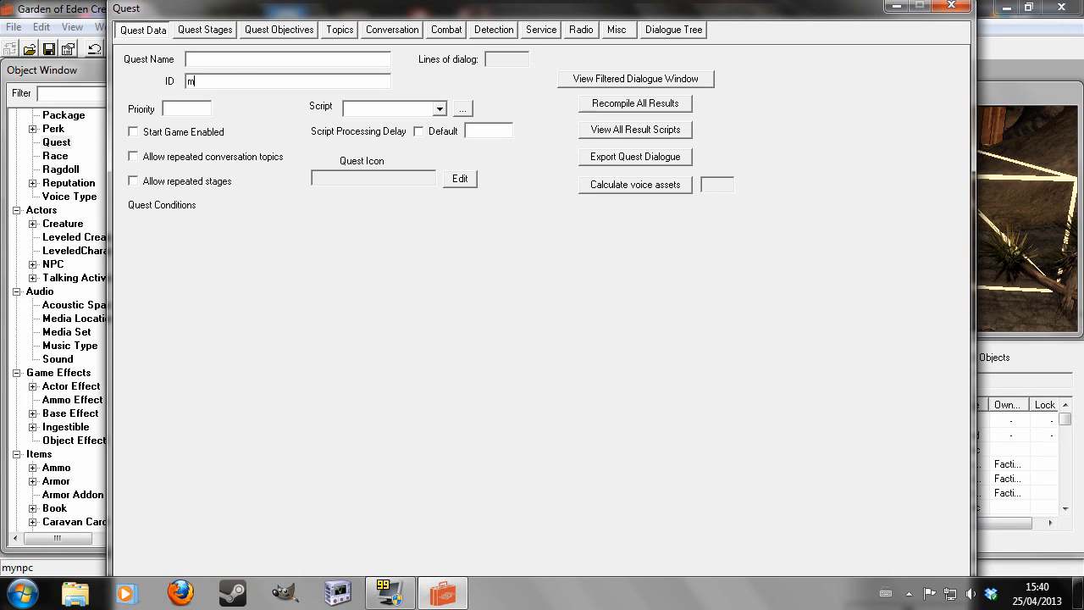
text(ydialgoue)
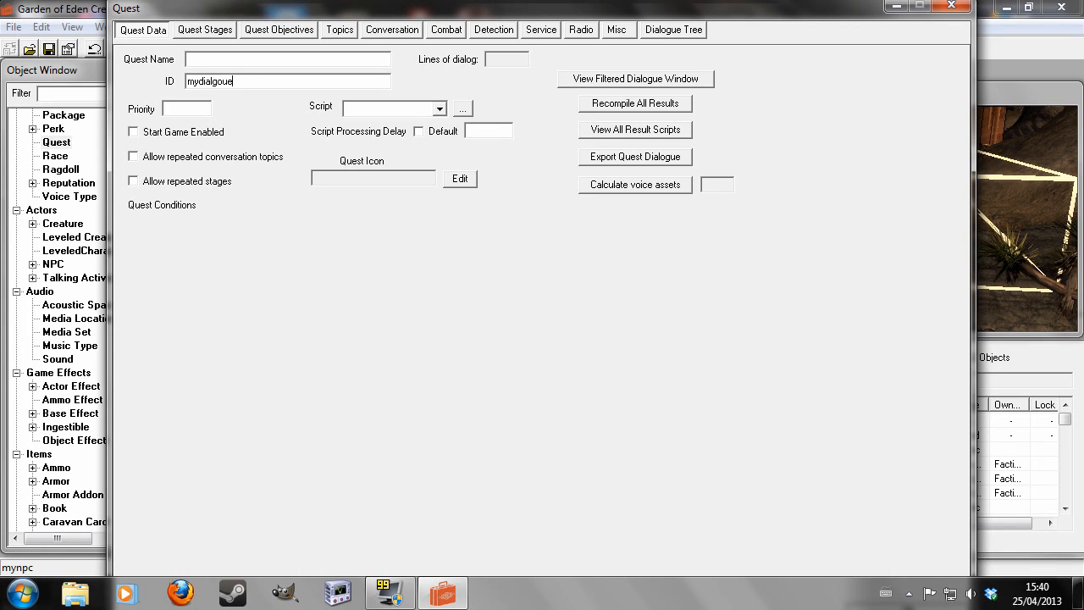
text(quest)
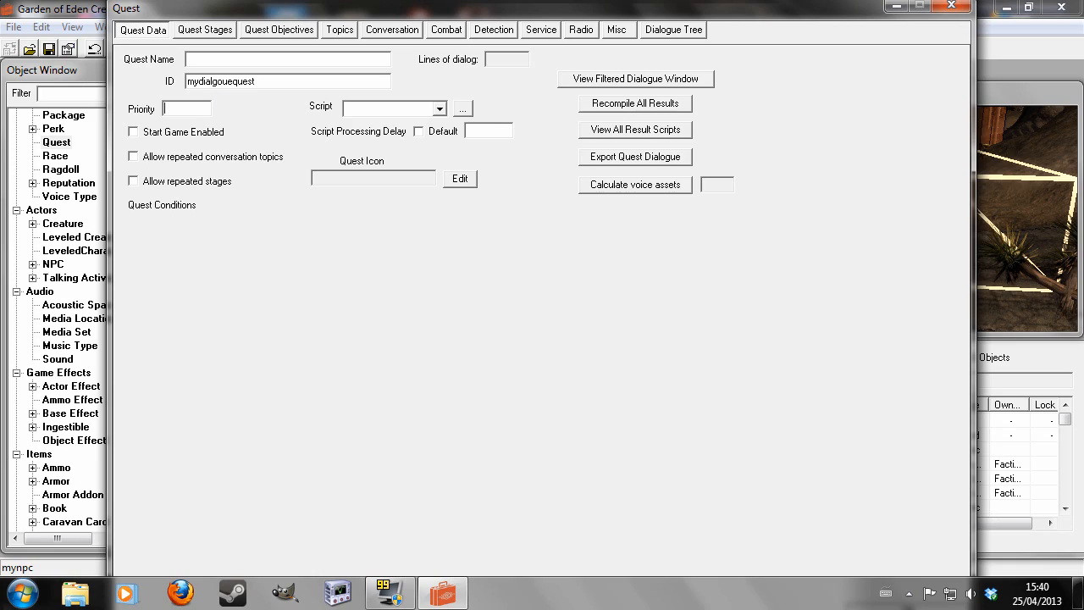
click(133, 131)
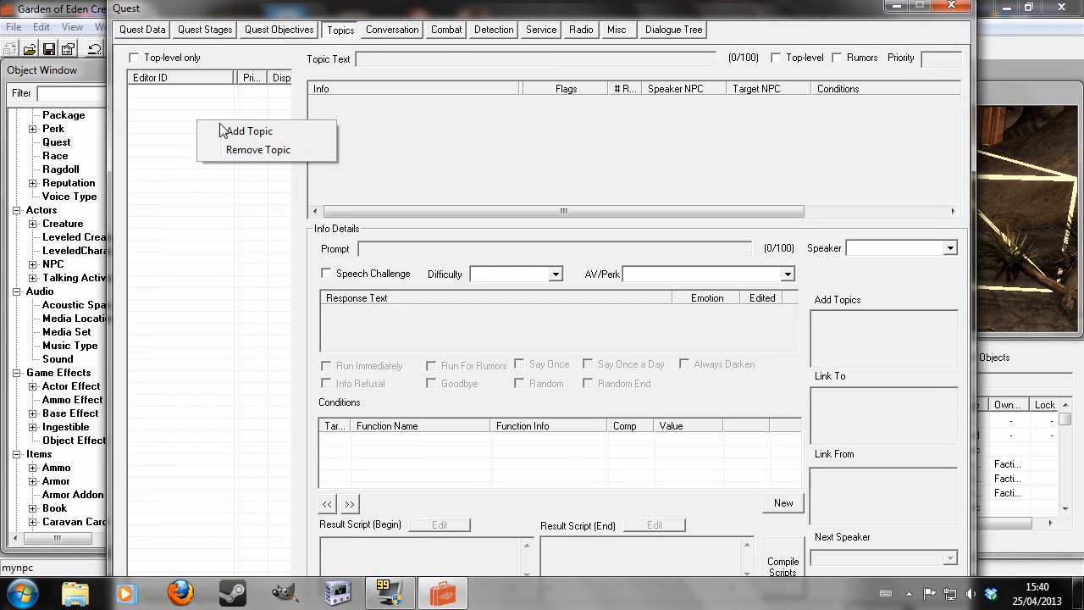
Cancel picking the GREETING topic and return to the Quest Data page
click(249, 130)
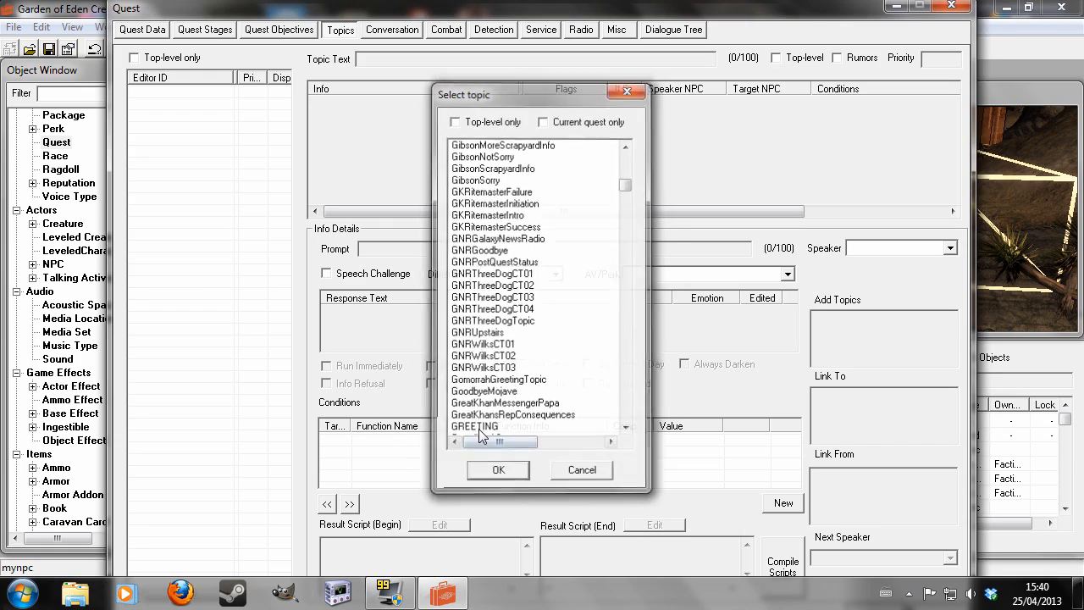
click(581, 470)
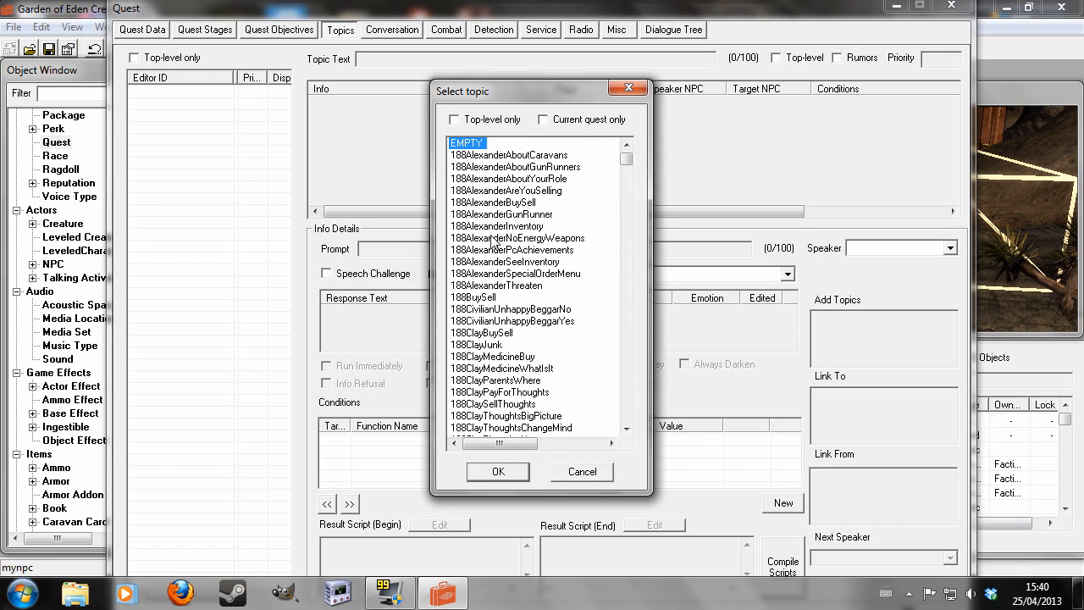
click(581, 471)
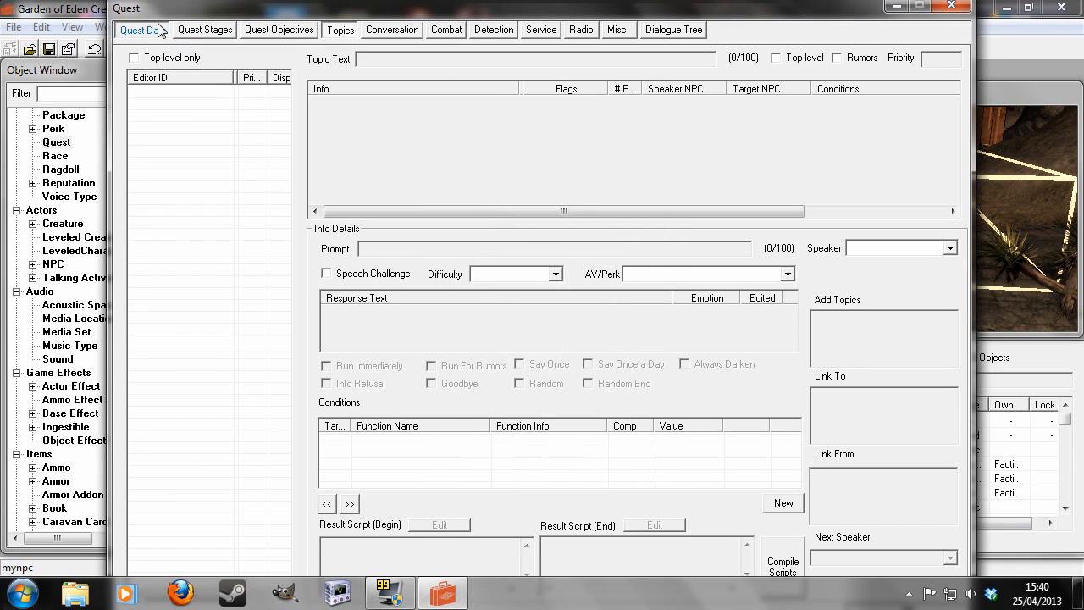
click(142, 29)
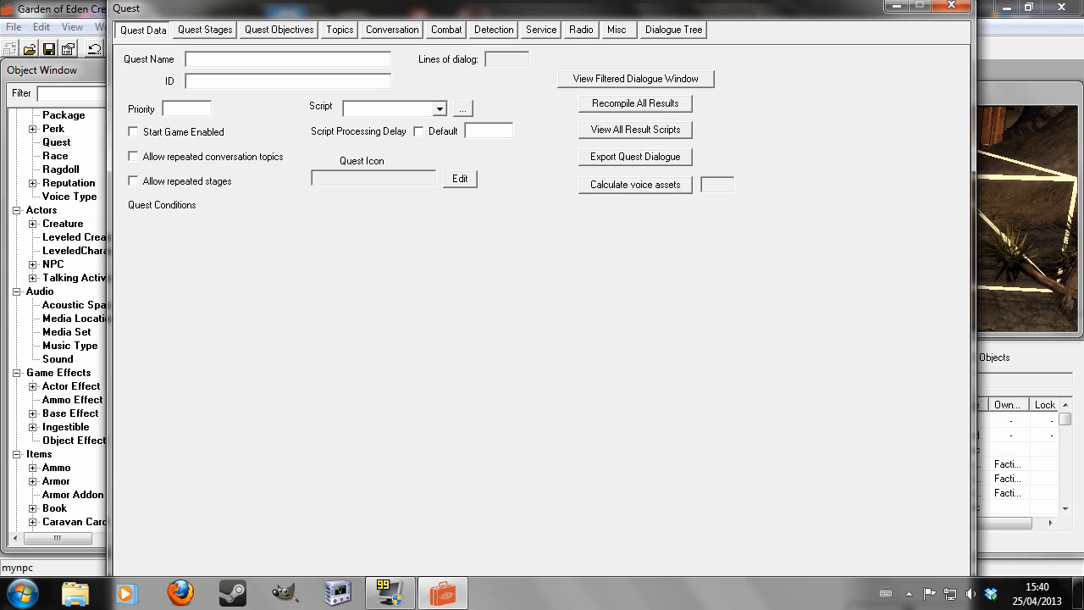
Enter quest ID 'mydialguequest' with priority 55 and confirm the quest
text(mydial)
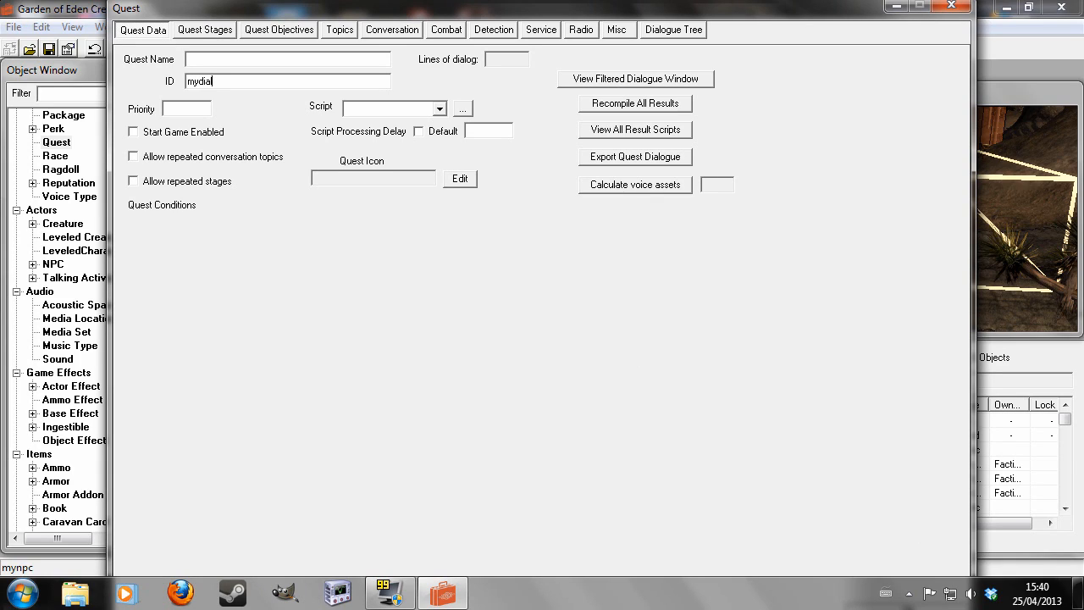
text(gueques)
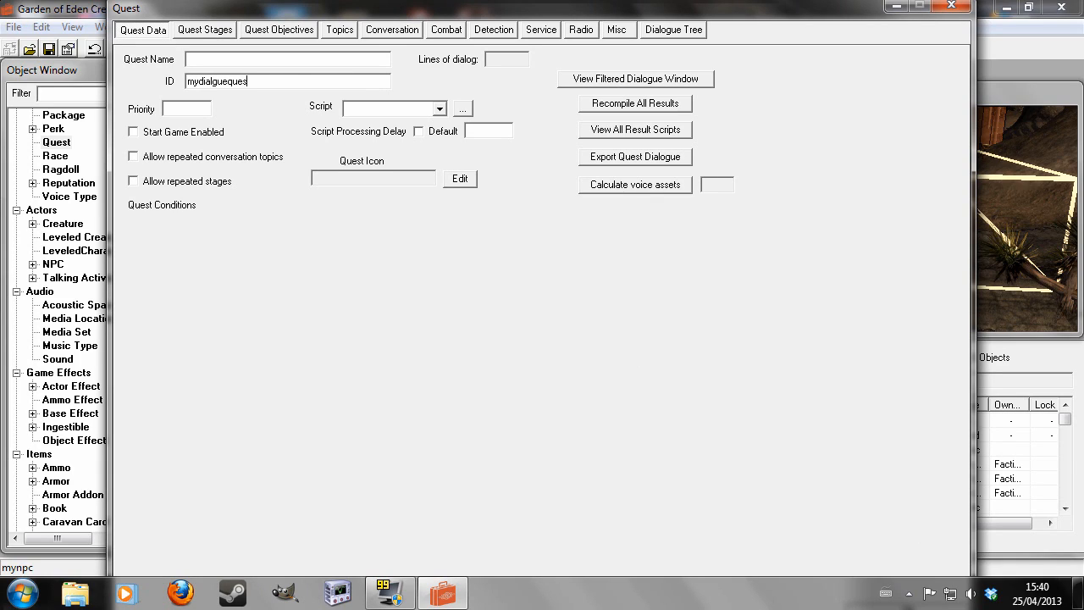
text(55)
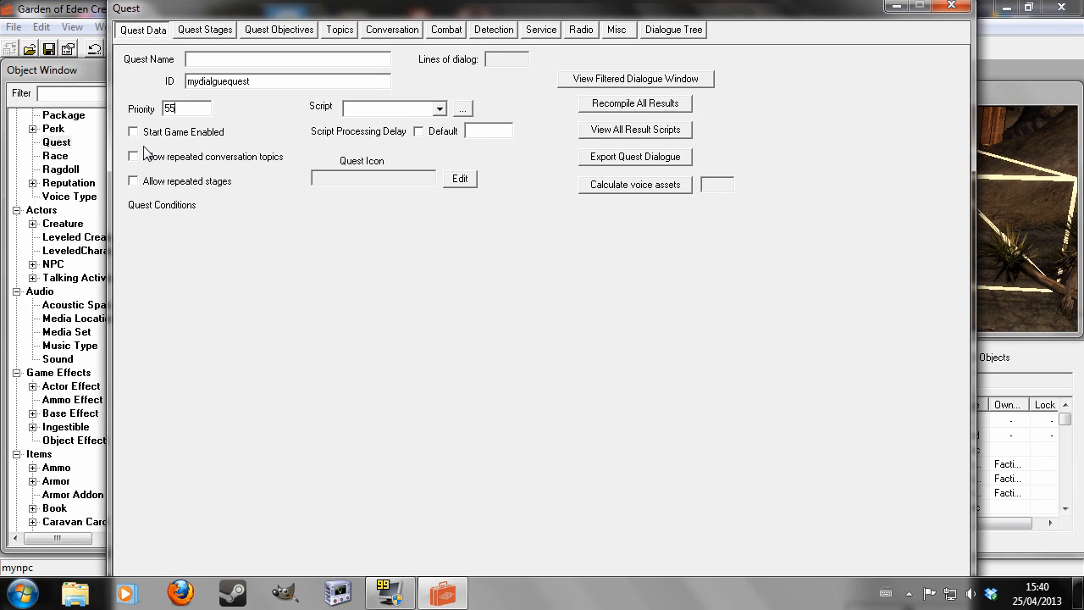
click(133, 131)
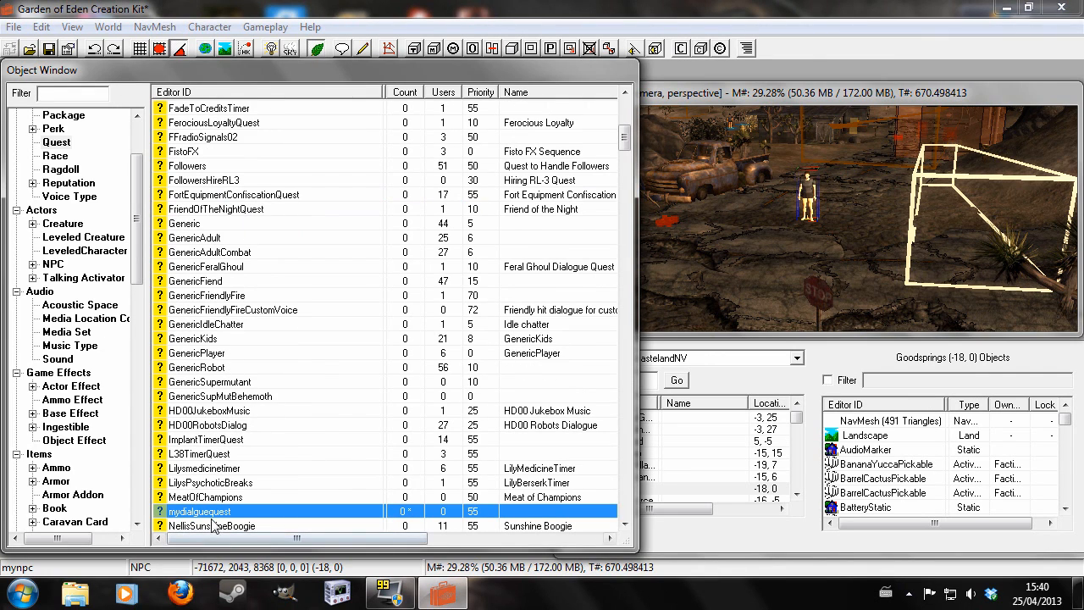
Open mydialguequest, add the GREETING topic, and start a new response
double_click(199, 510)
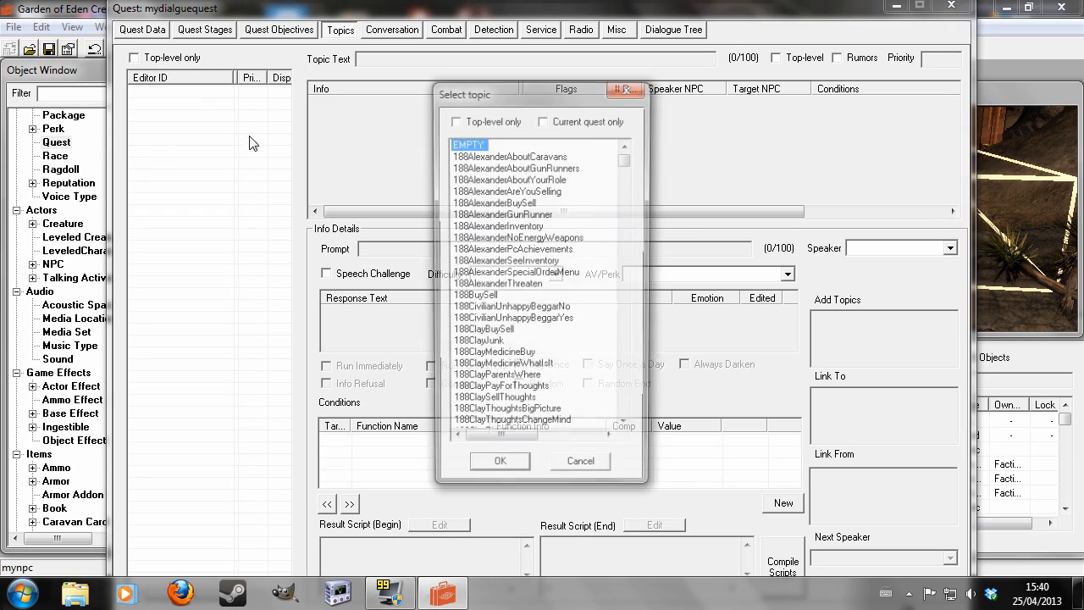
click(500, 460)
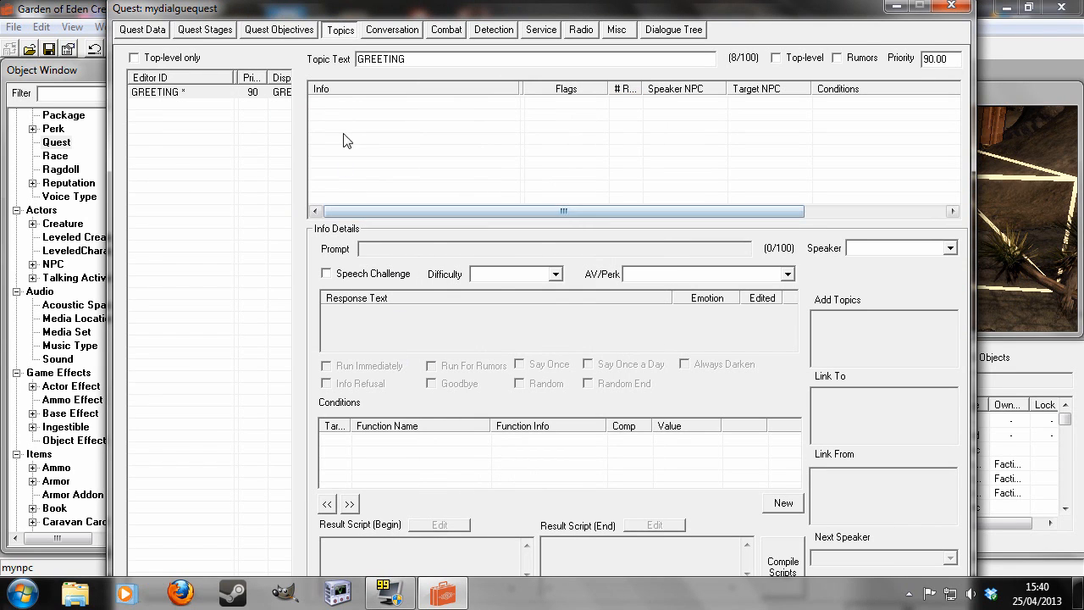
mouse_move(427, 135)
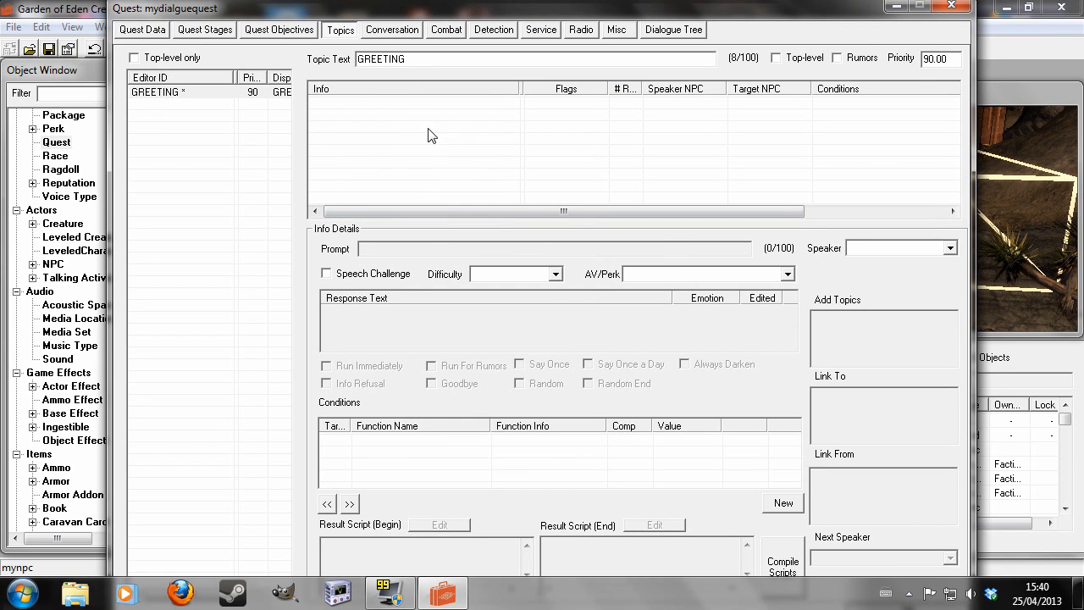
click(781, 502)
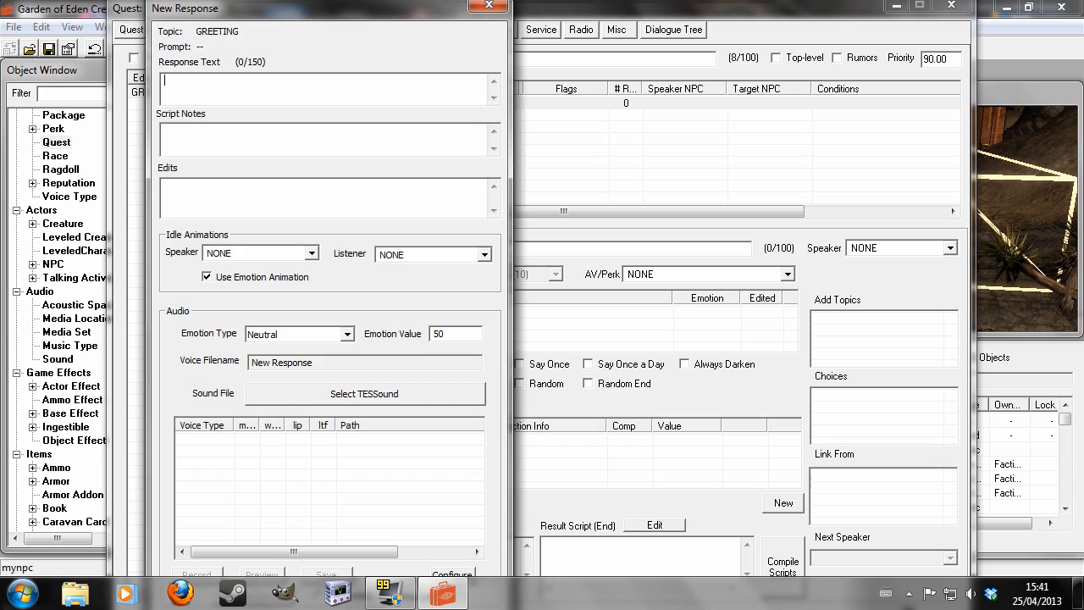
Write the response text "Hello, I'm npc" and dismiss the spell check
text(Hello, I'm anpc)
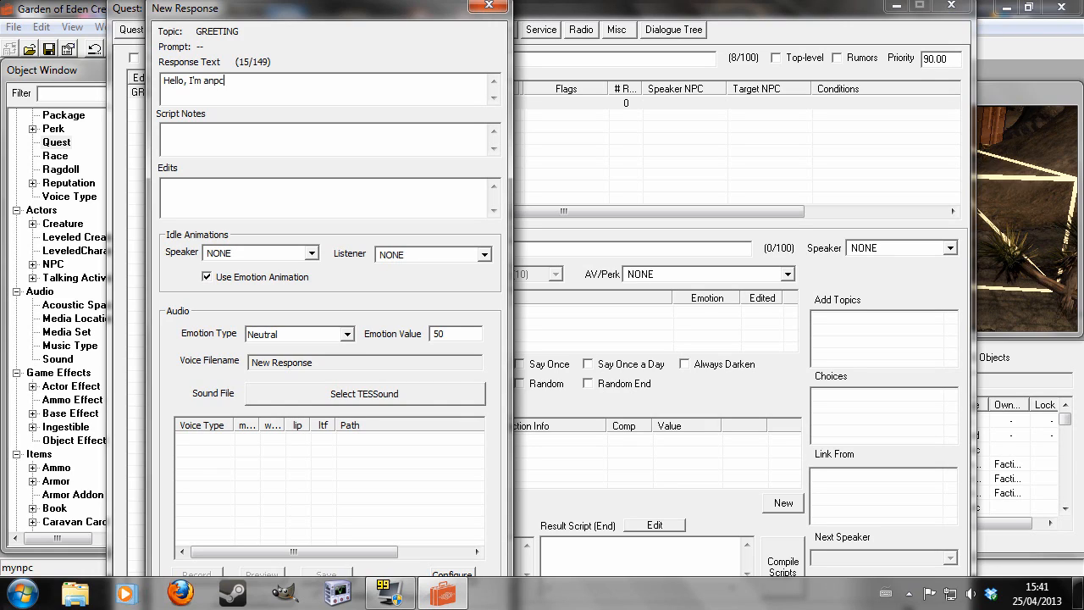
key(BackSpace)
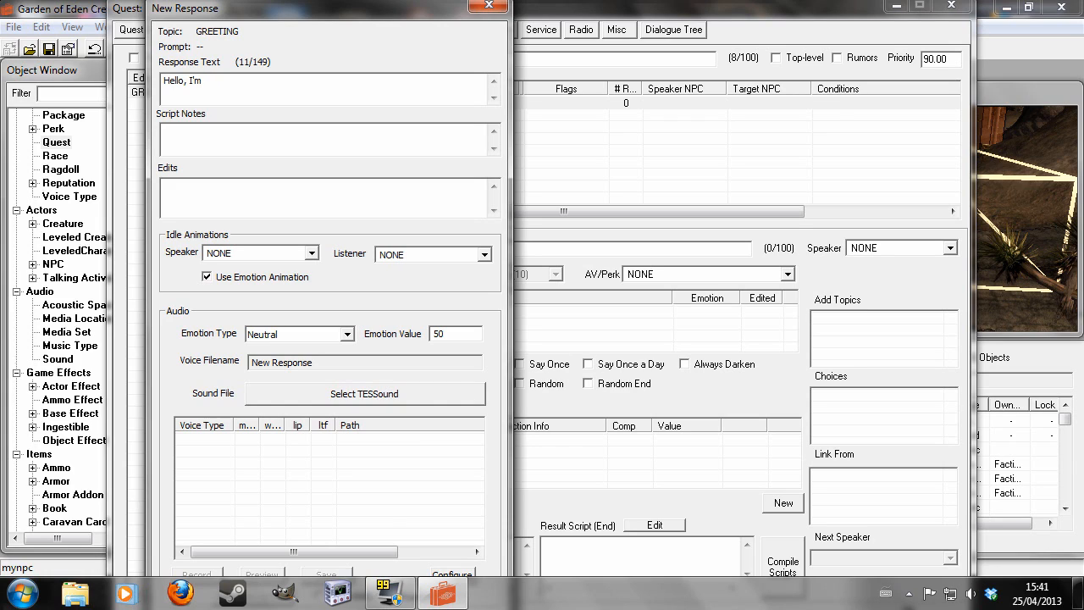
text(npc)
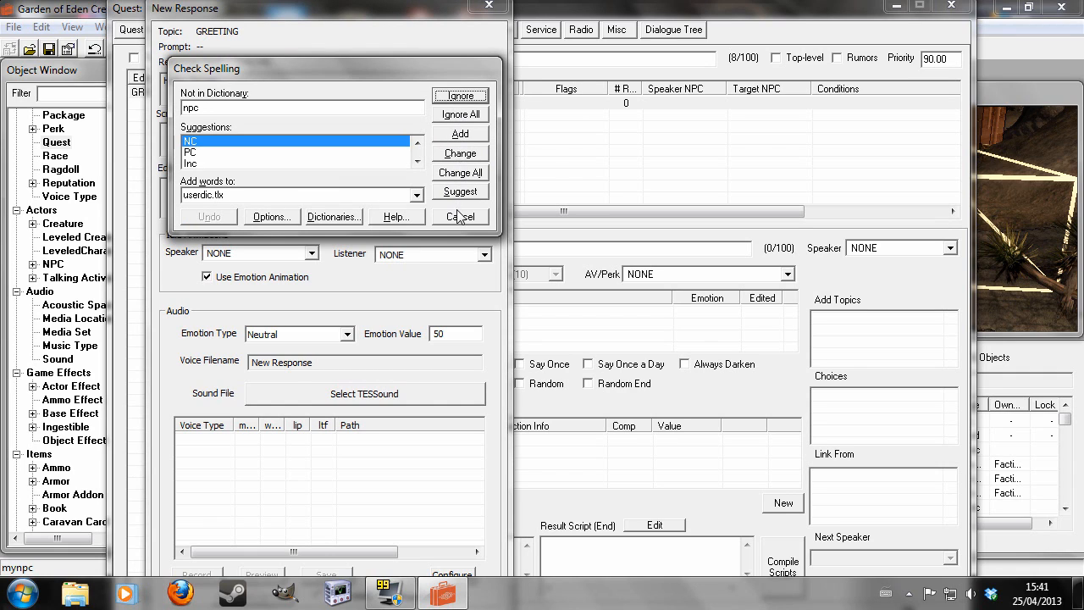
click(459, 216)
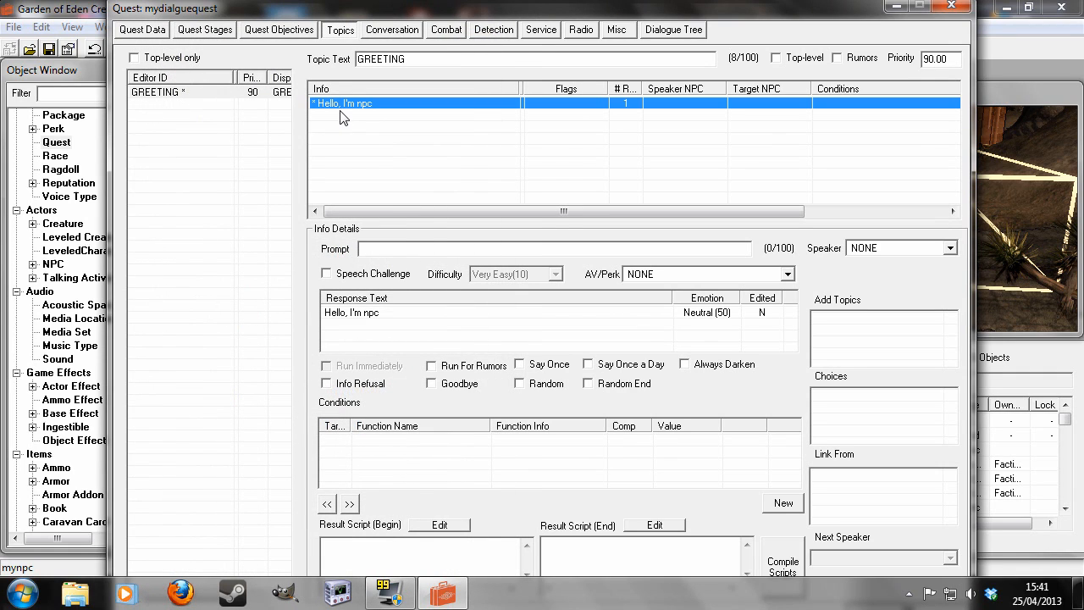
right_click(453, 458)
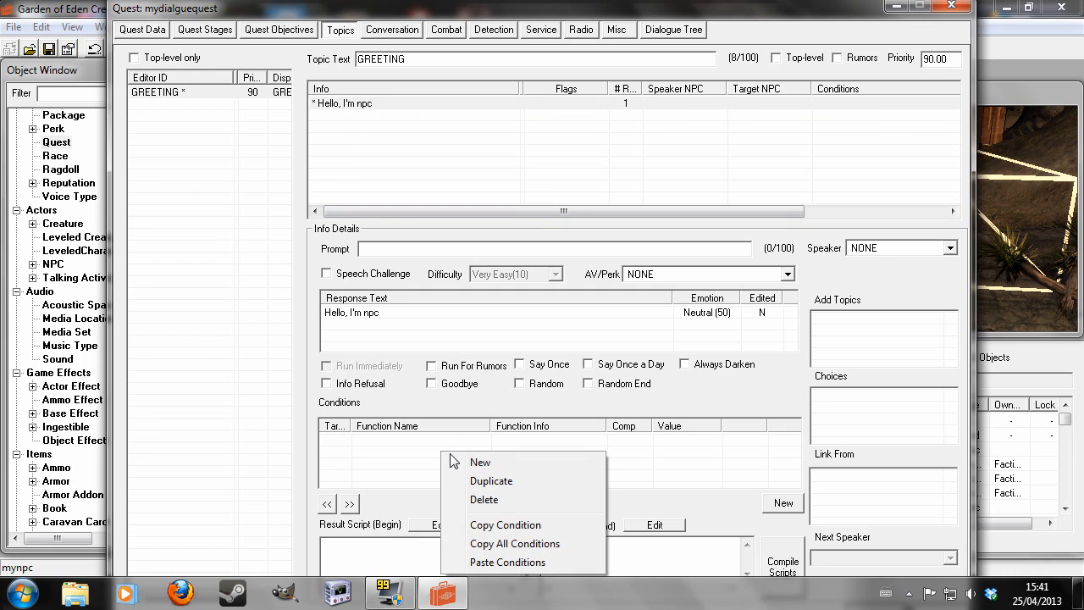
Add a GetIsID condition to the greeting and select its actor parameter
click(480, 462)
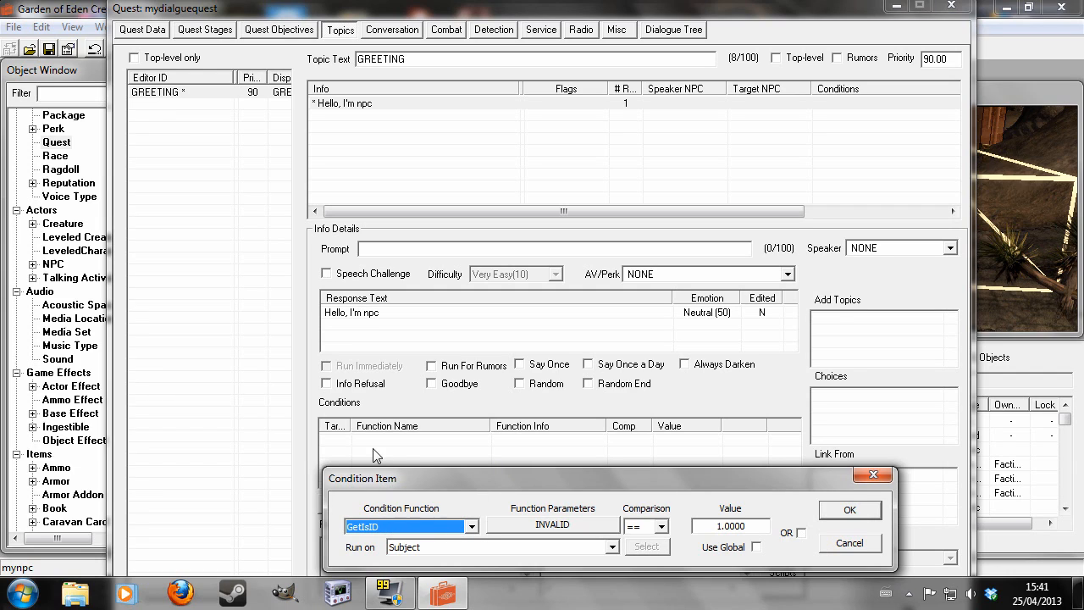
click(552, 523)
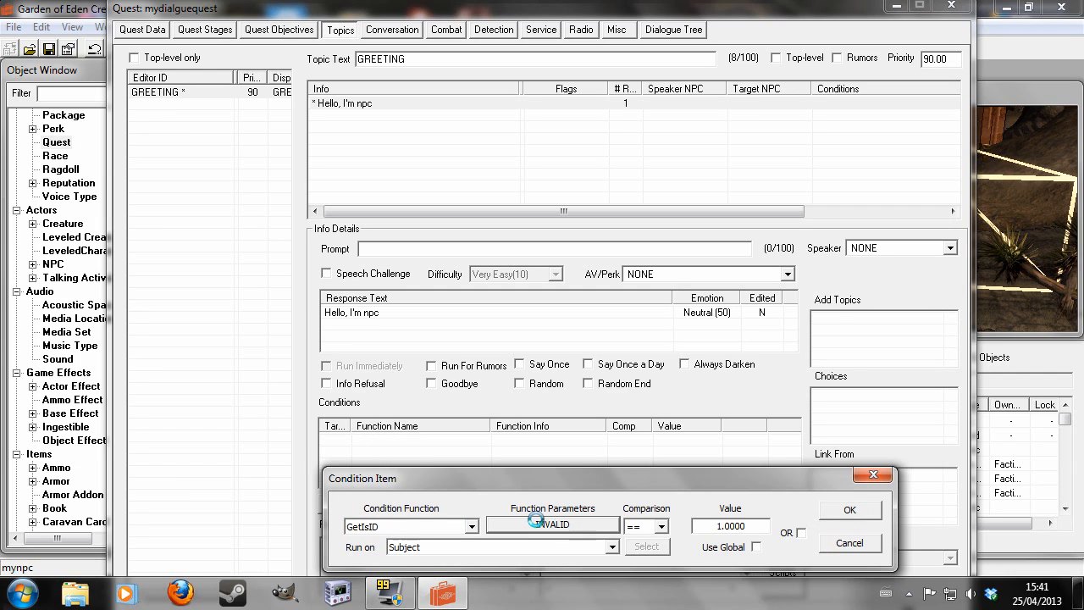
click(552, 523)
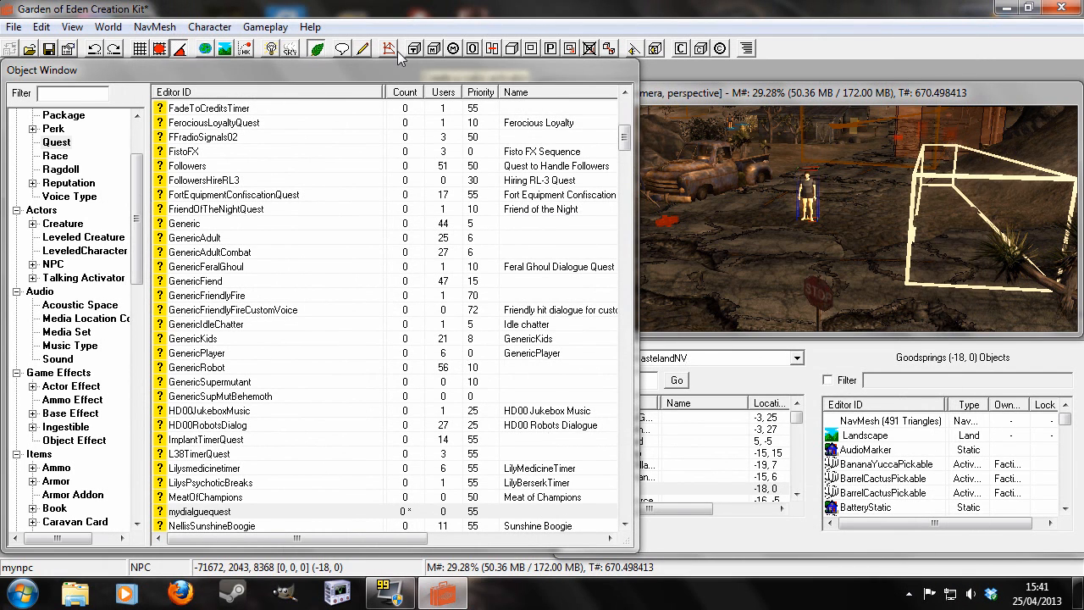
Create a new script and set its type to Quest
click(386, 48)
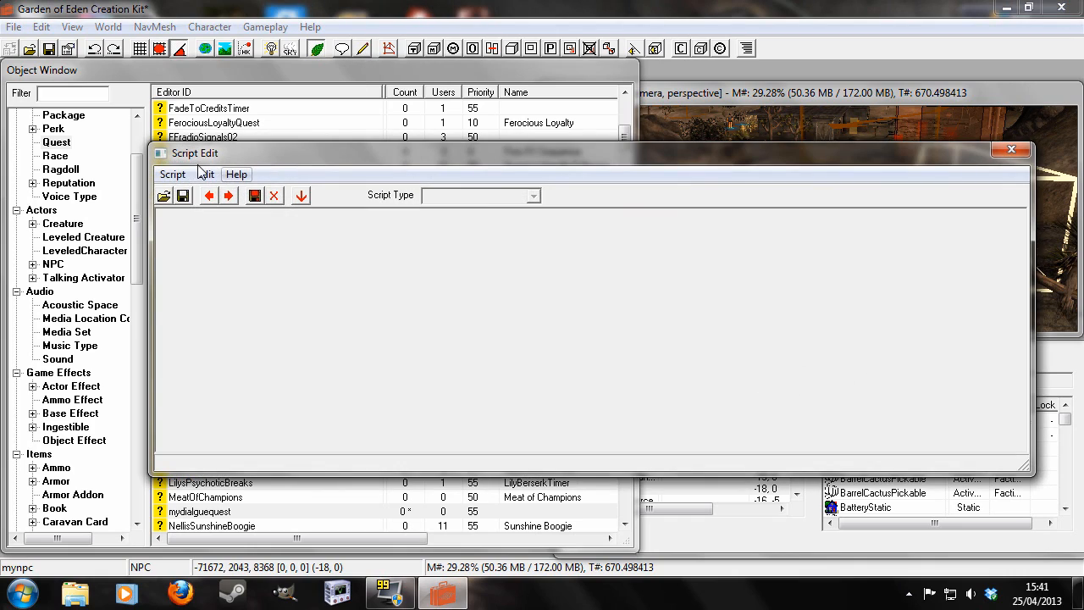
click(480, 196)
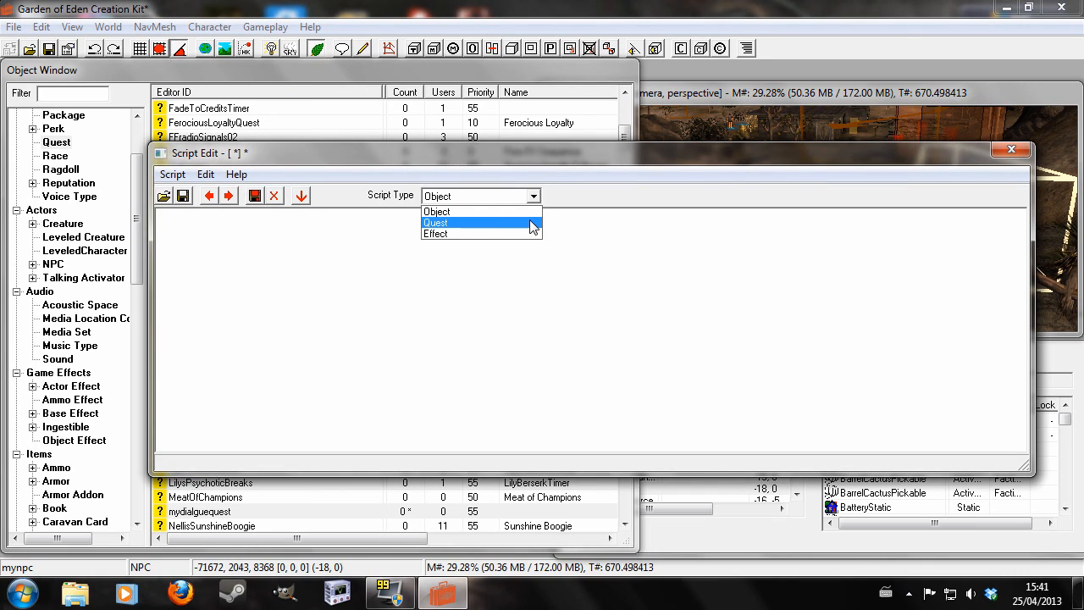
click(434, 222)
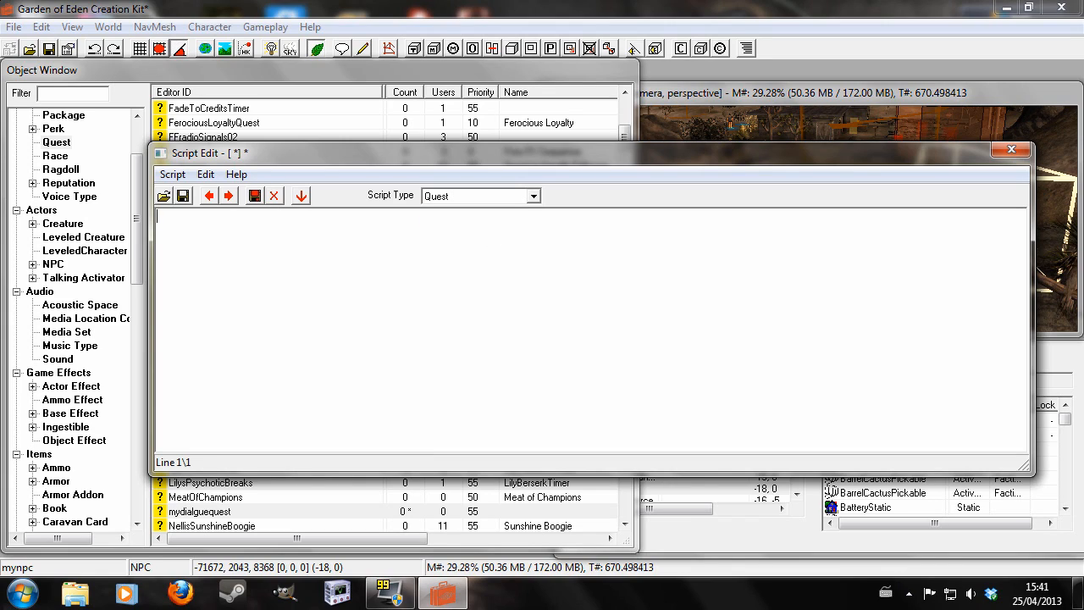
Type 'scn mydialoguescript', 'short talking' and 'begin ga', then close the editor
text(scn mydia)
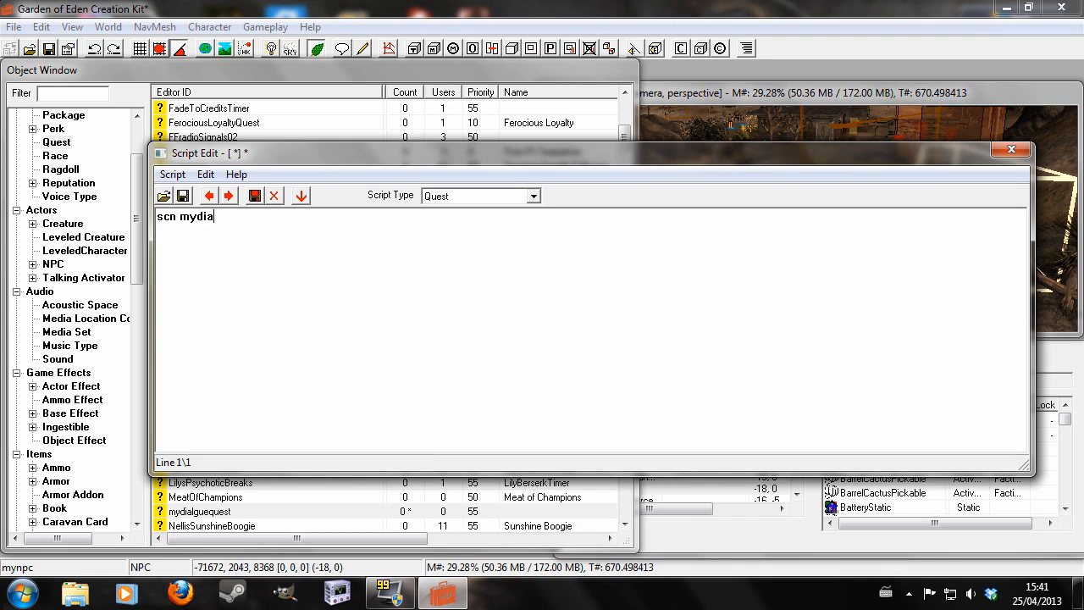
text(loguesc)
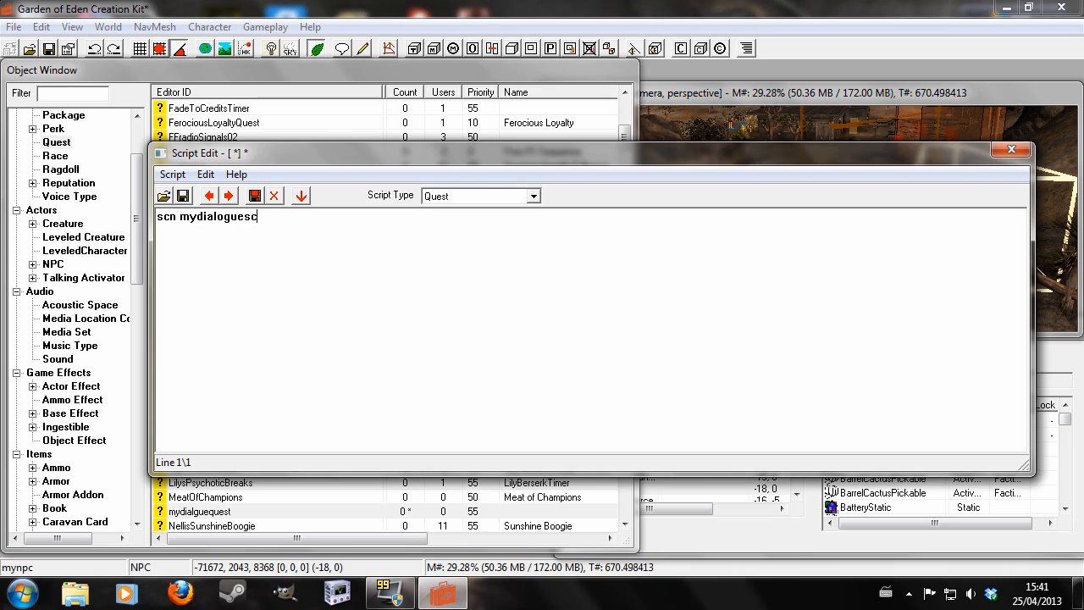
text(ript)
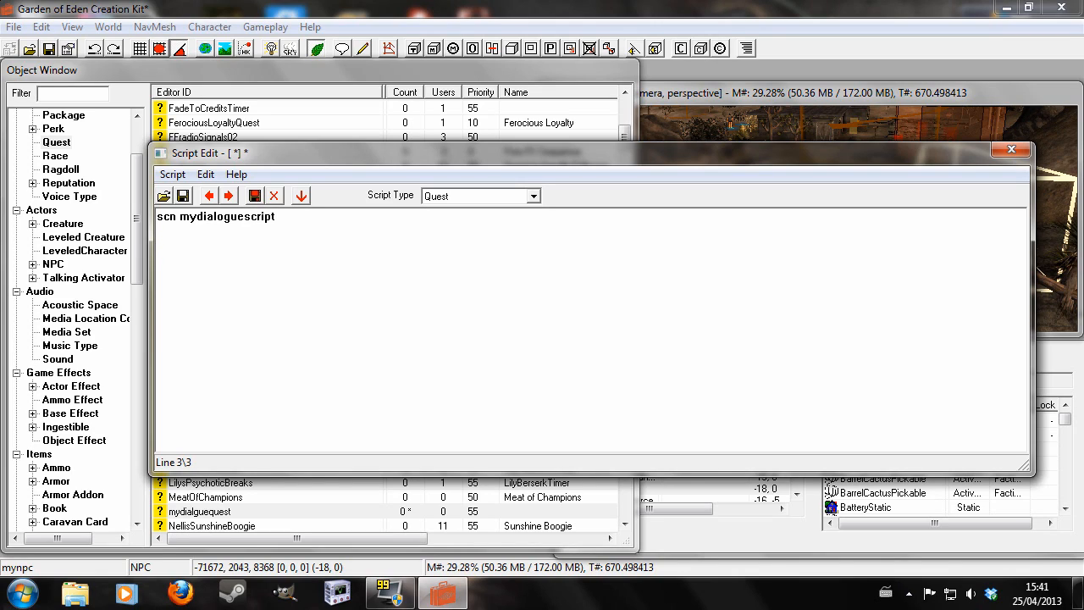
text(short tal)
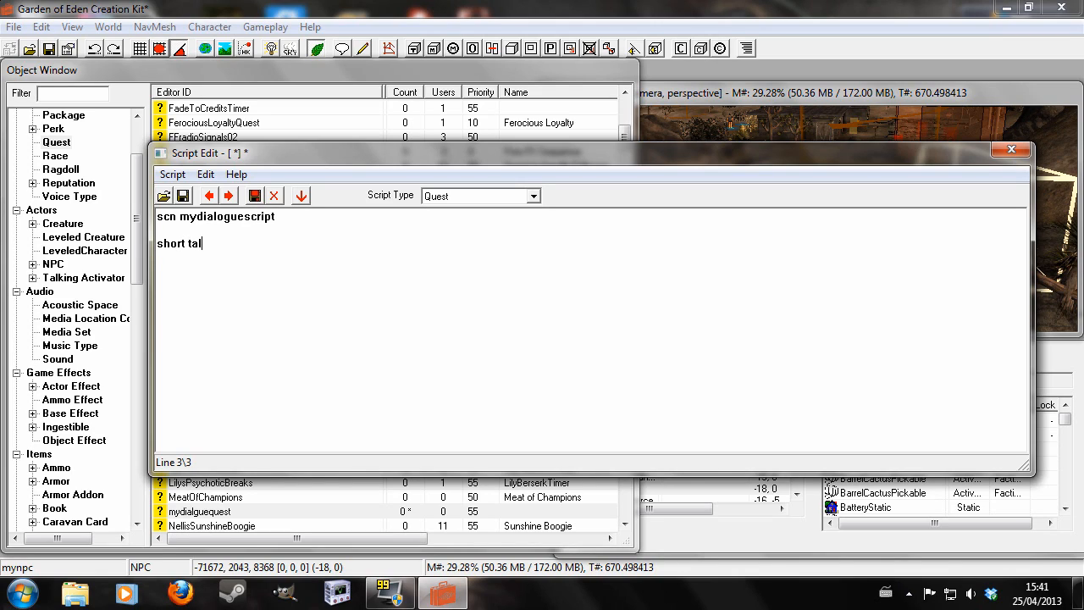
text(king)
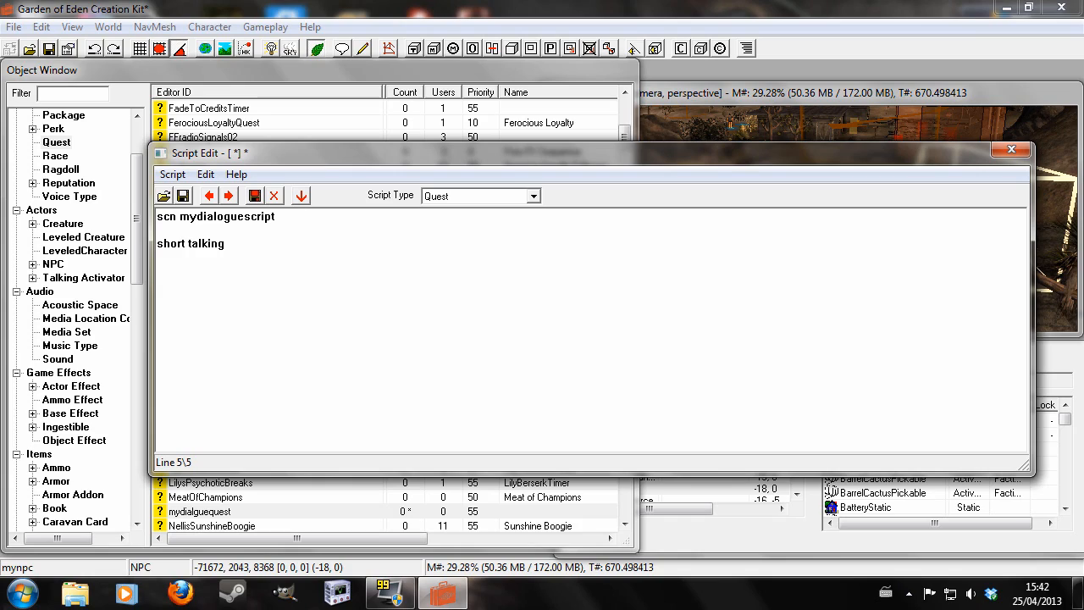
text(begin ga)
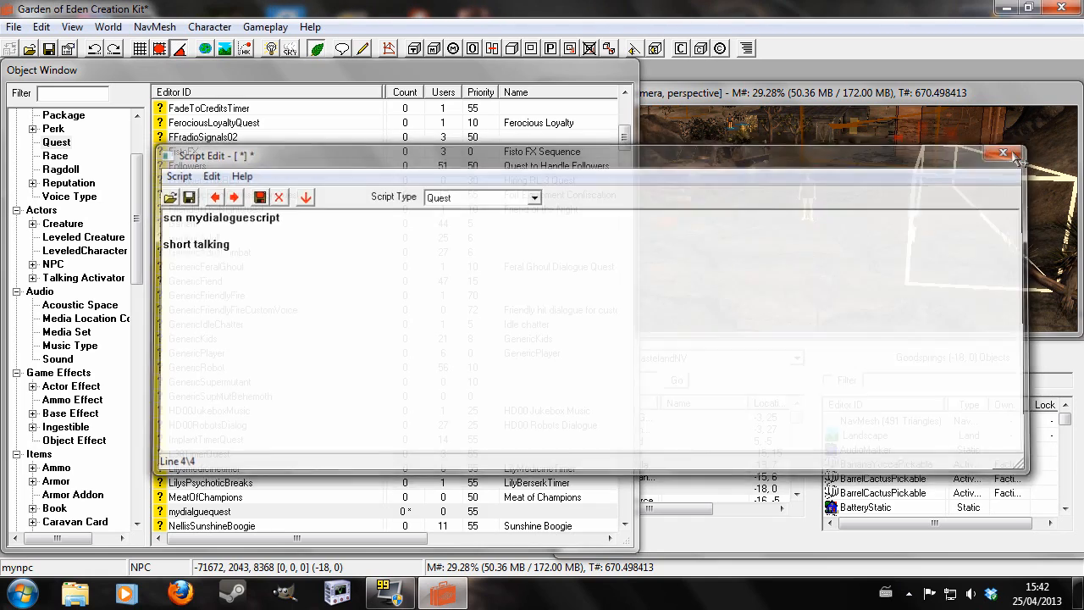
click(1002, 154)
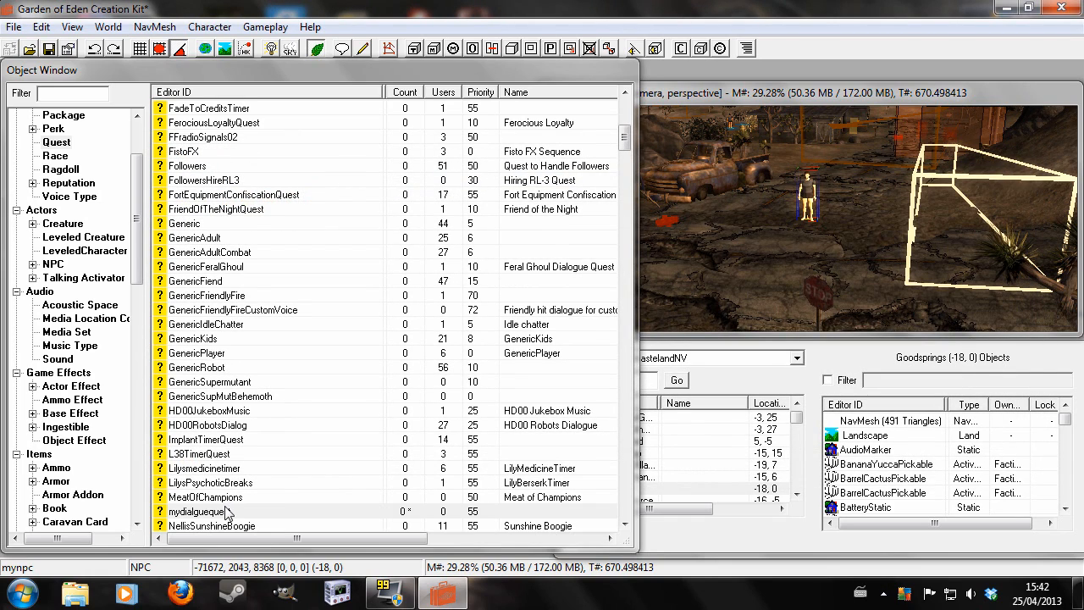
Open mydialguequest and select mydialoguescript as its script
double_click(196, 511)
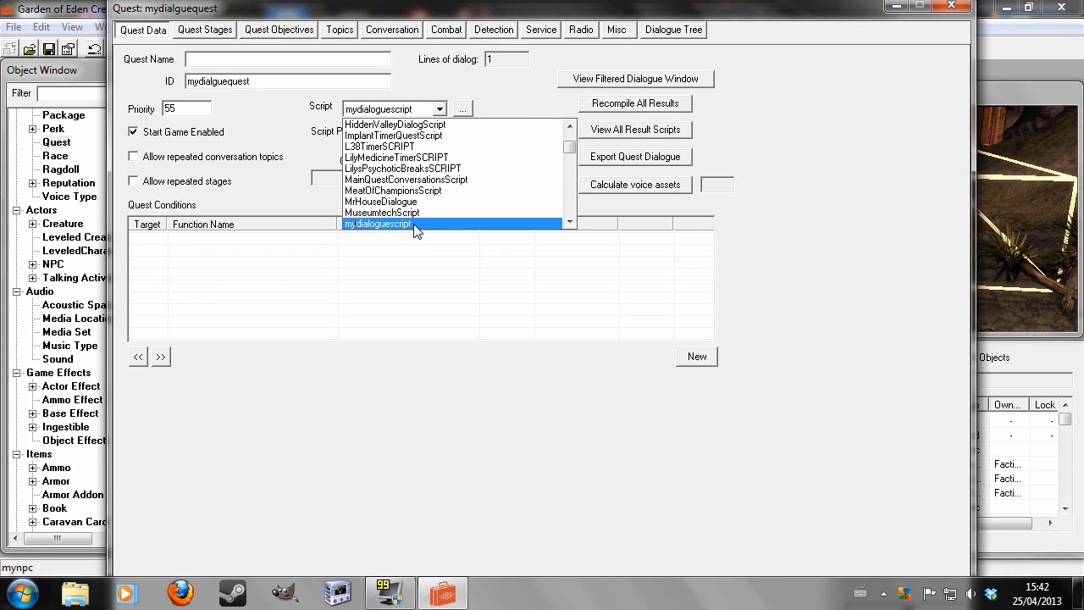
click(378, 224)
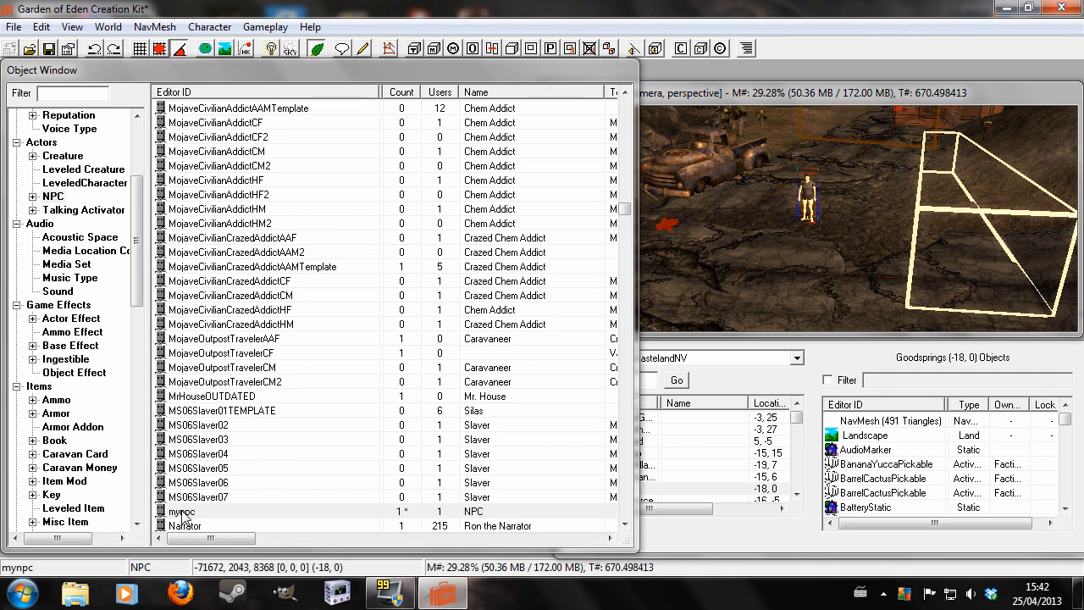
Open mynpc's AI Packages list and the mydialogue package for editing
double_click(181, 512)
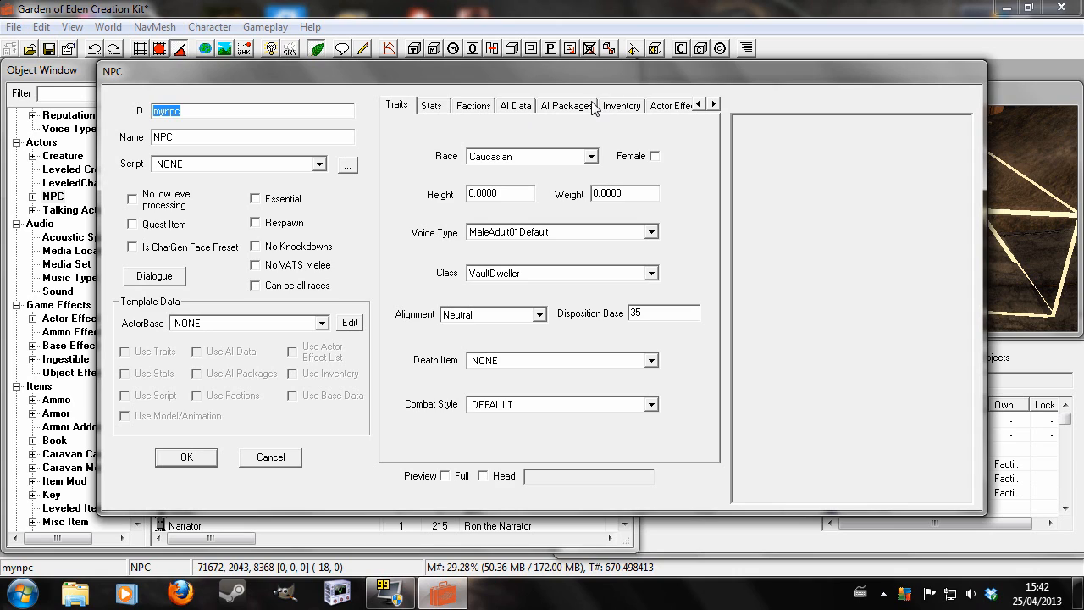
click(566, 105)
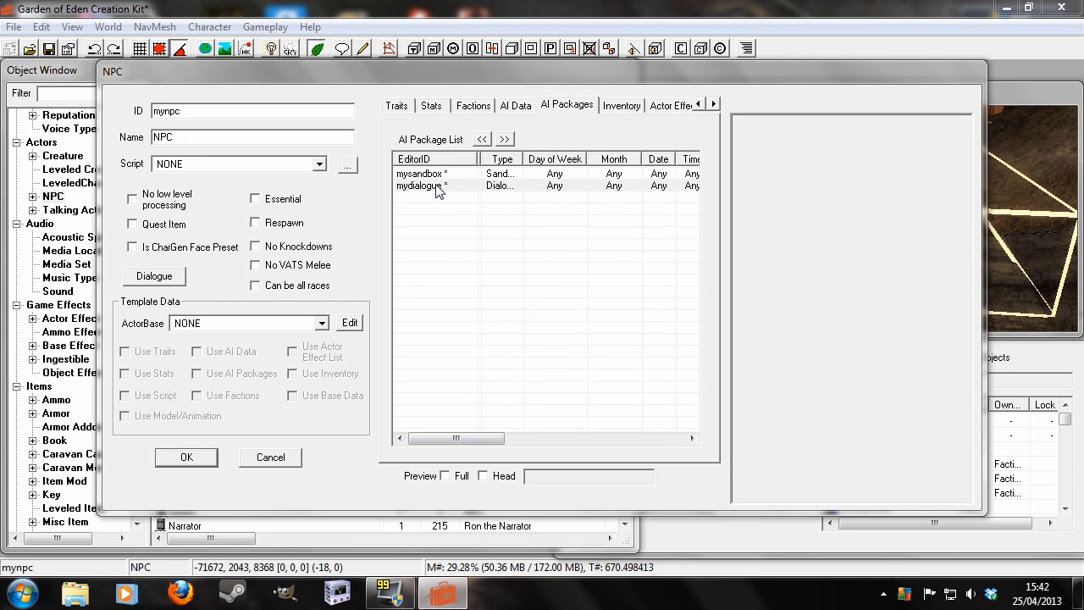
double_click(418, 185)
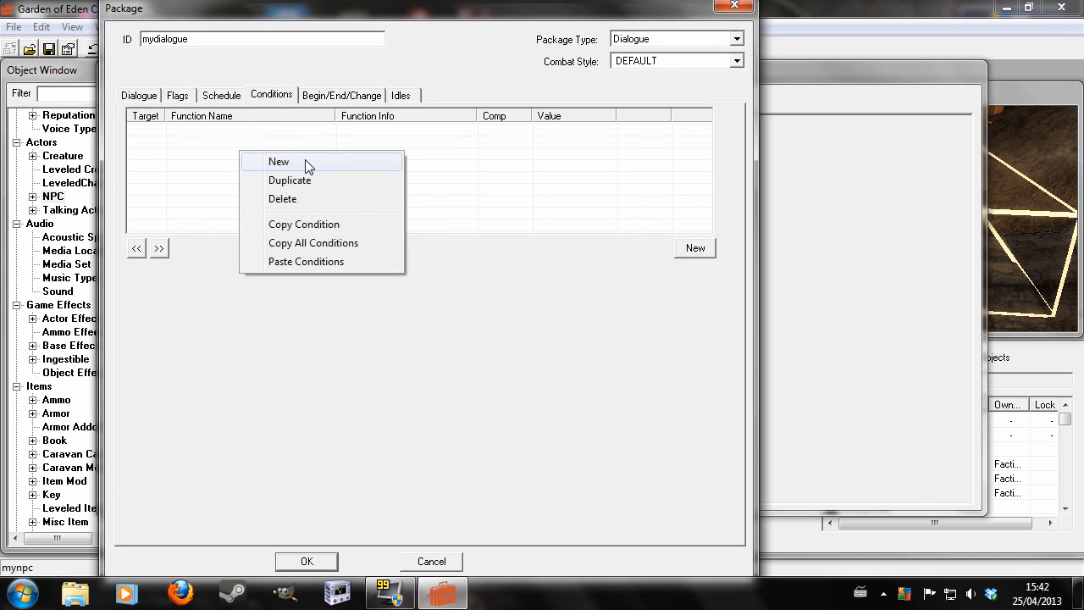
Add a GetQuestVariable condition: mydialguequest talking == 1 on mydialogue
click(278, 160)
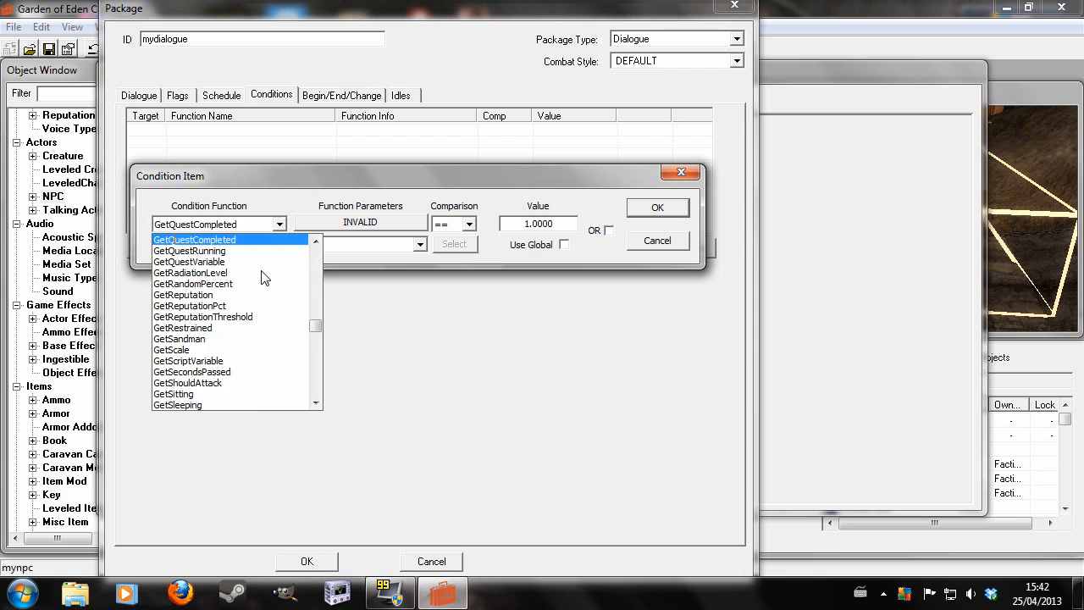
click(189, 260)
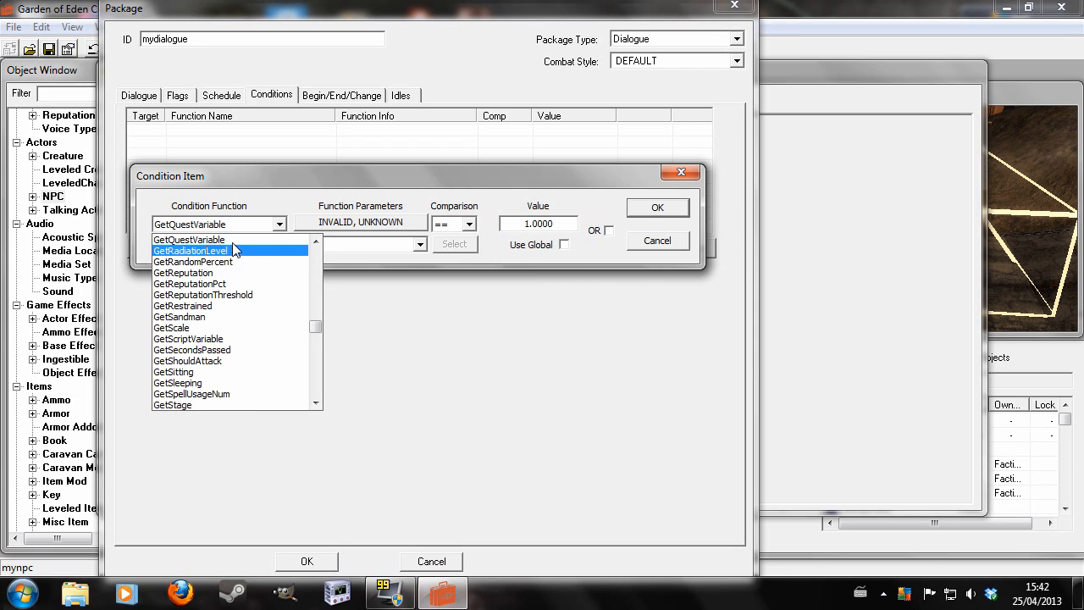
click(189, 240)
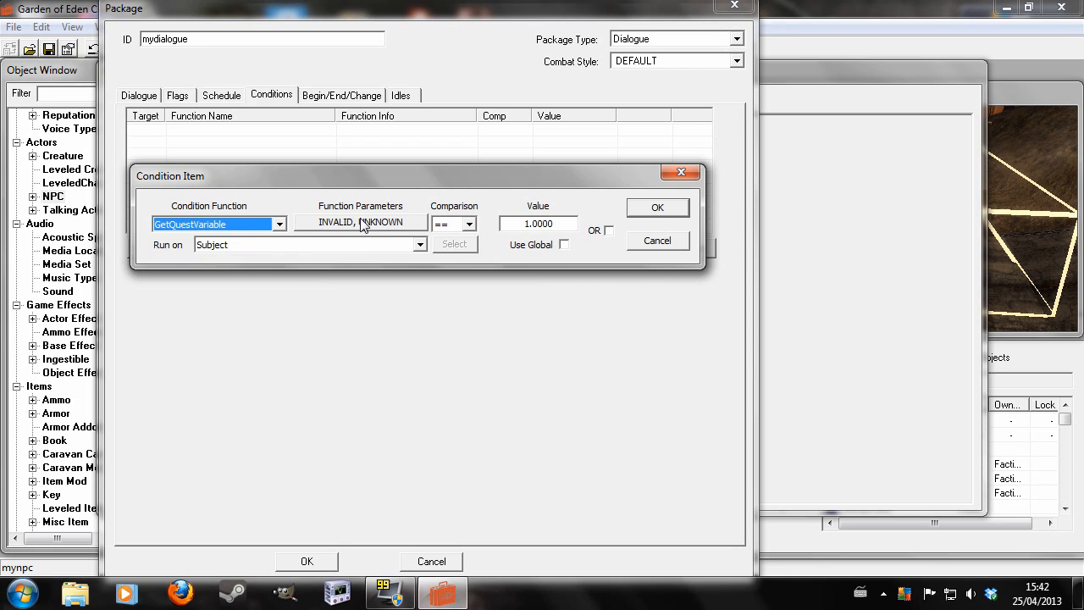
click(359, 221)
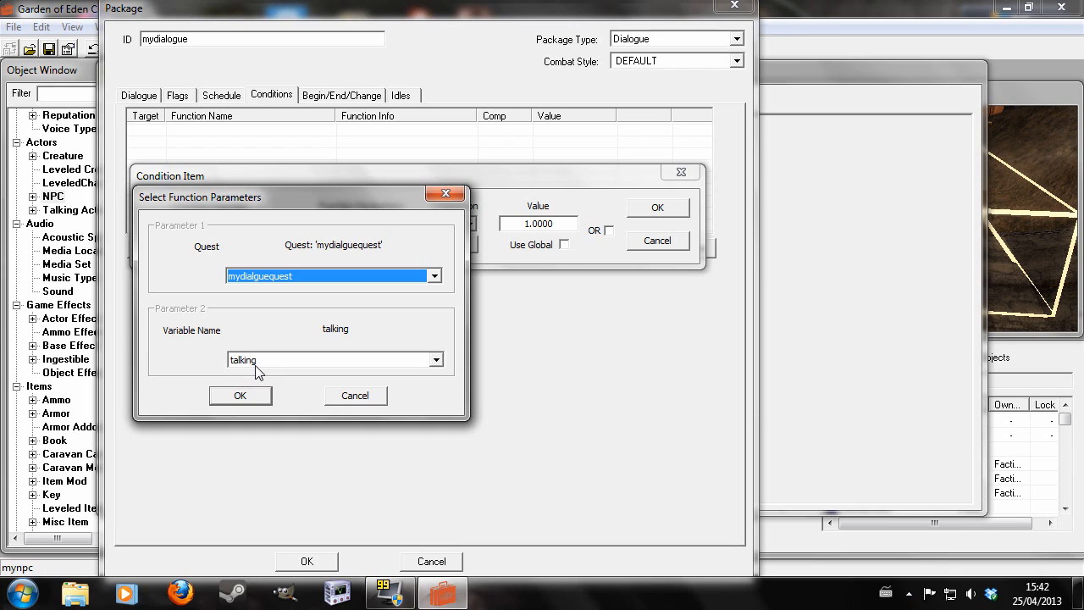
click(239, 395)
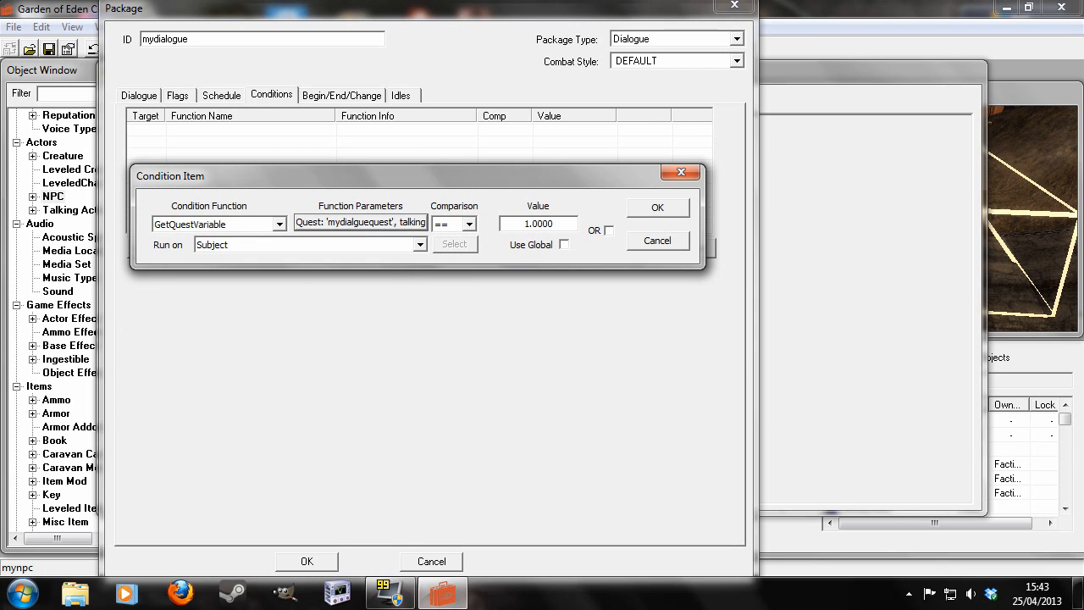
click(657, 208)
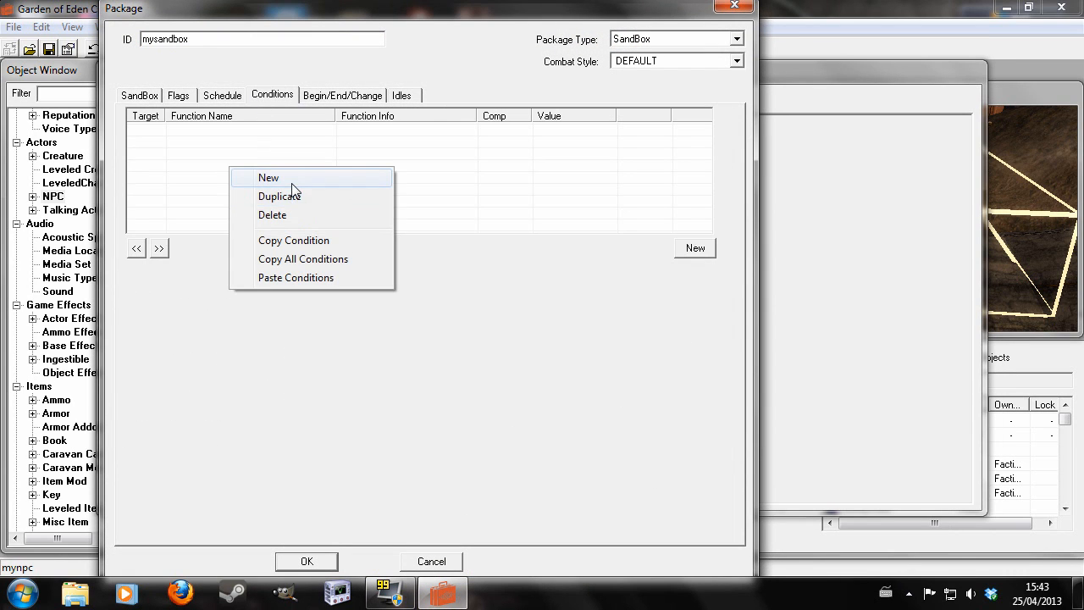
Add a GetQuestVariable mydialguequest talking == 0 condition to mysandbox, then close the package
click(268, 176)
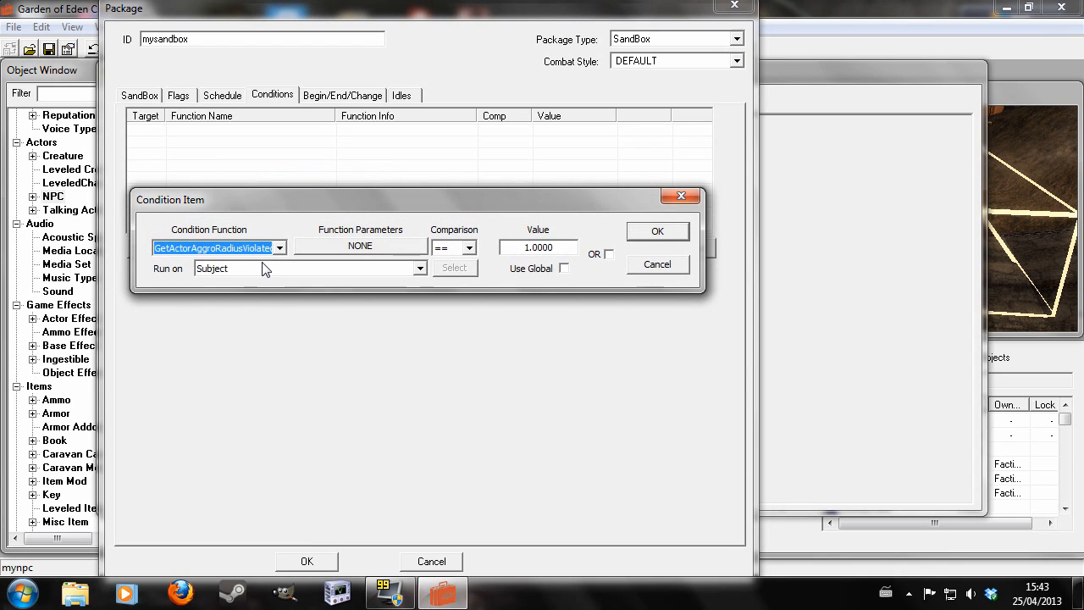
click(219, 247)
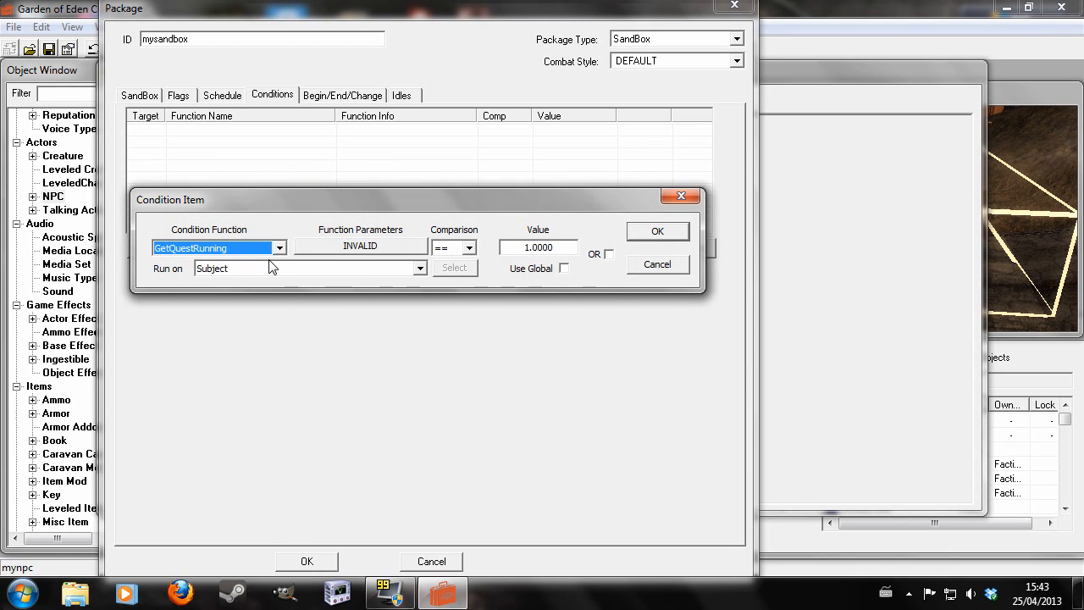
click(454, 267)
text(0.0000)
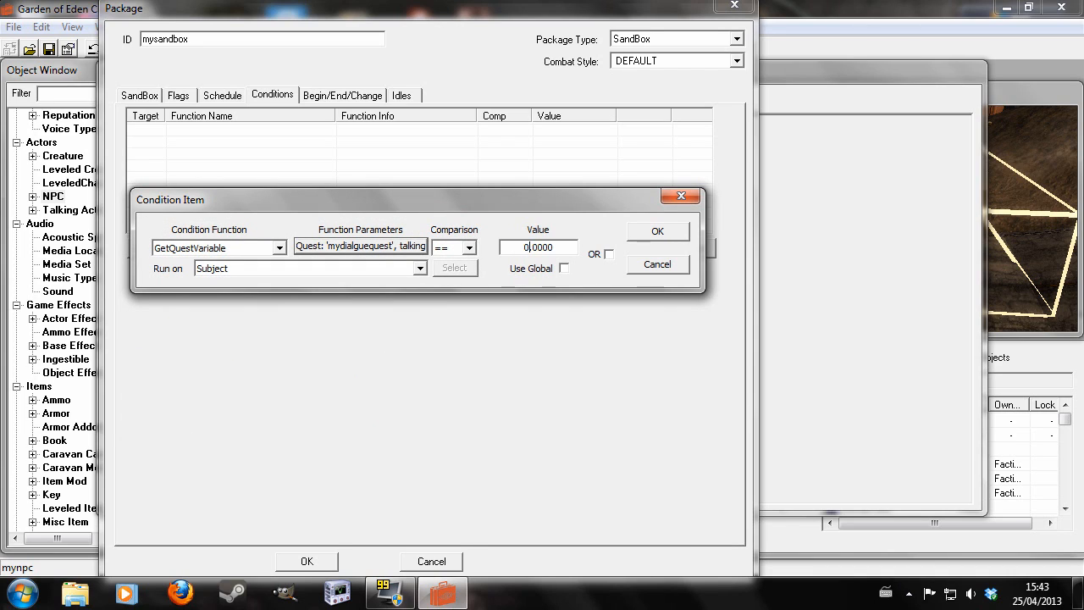
click(657, 231)
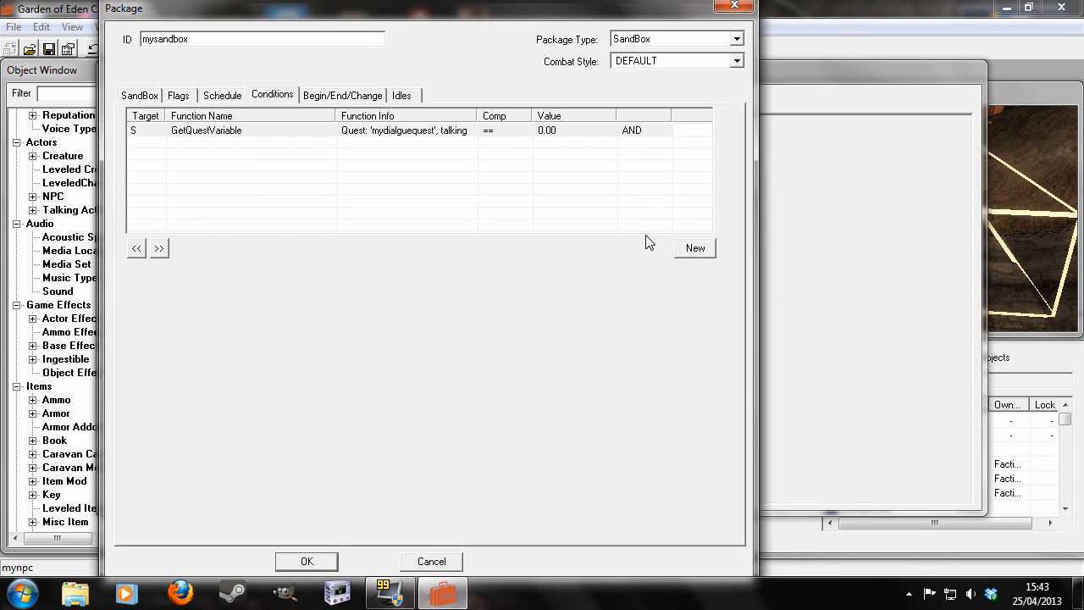
click(306, 561)
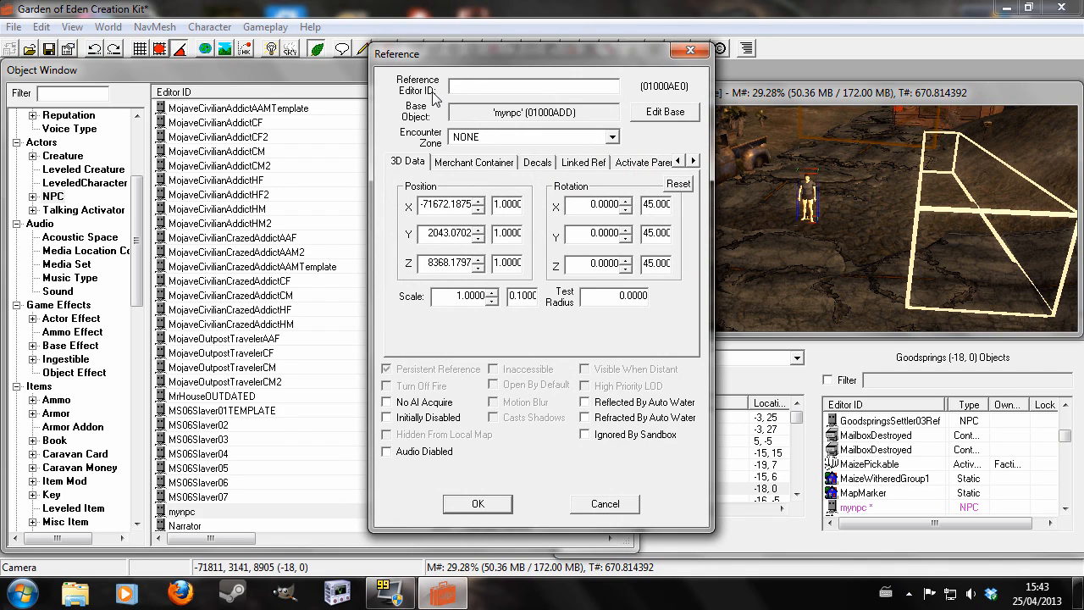
Set the placed mynpc reference's editor ID to 'npc' and confirm
text(NP)
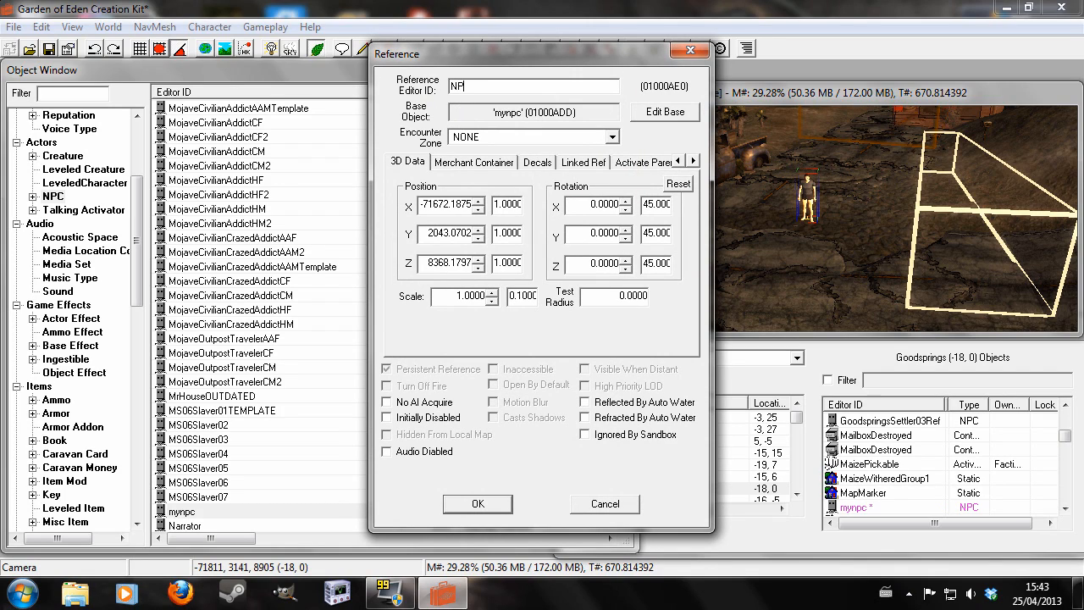
text(CRE)
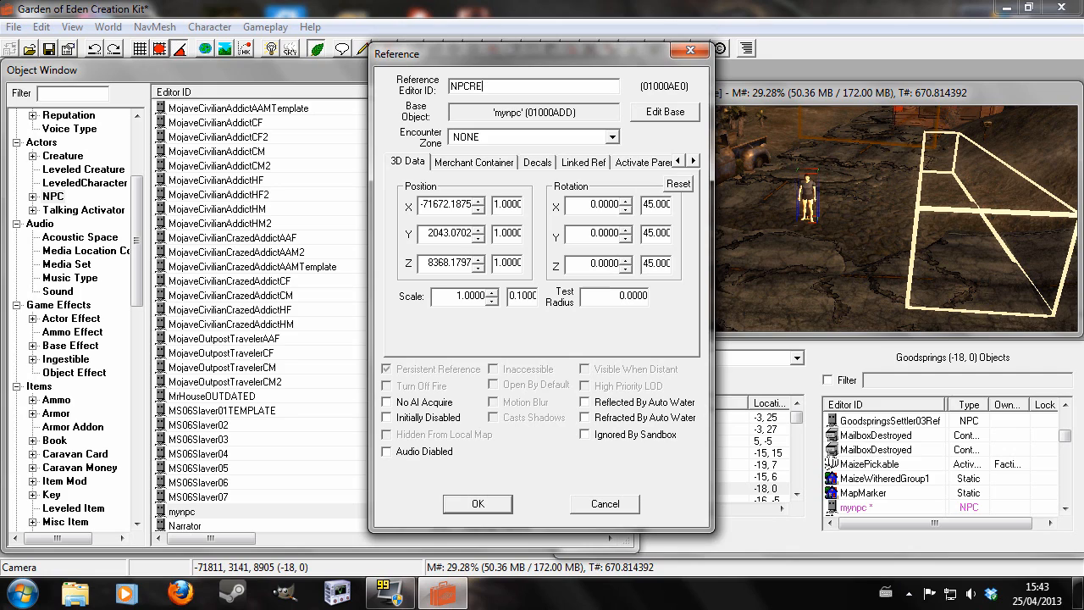
text(npc)
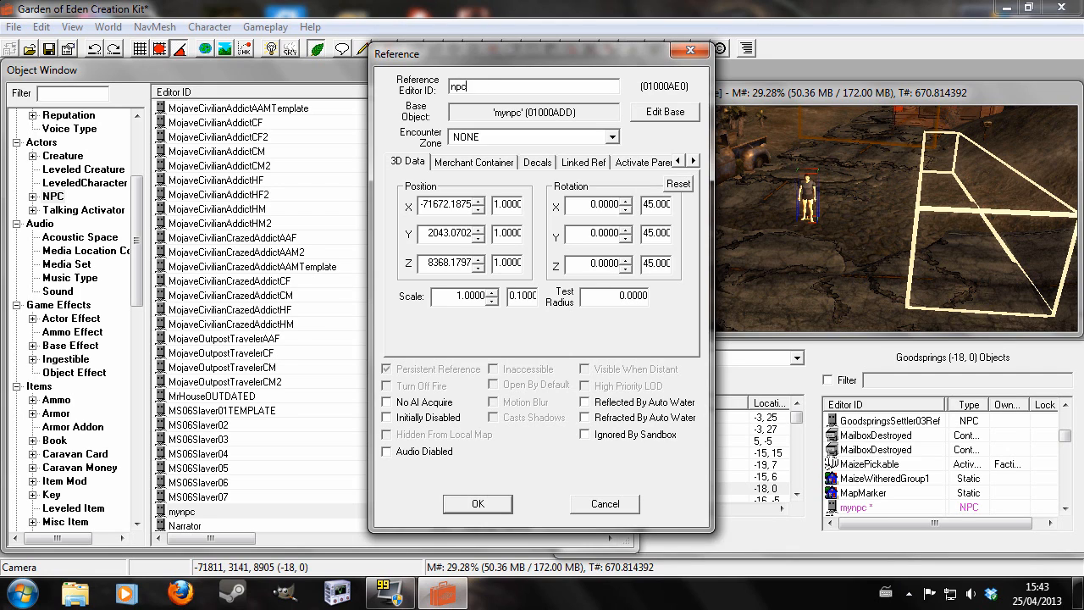
click(476, 503)
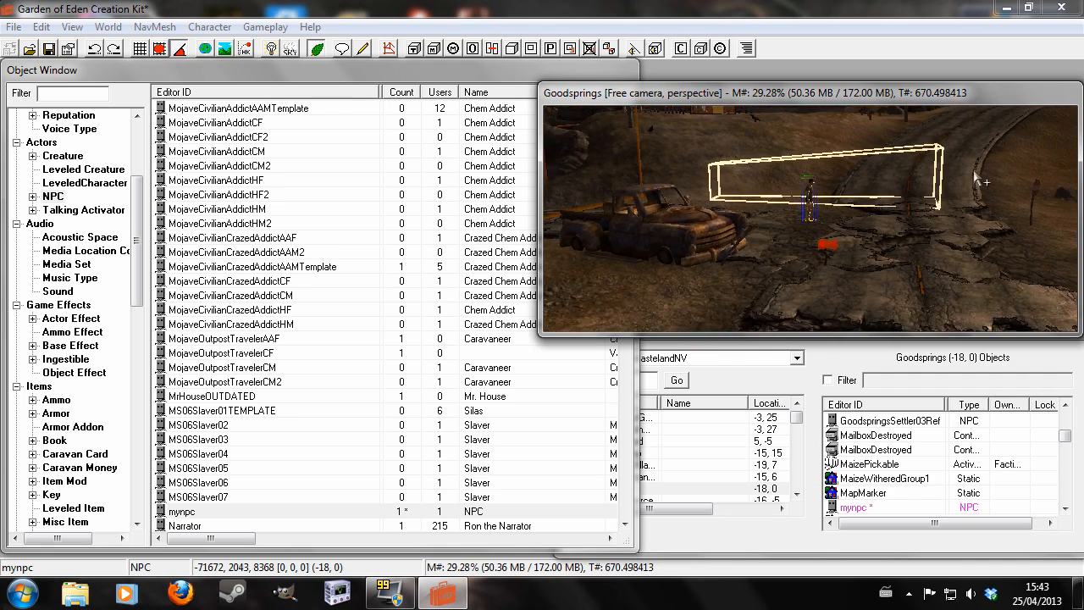
Pan the render view around the trigger area by the gas valve
drag(986, 182, 859, 222)
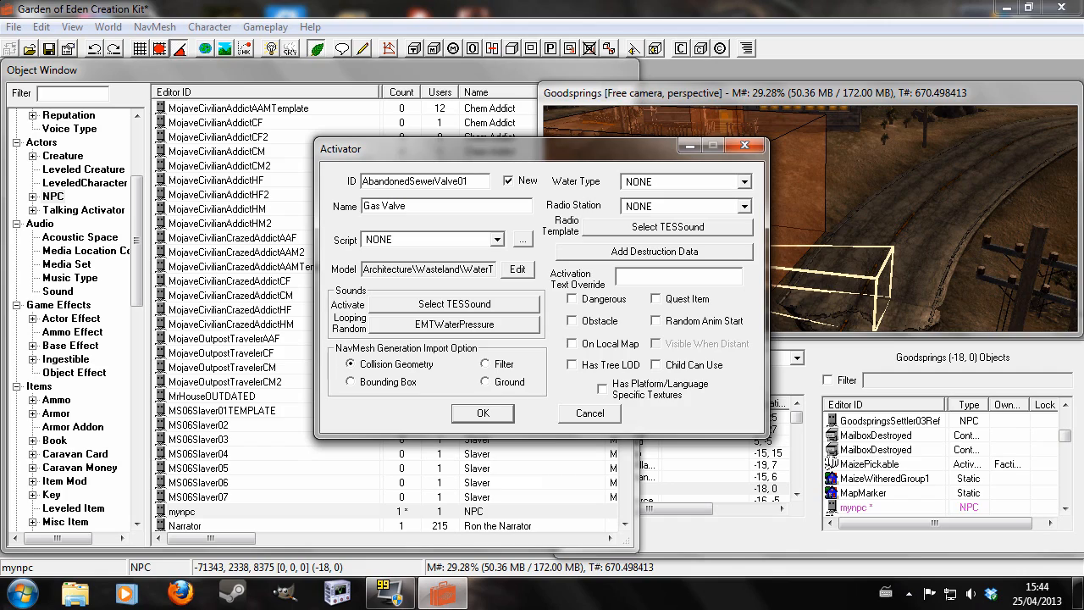
Save the activator as new form mydialoguetrig and drag it into the scene
text(myd)
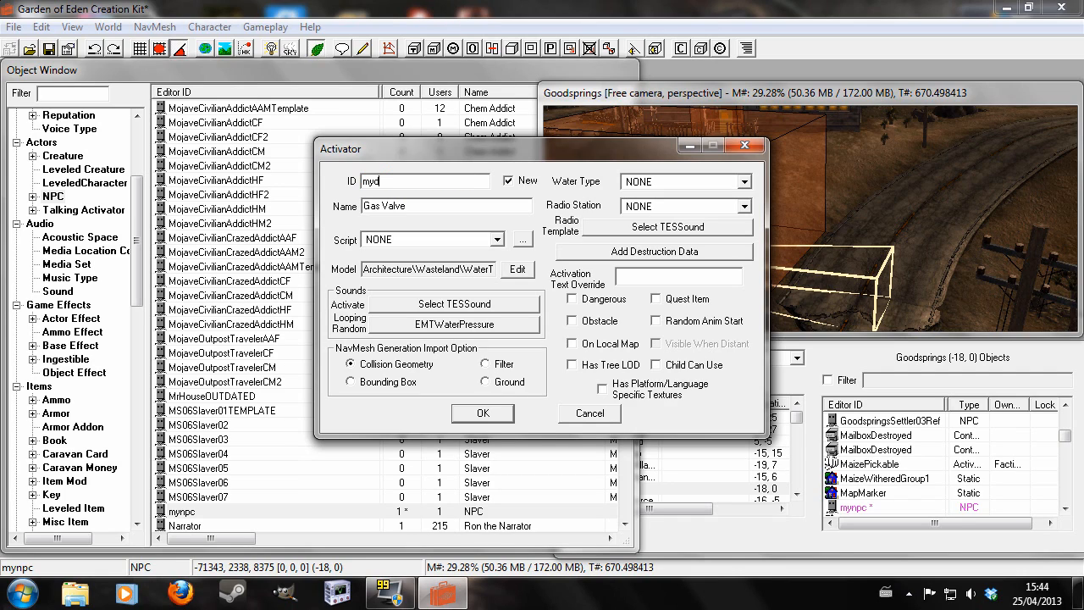
text(ialoguetrig)
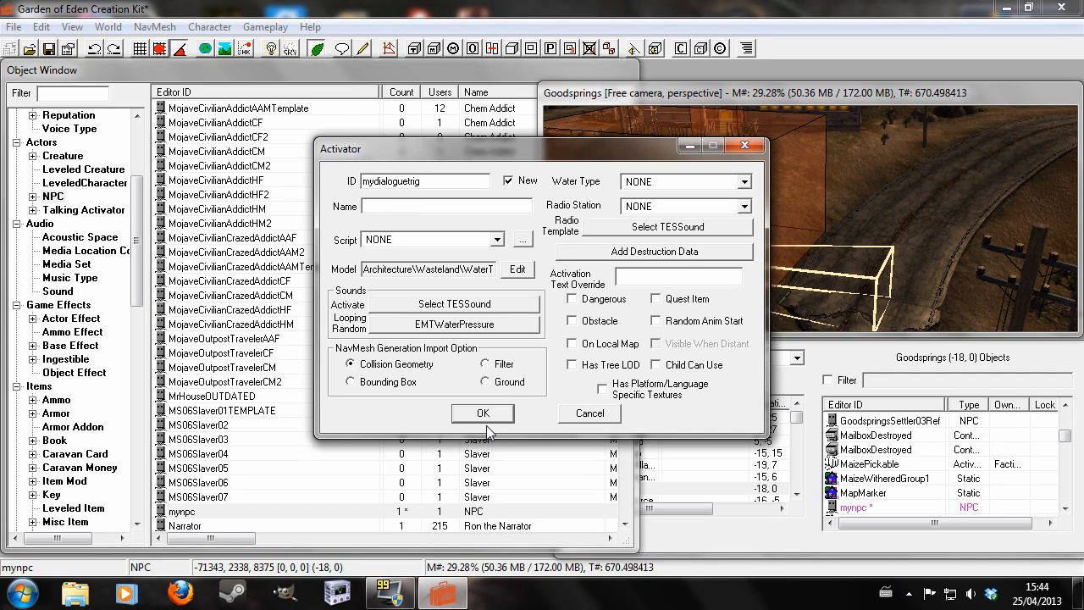
click(482, 412)
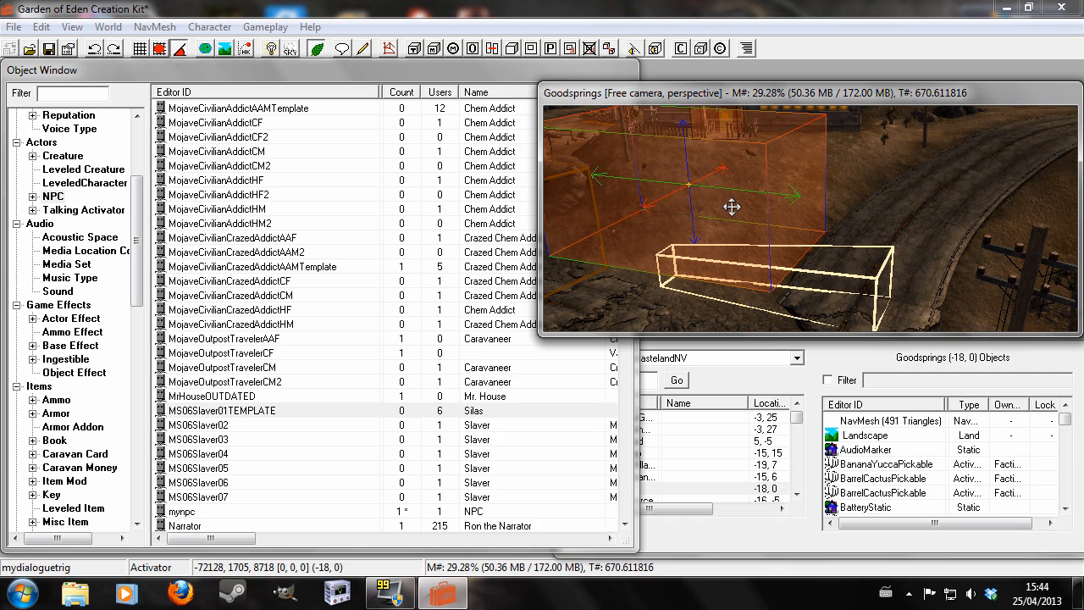
drag(731, 208, 728, 265)
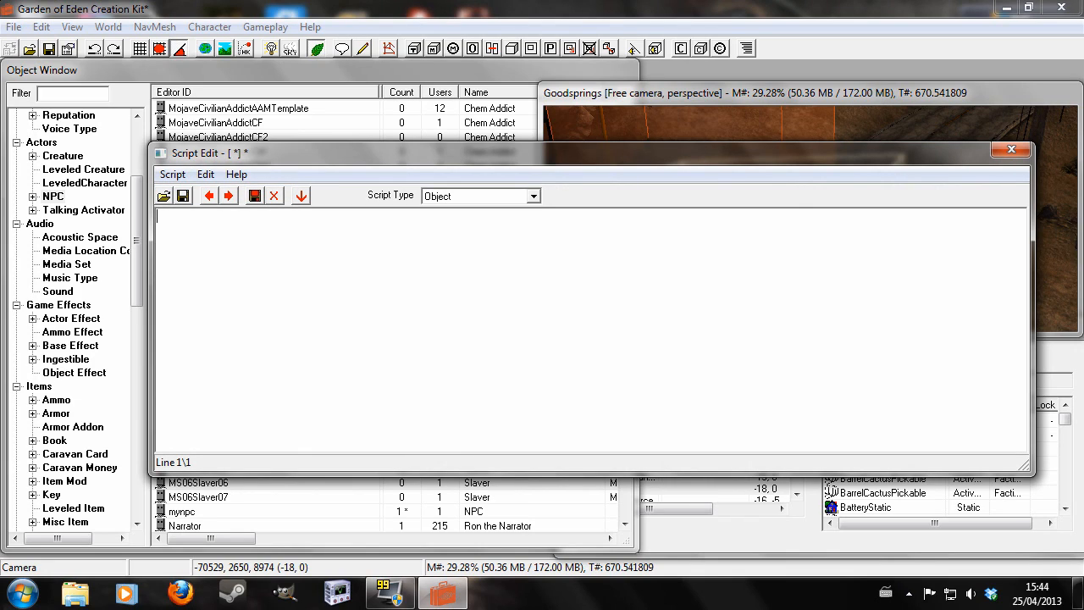
Name the script dialoguetrigscript and declare 'short doonce'
text(scn dialo)
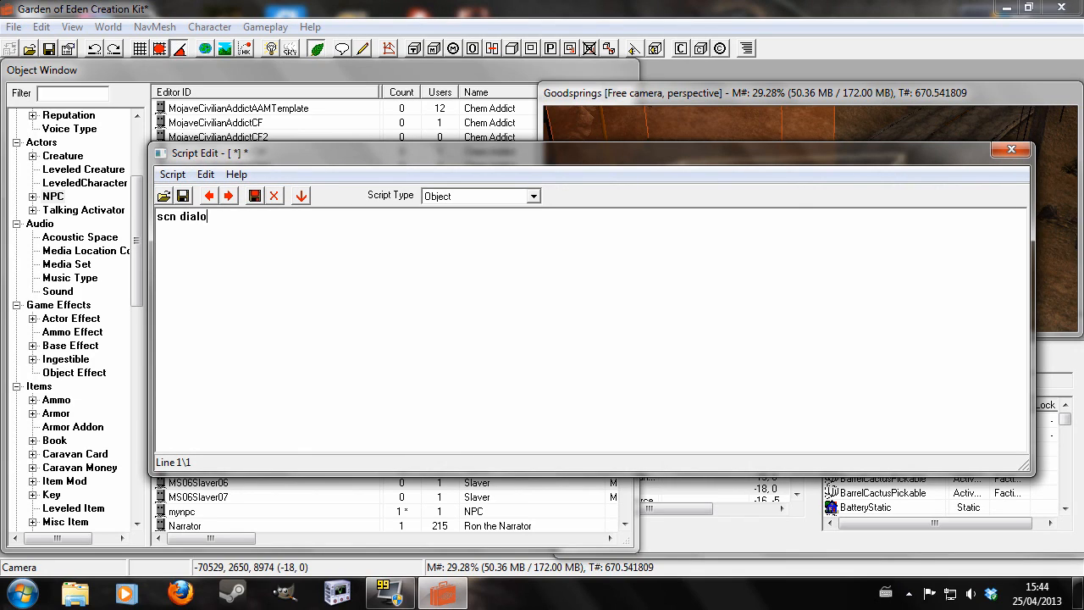
text(guetrigsc)
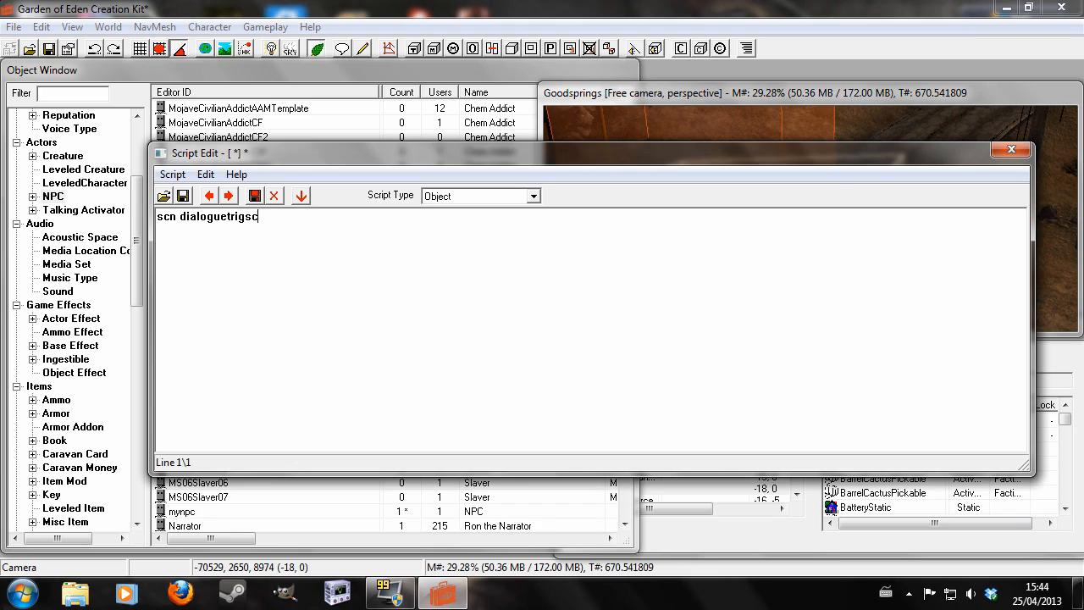
text(ript)
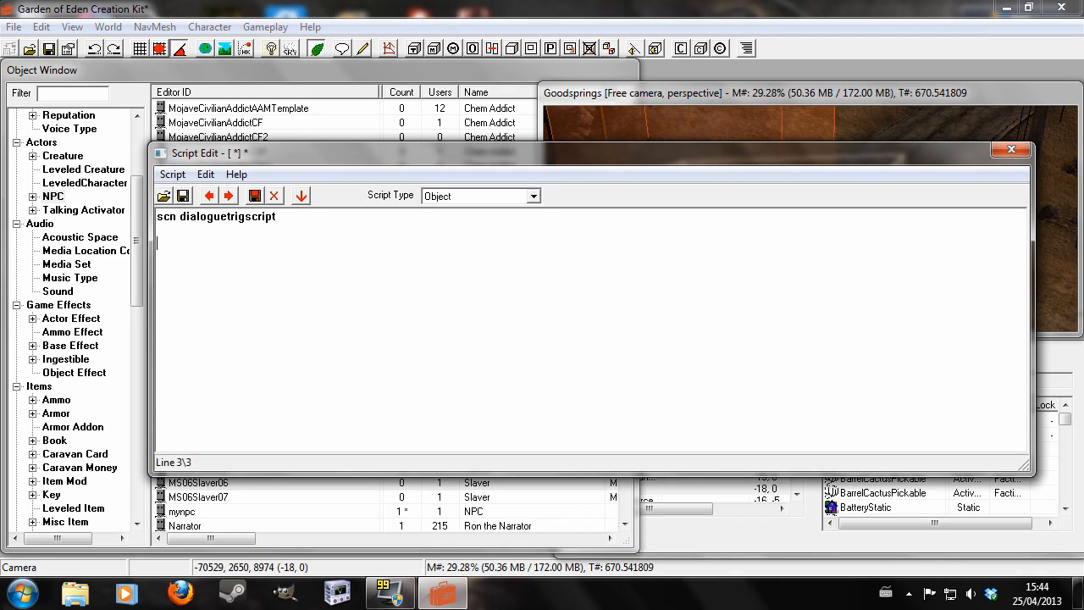
text(short)
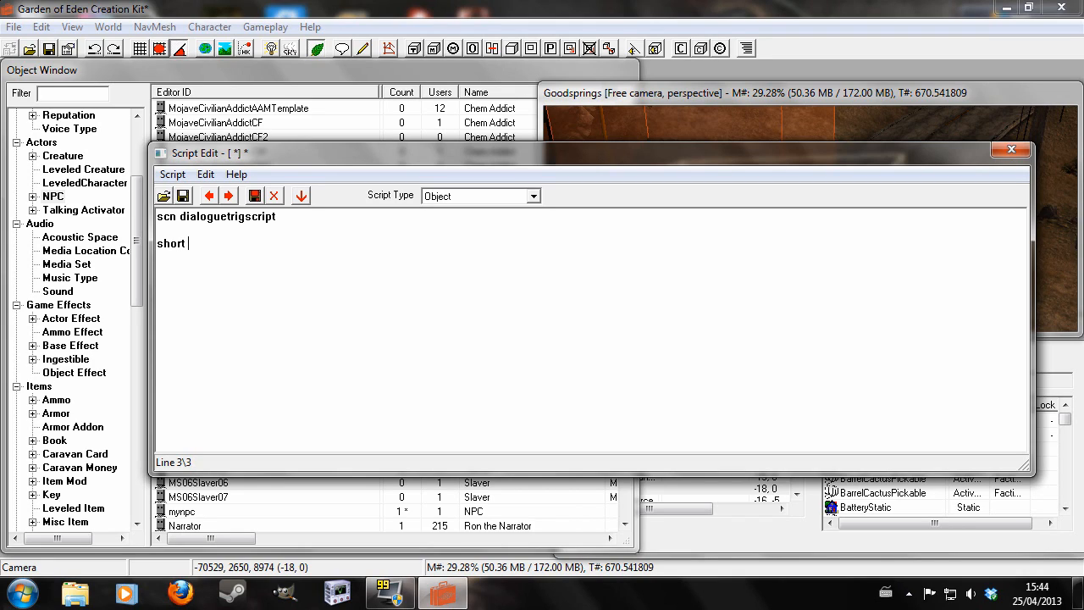
text(doonce)
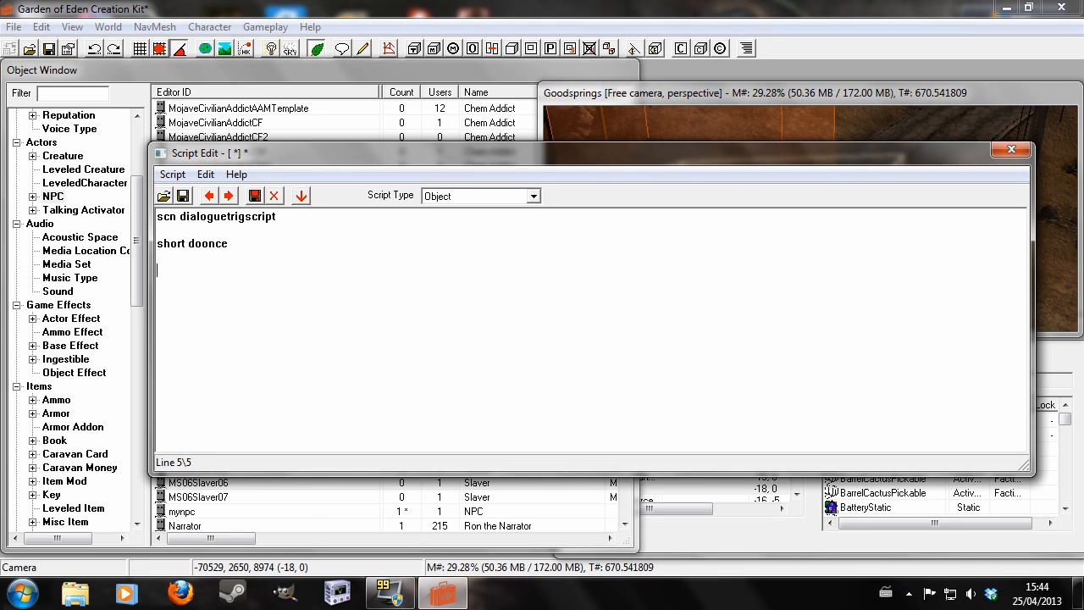
Add 'begin ontriggerenter', 'if (doonce ==0)' and start a 'set mydialogue' line
text(begin ont)
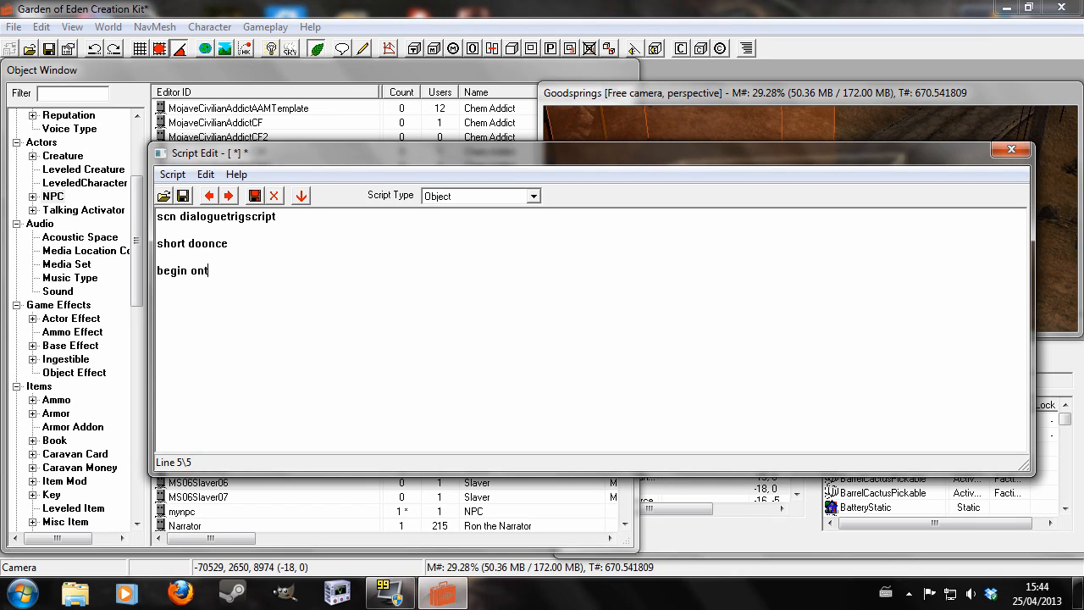
text(riggerenter player)
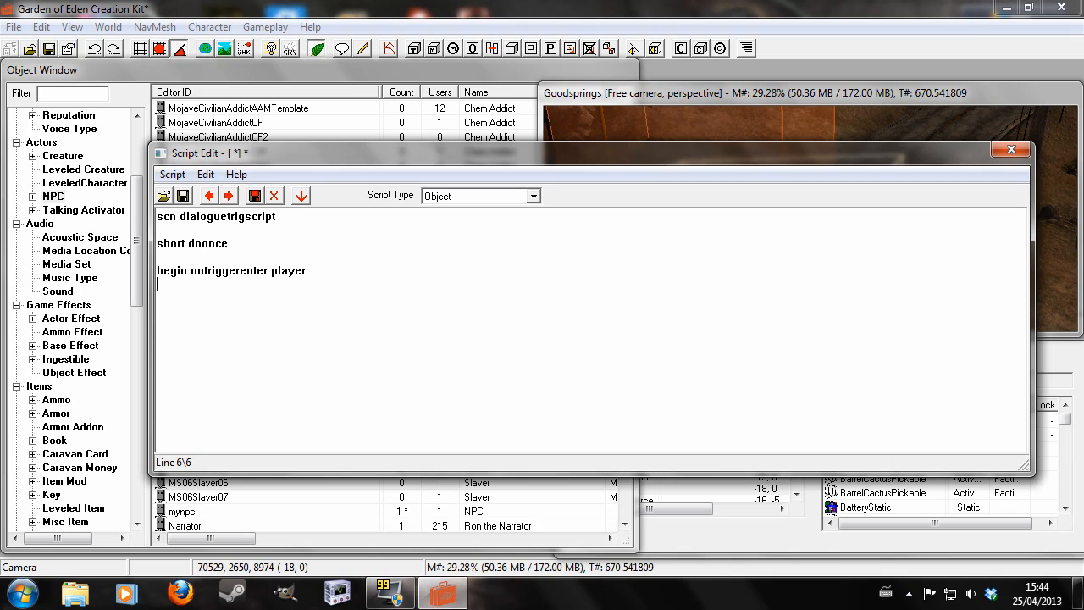
text(if)
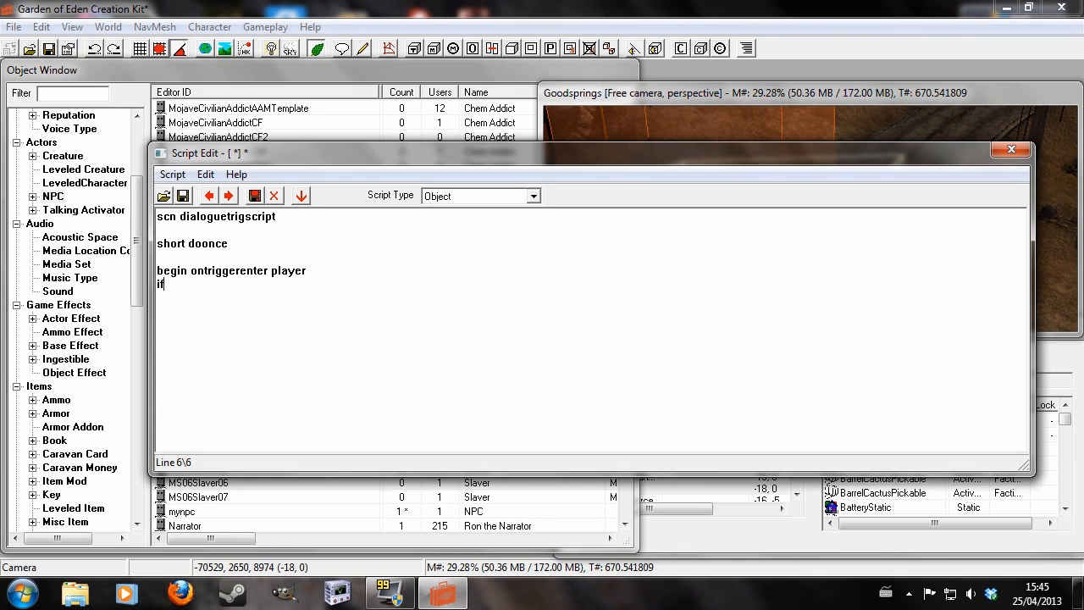
text((doonce)
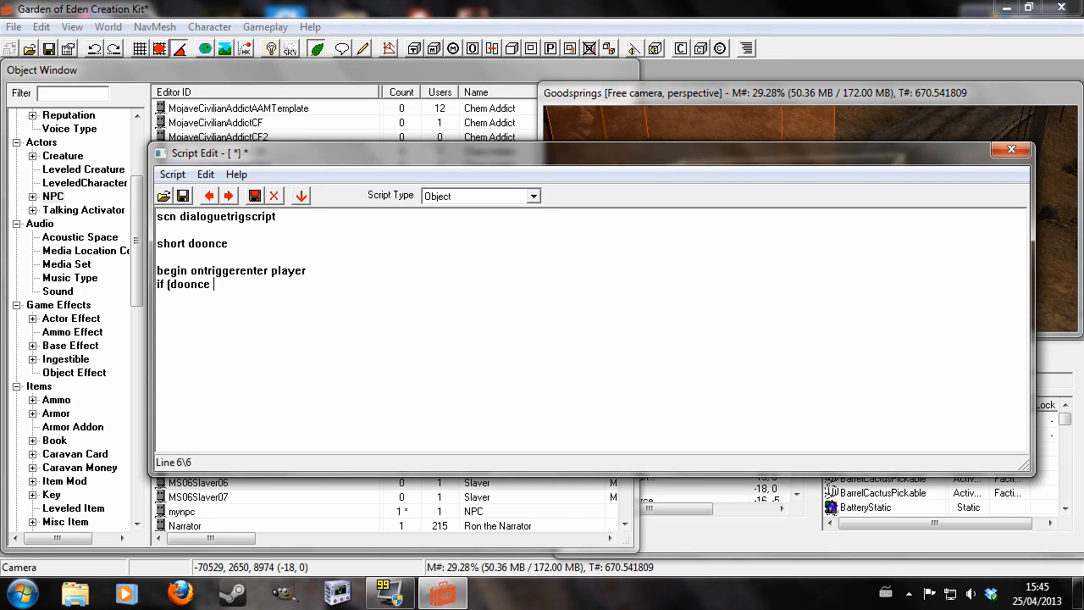
text(==0)
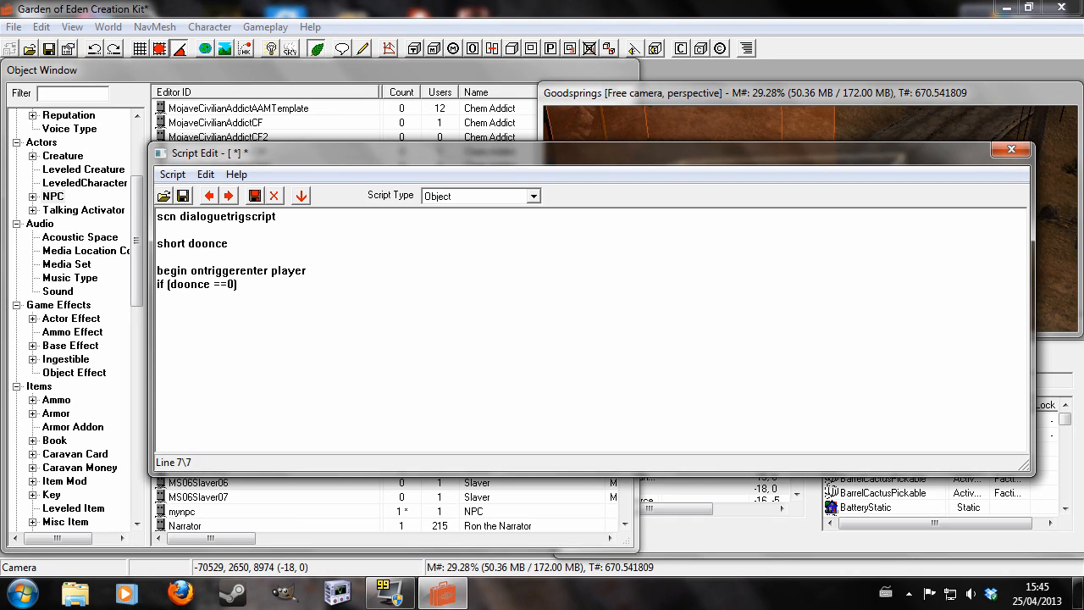
text(set my)
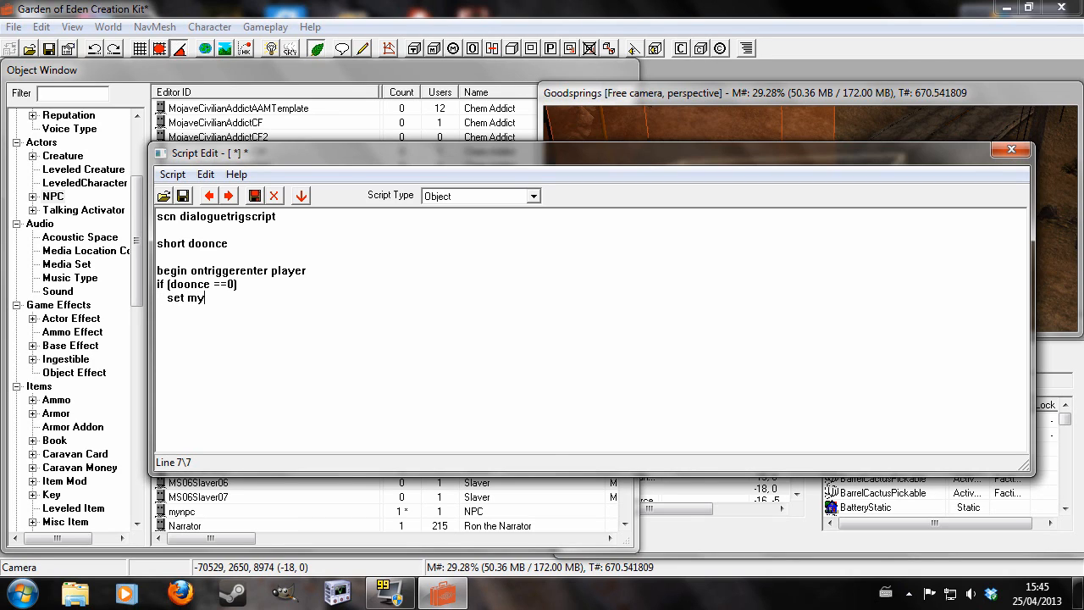
text(dialogue)
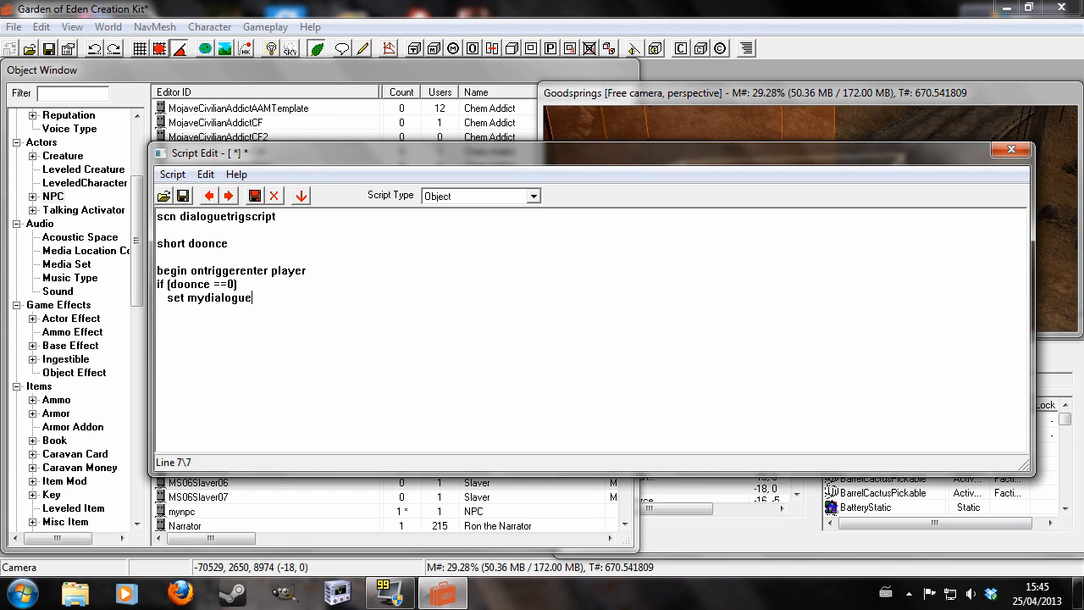
mouse_move(118, 315)
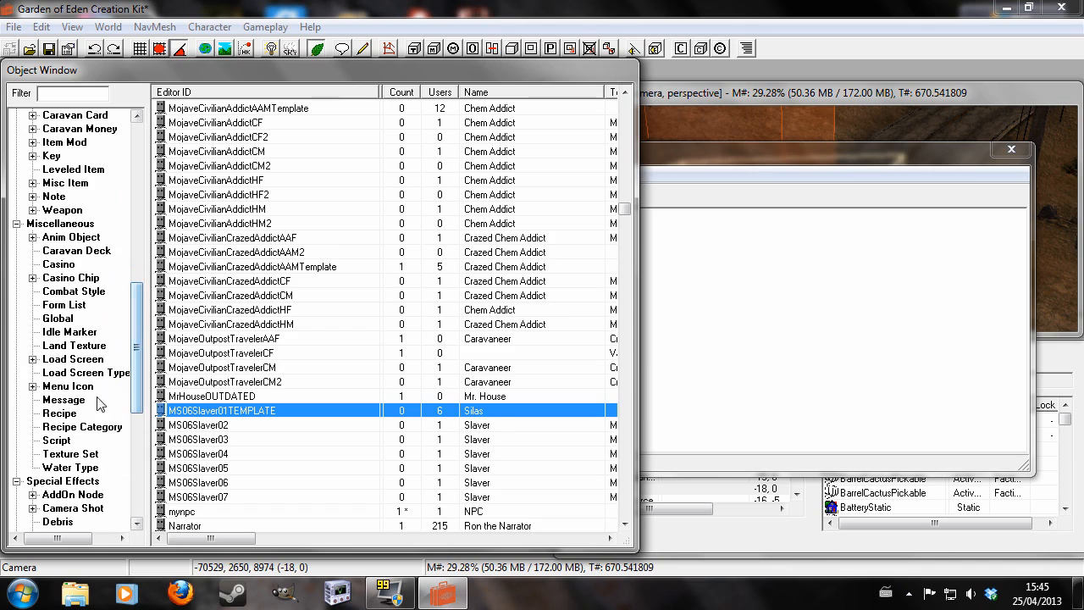
Browse the Quest records to find mydialguequest, then return to the script
scroll(down, 3)
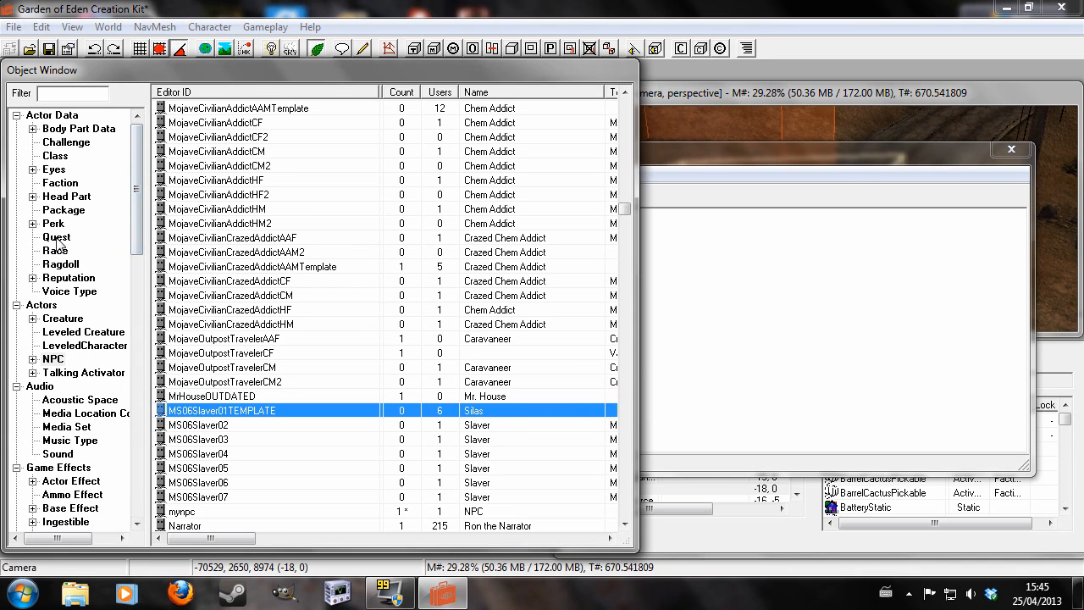
click(56, 236)
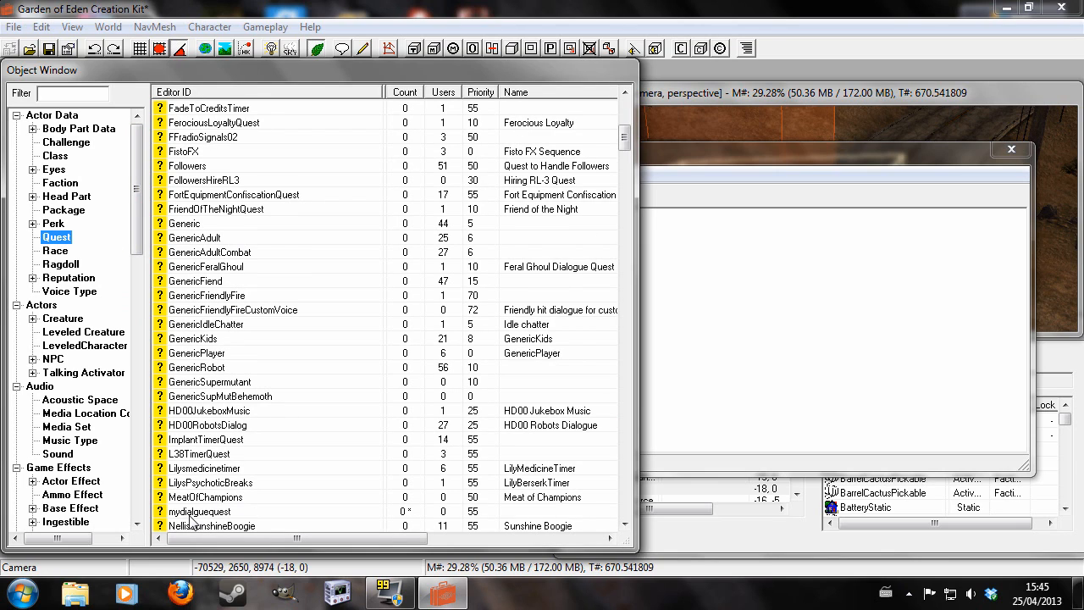
double_click(199, 510)
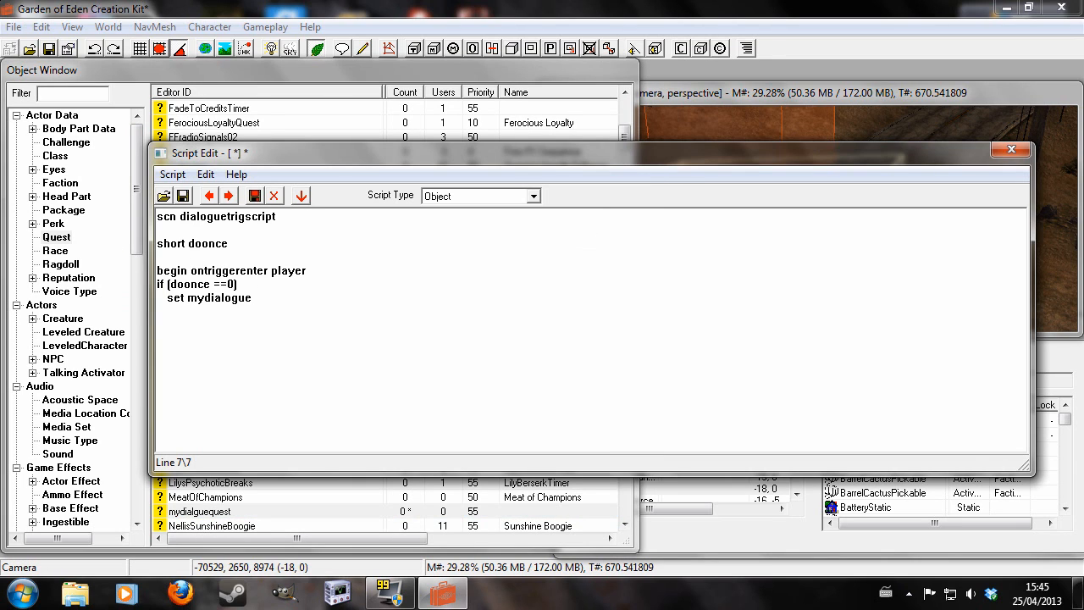
Add script lines setting mydialoguequest.talking to 1 and doonce to 1
text(quest)
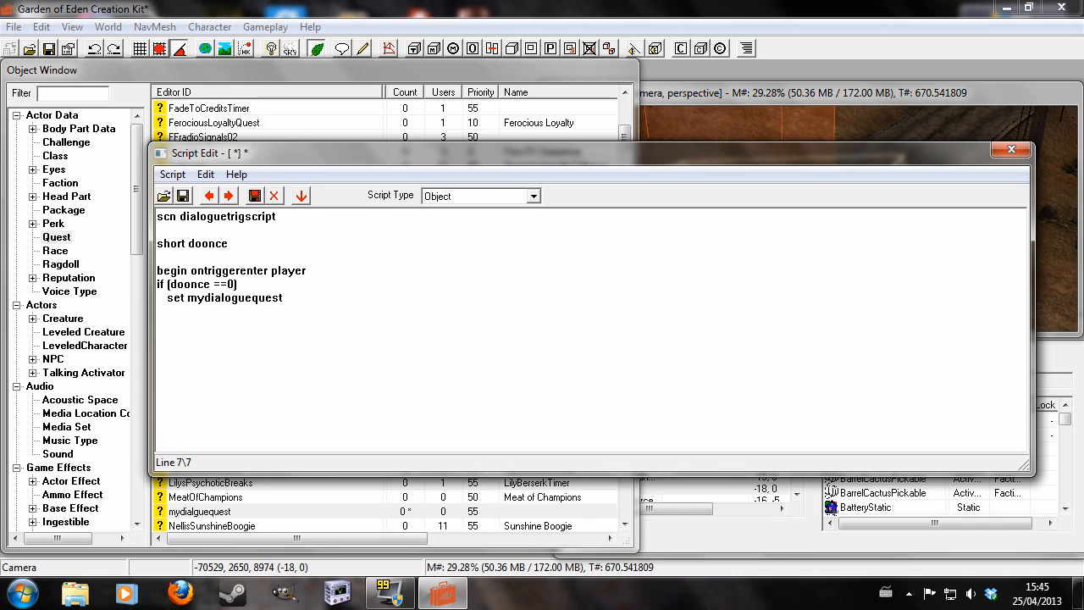
text(.)
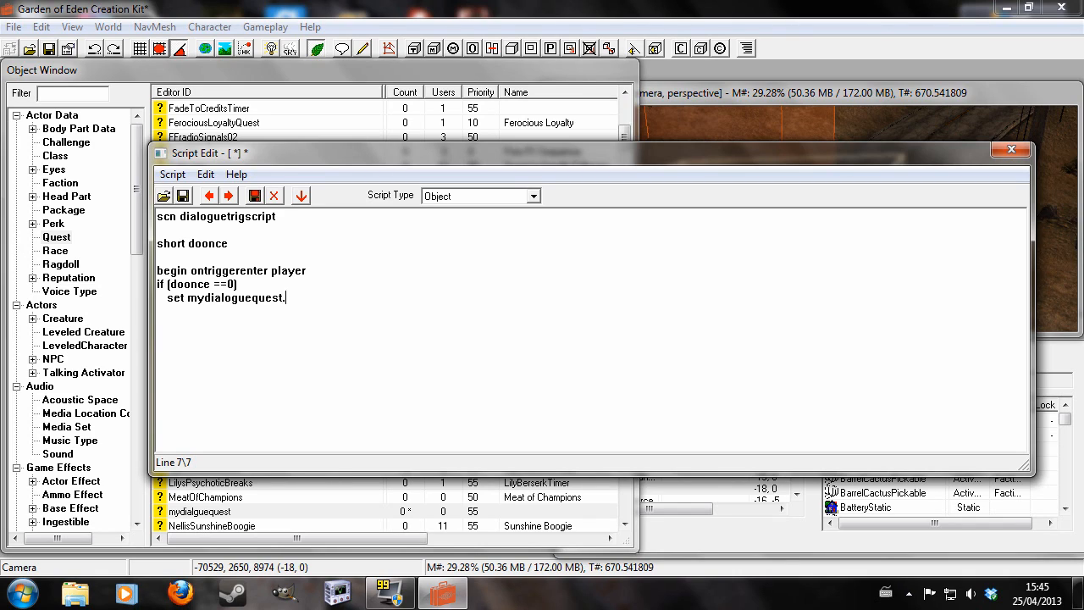
text(talking to 1)
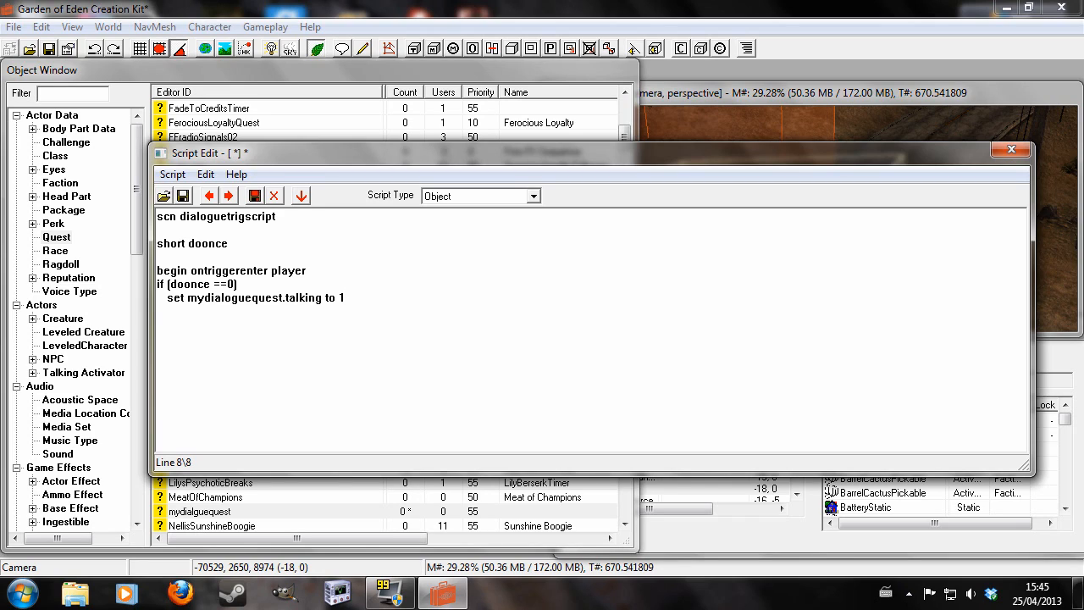
text(s)
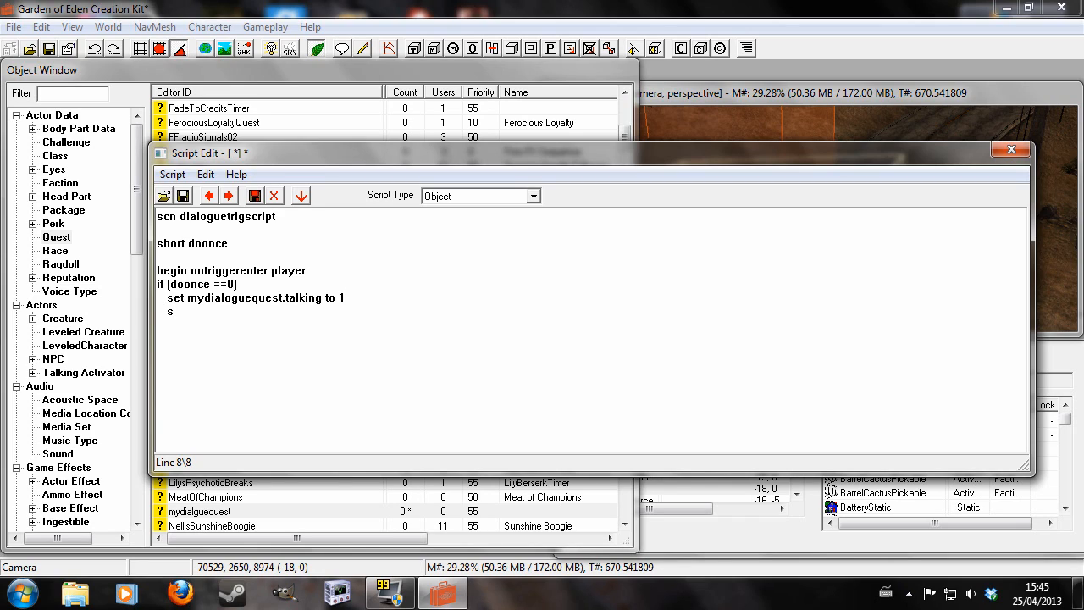
text(et doonce to 1)
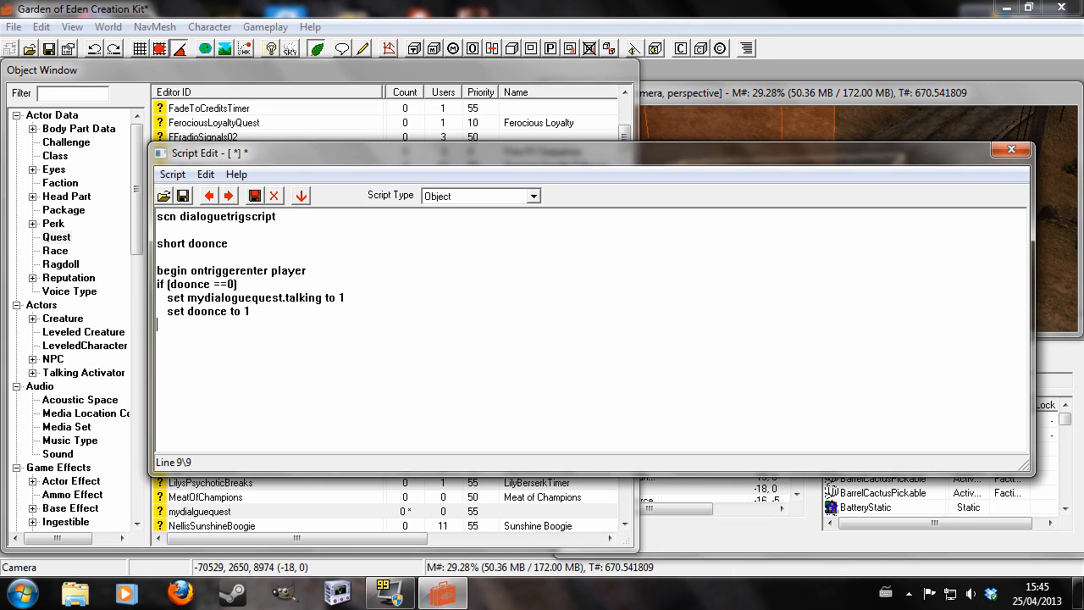
Add npcref.evp, endif and a final 'enf' line, then dismiss the close-and-save prompt
text(npc)
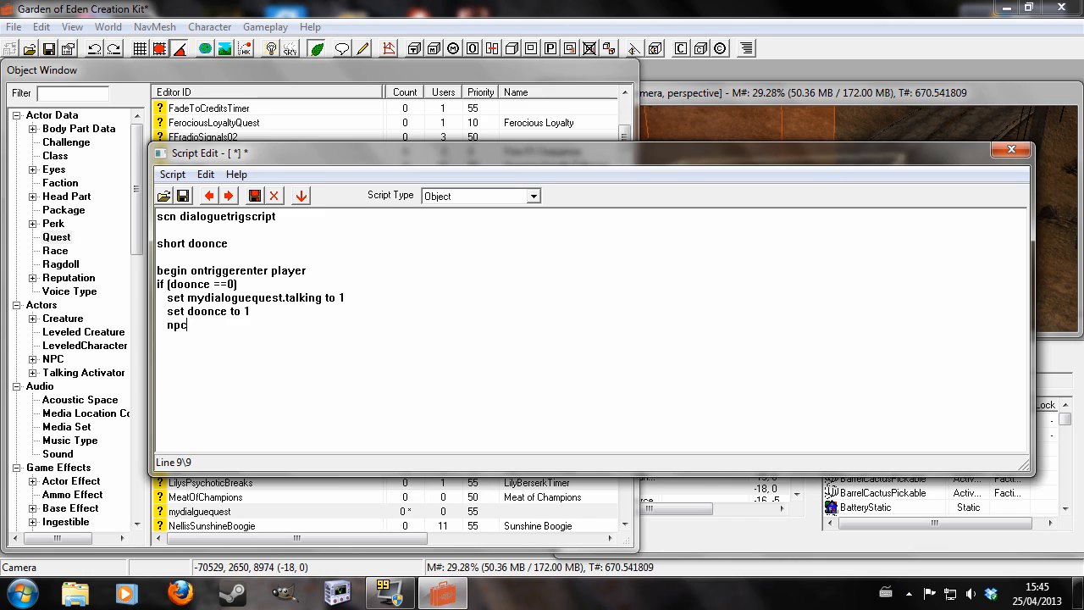
text(ref.evp)
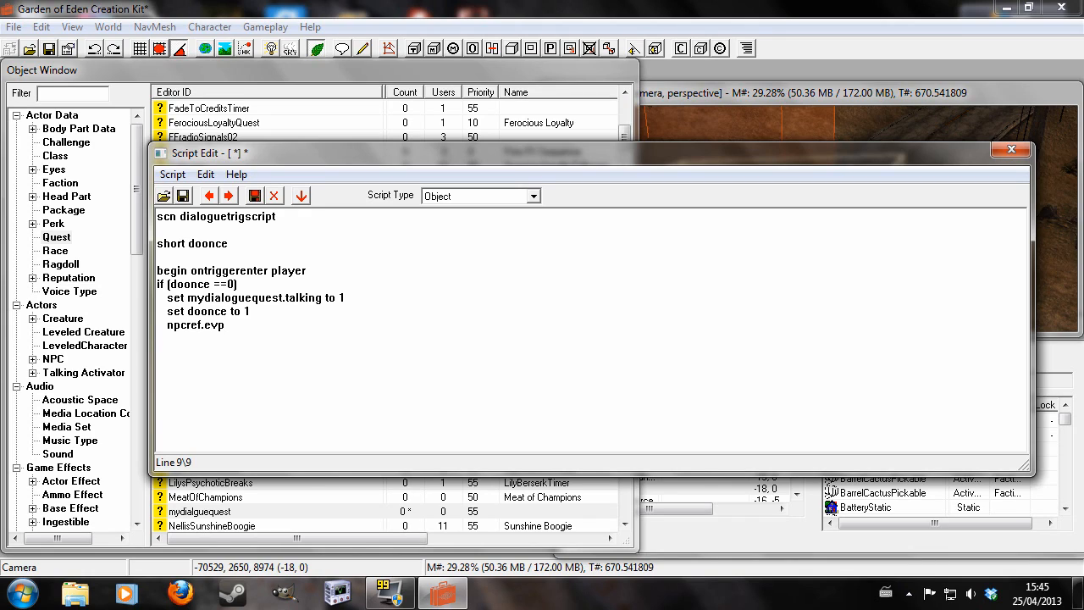
text(endif)
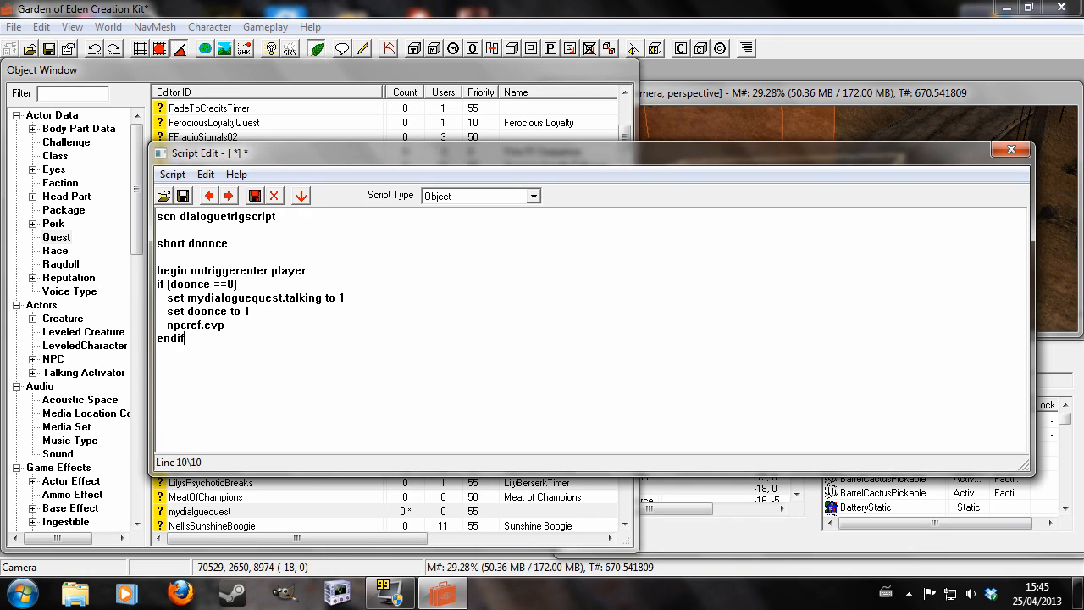
text(enf)
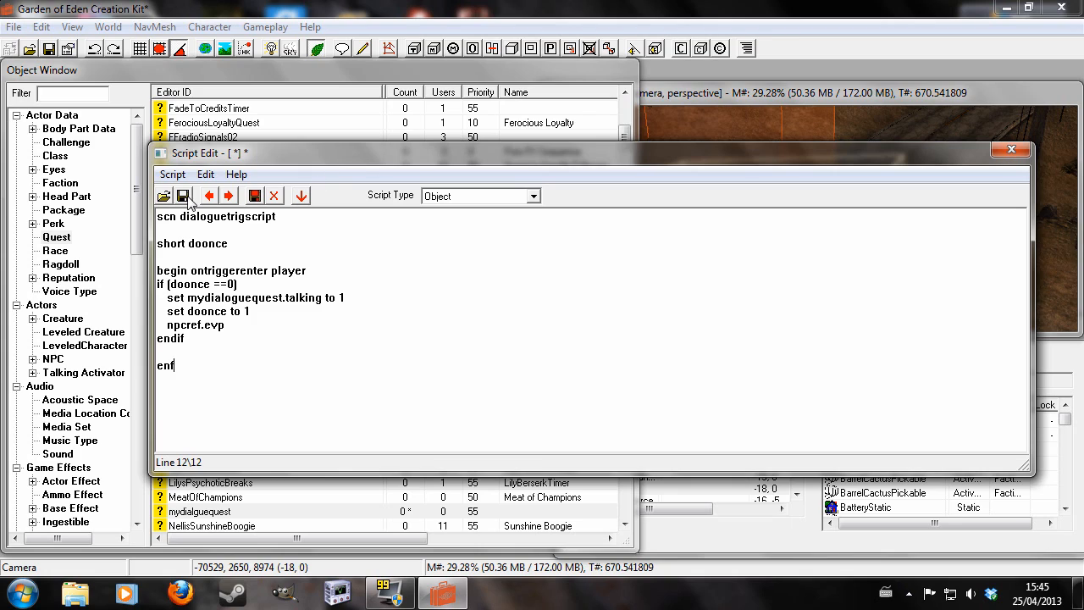
click(1010, 149)
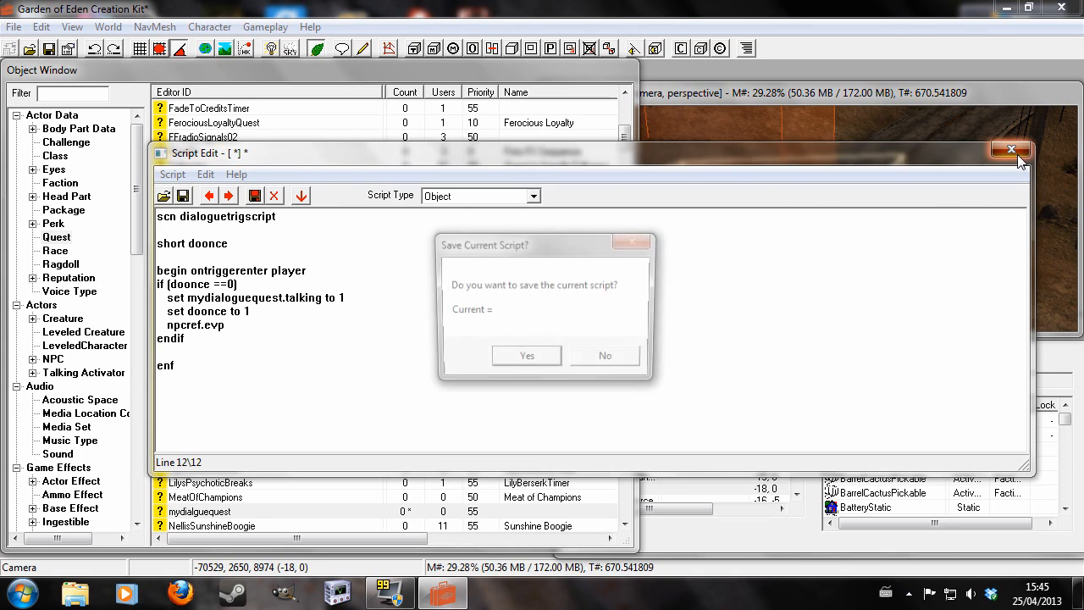
click(605, 355)
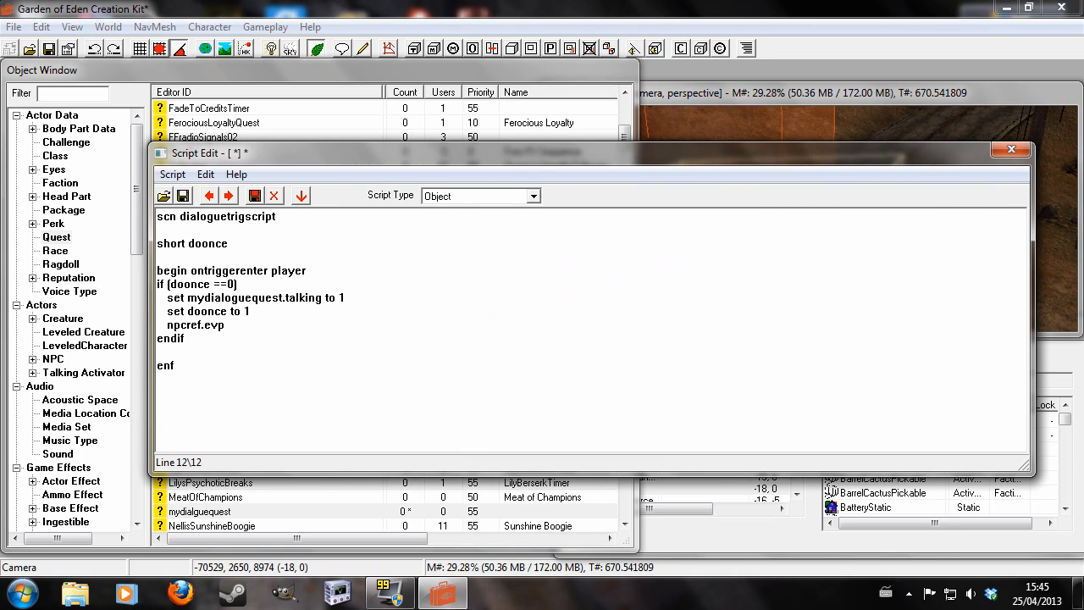